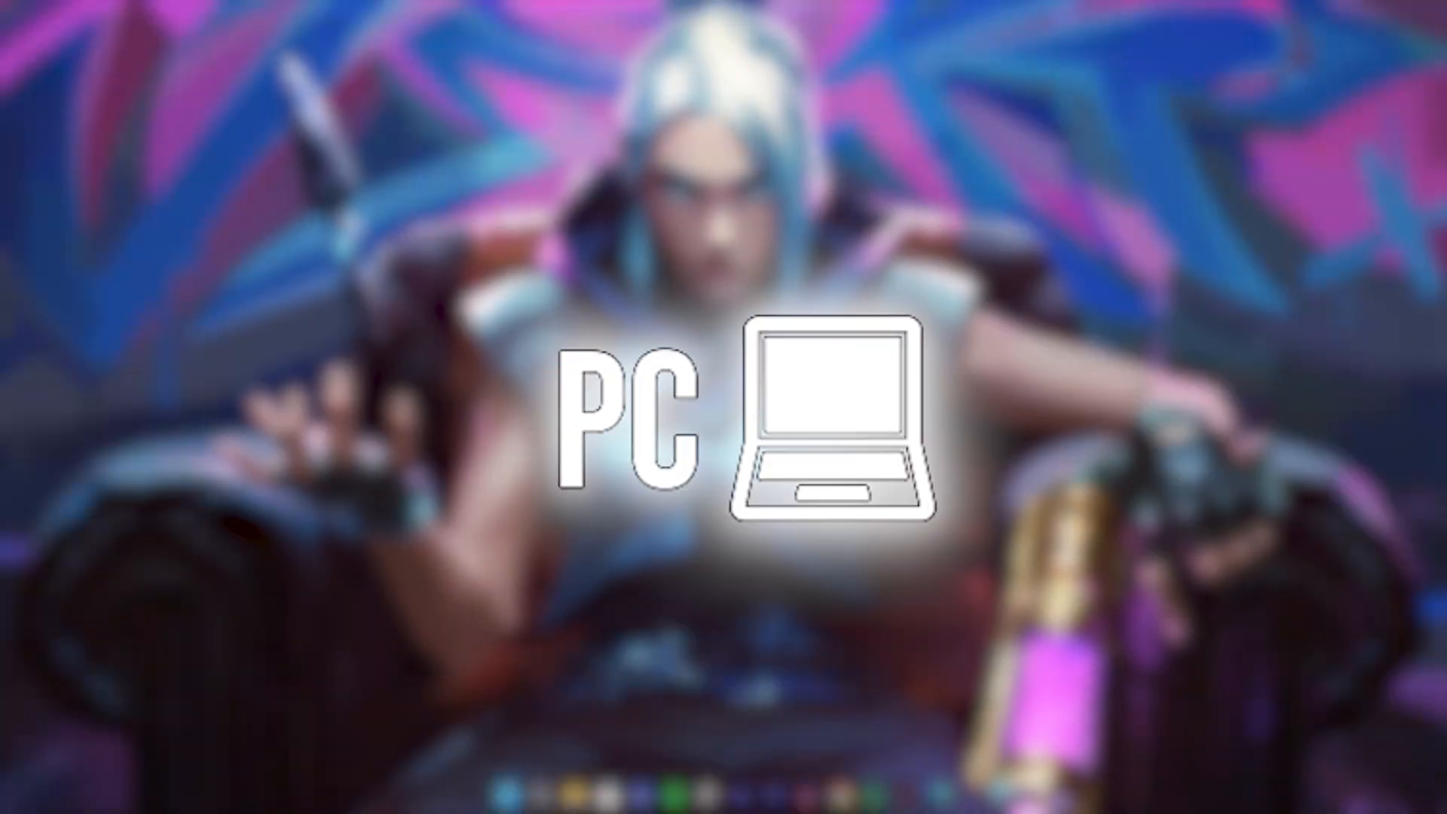
Search 'restore' and create a system restore point described as 'latency tweak'
text(resource Monitor)
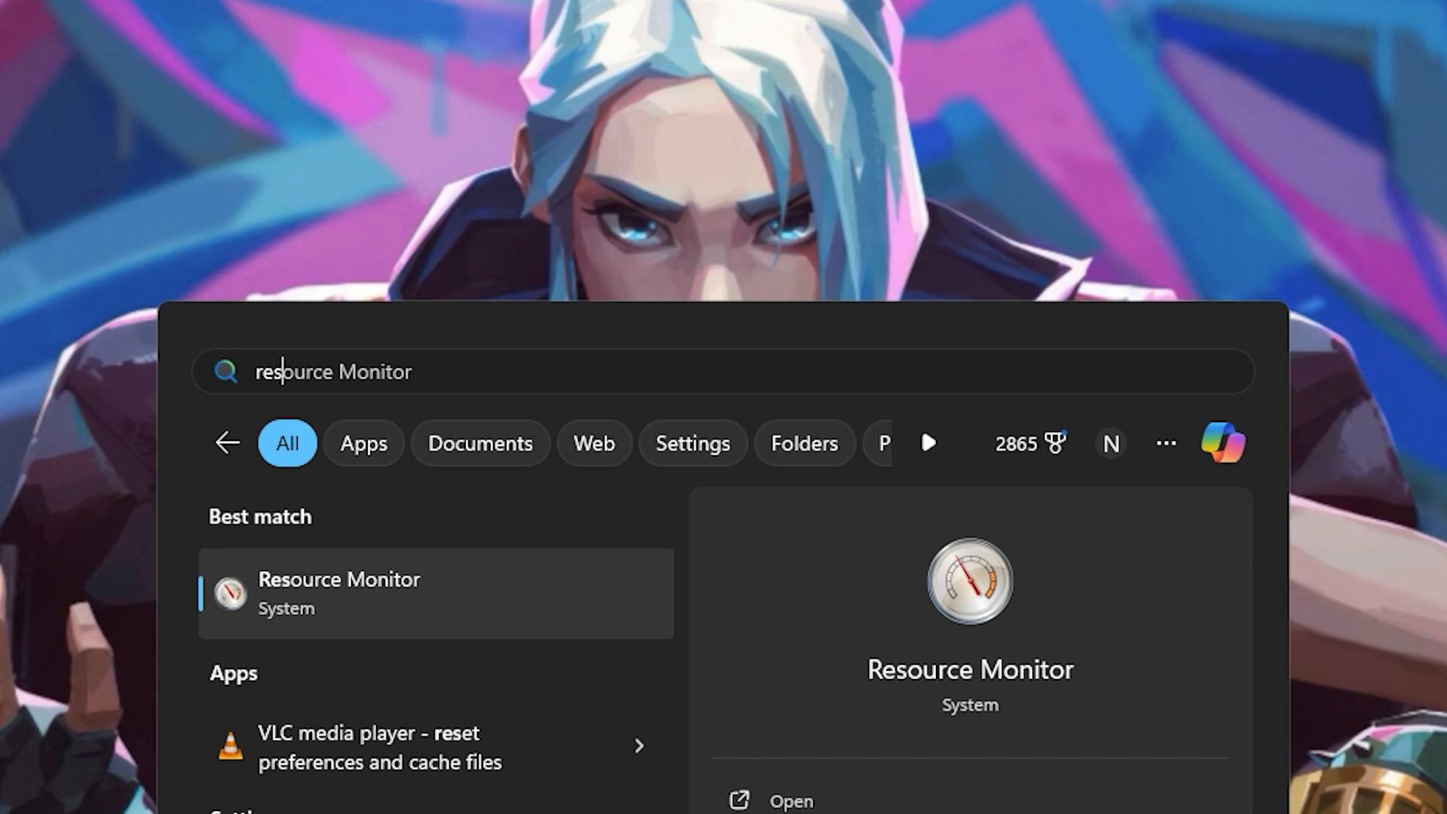
text(restore)
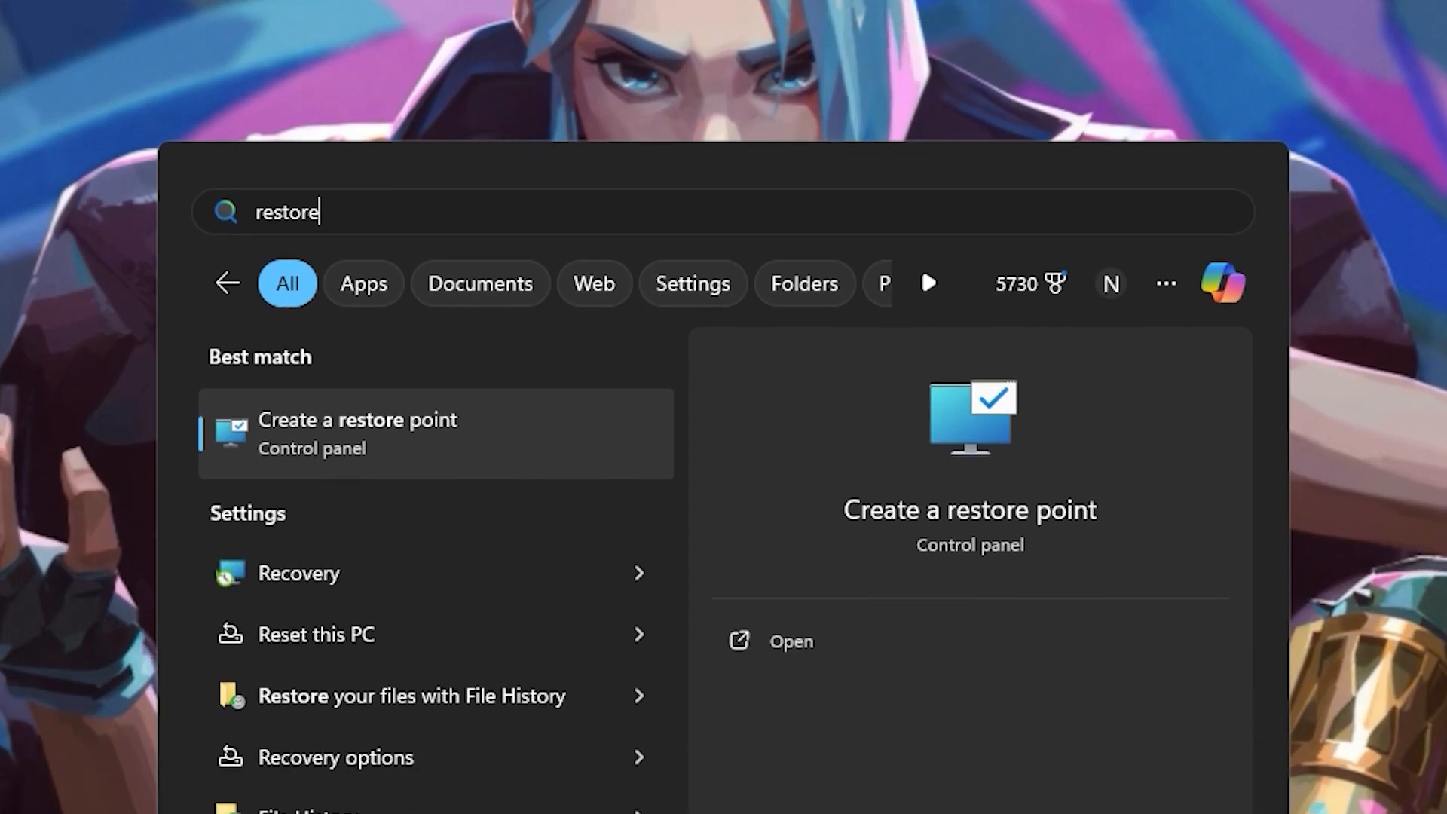
click(357, 434)
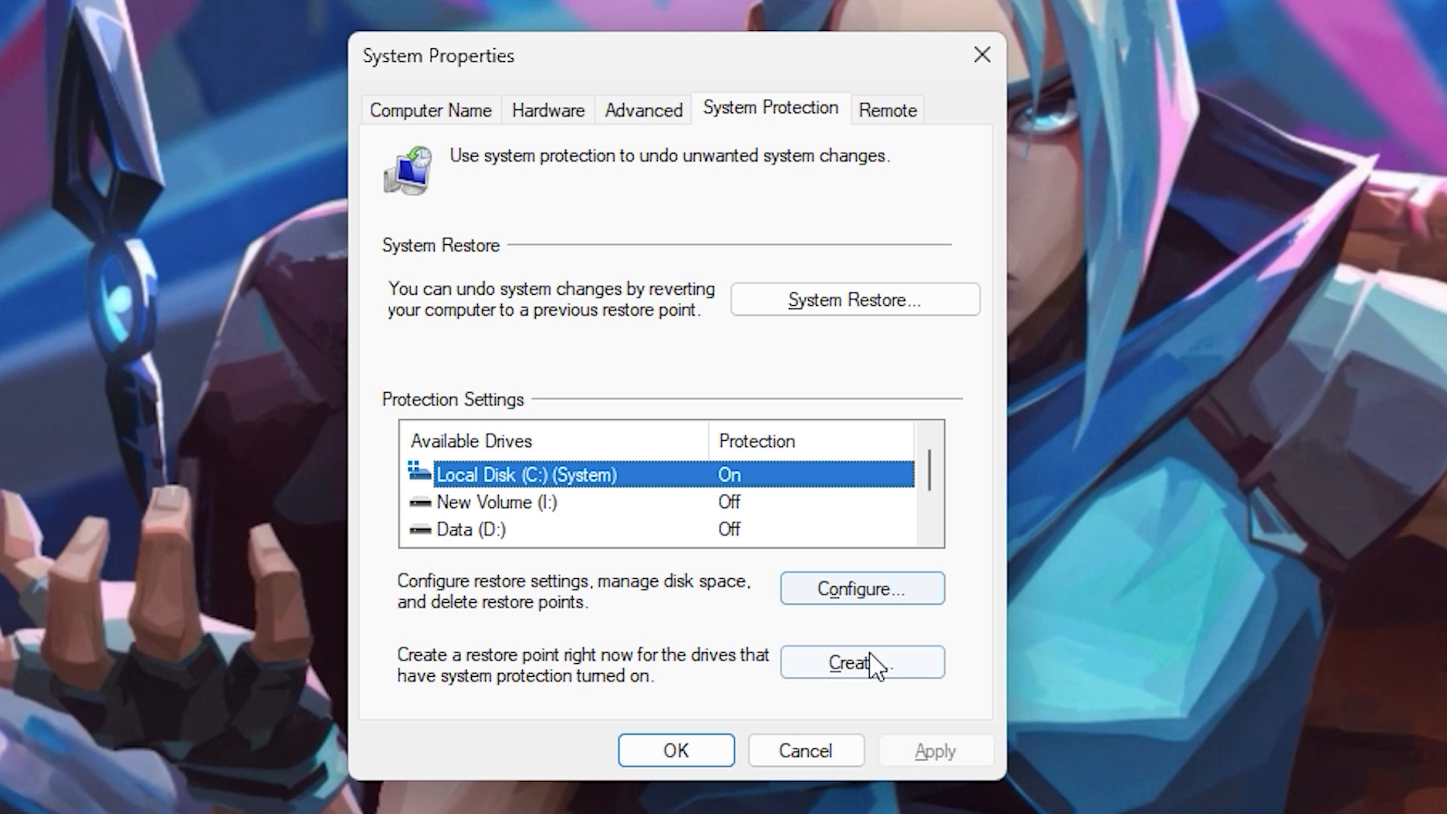
click(861, 661)
text(latency tweak)
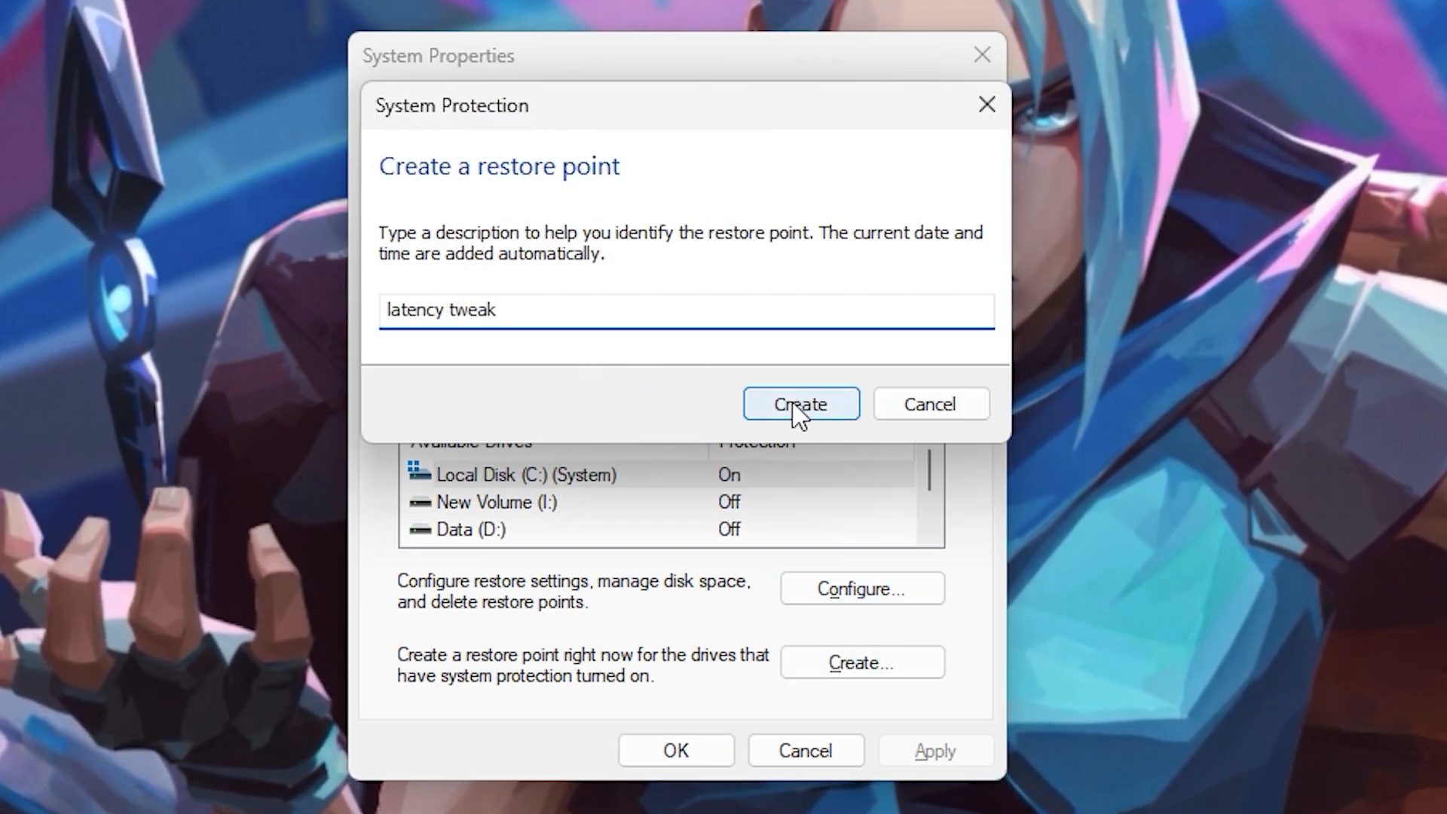
click(801, 404)
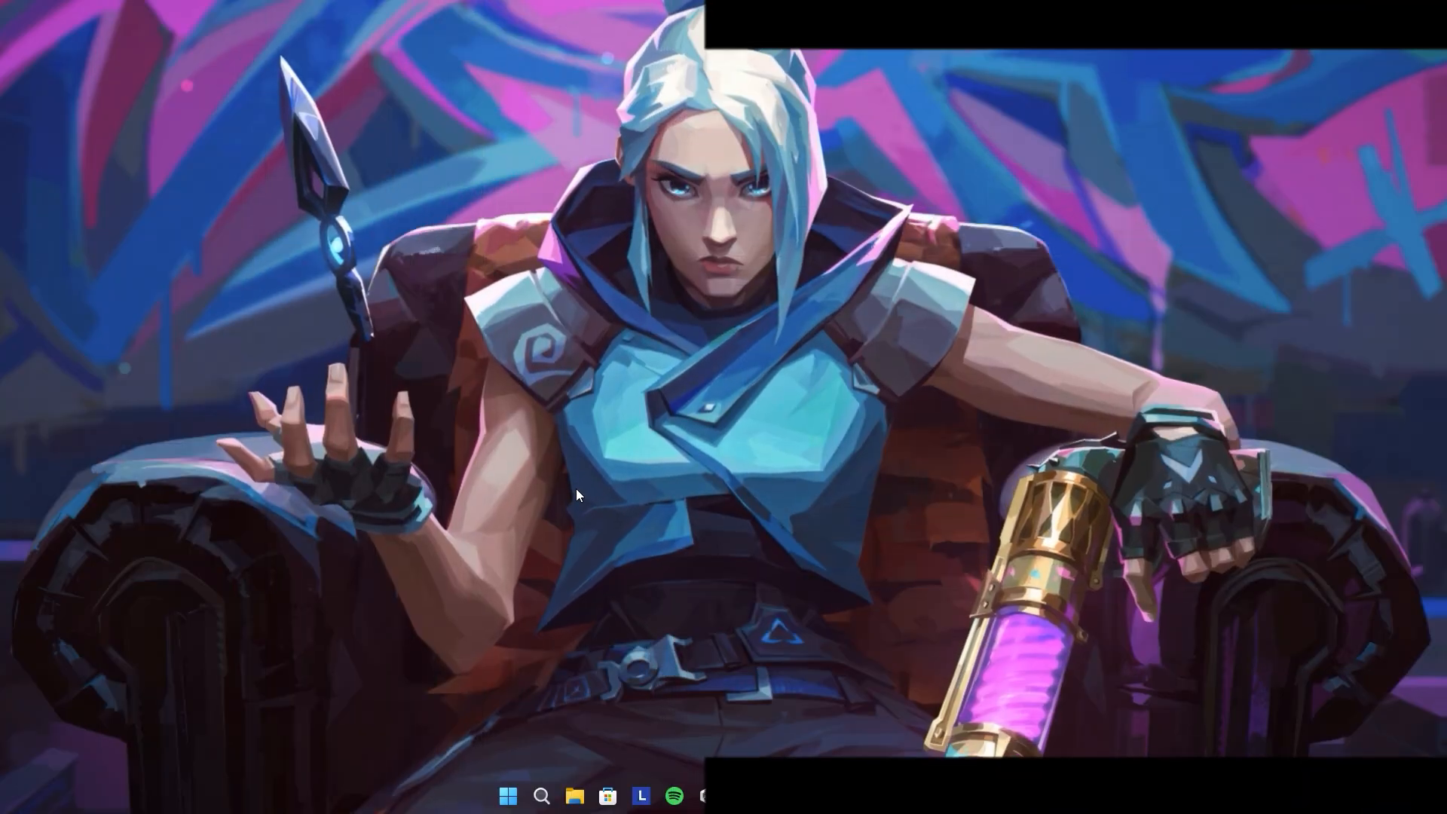
Run cmd as administrator and ping 1.1.1.1 and 8.8.8.8 (4 ms and 34 ms averages)
click(510, 796)
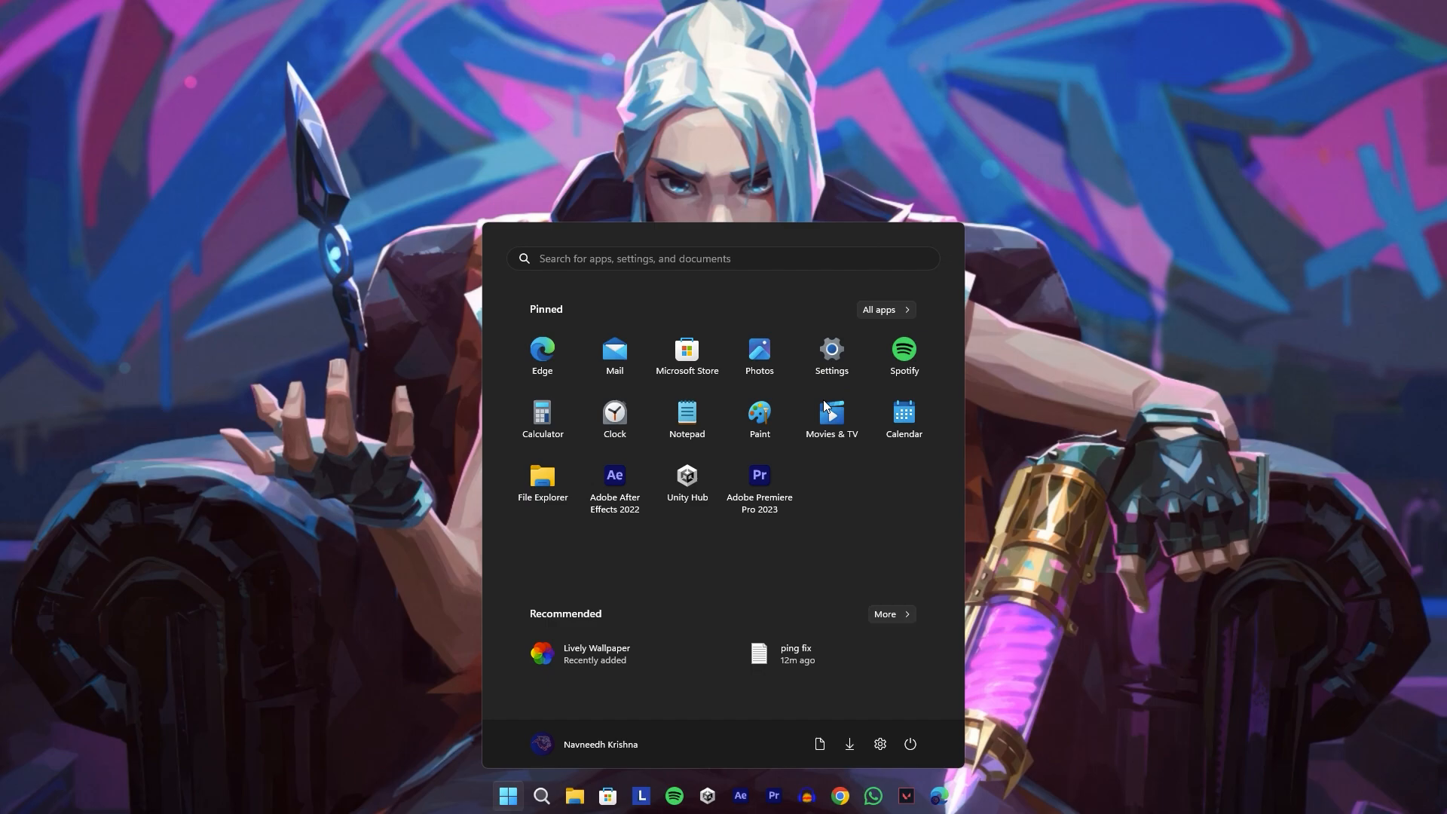
text(cmd)
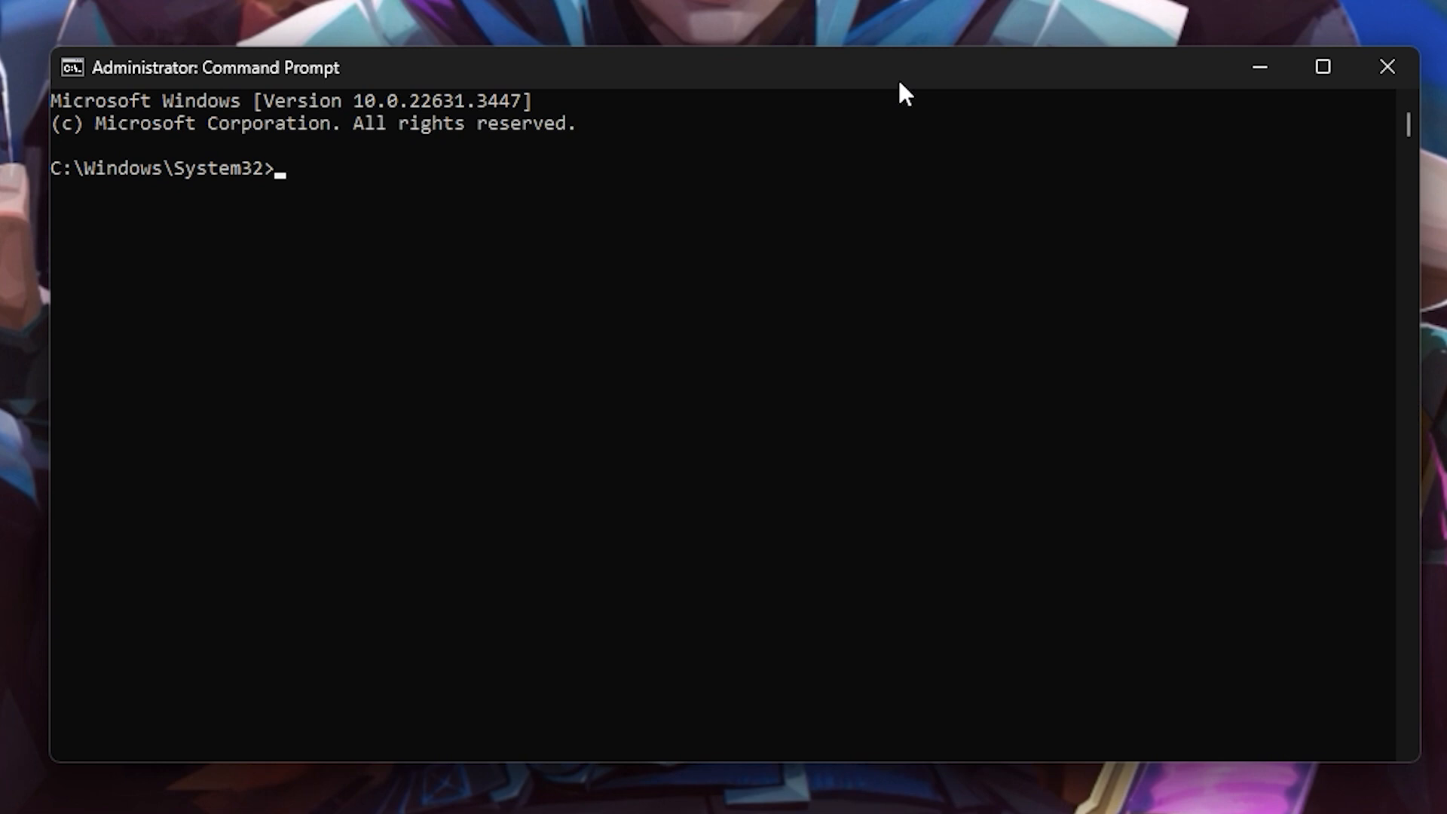
text(ping 1.1.1.1)
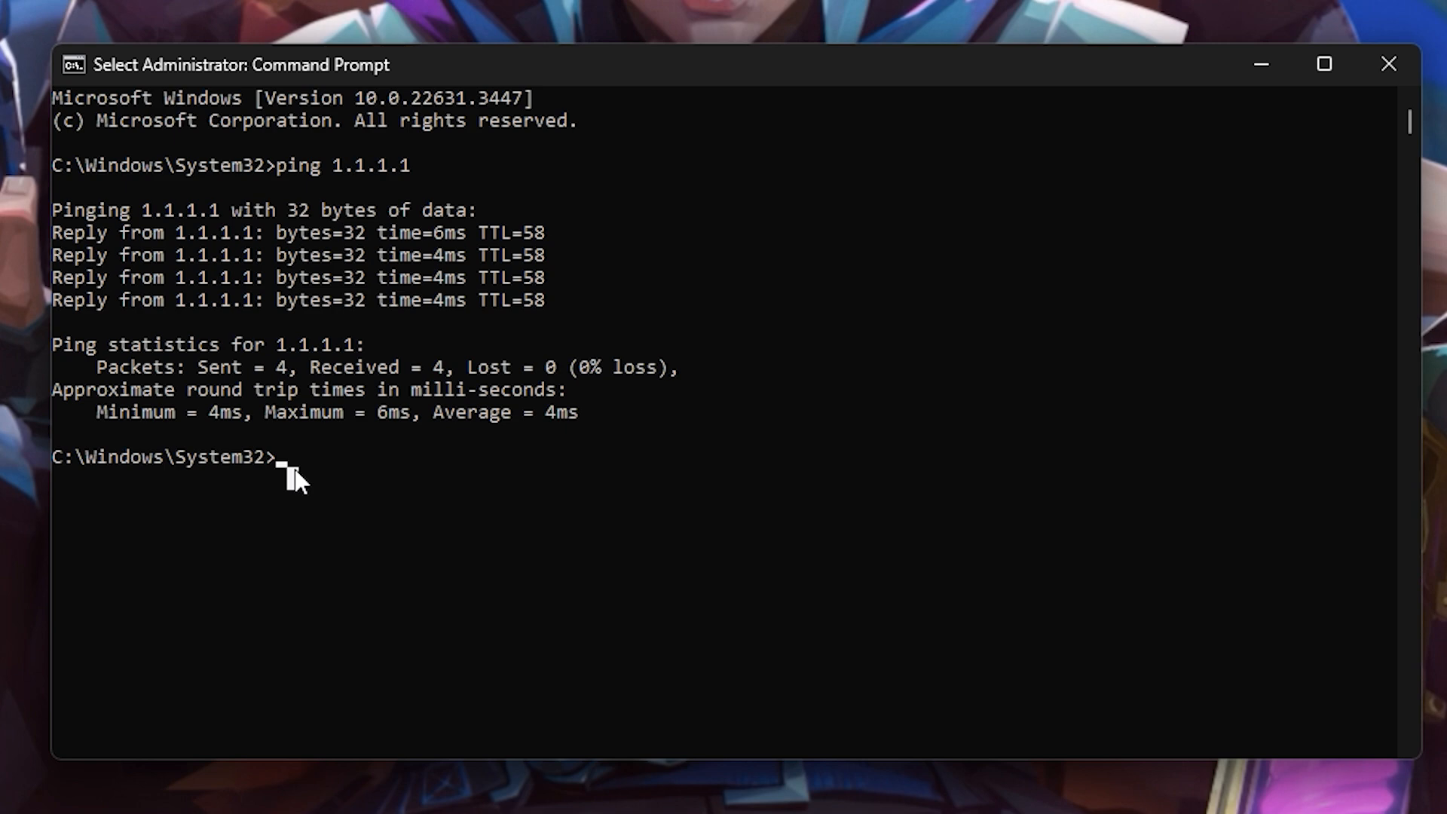
text(ping 8.8.8.)
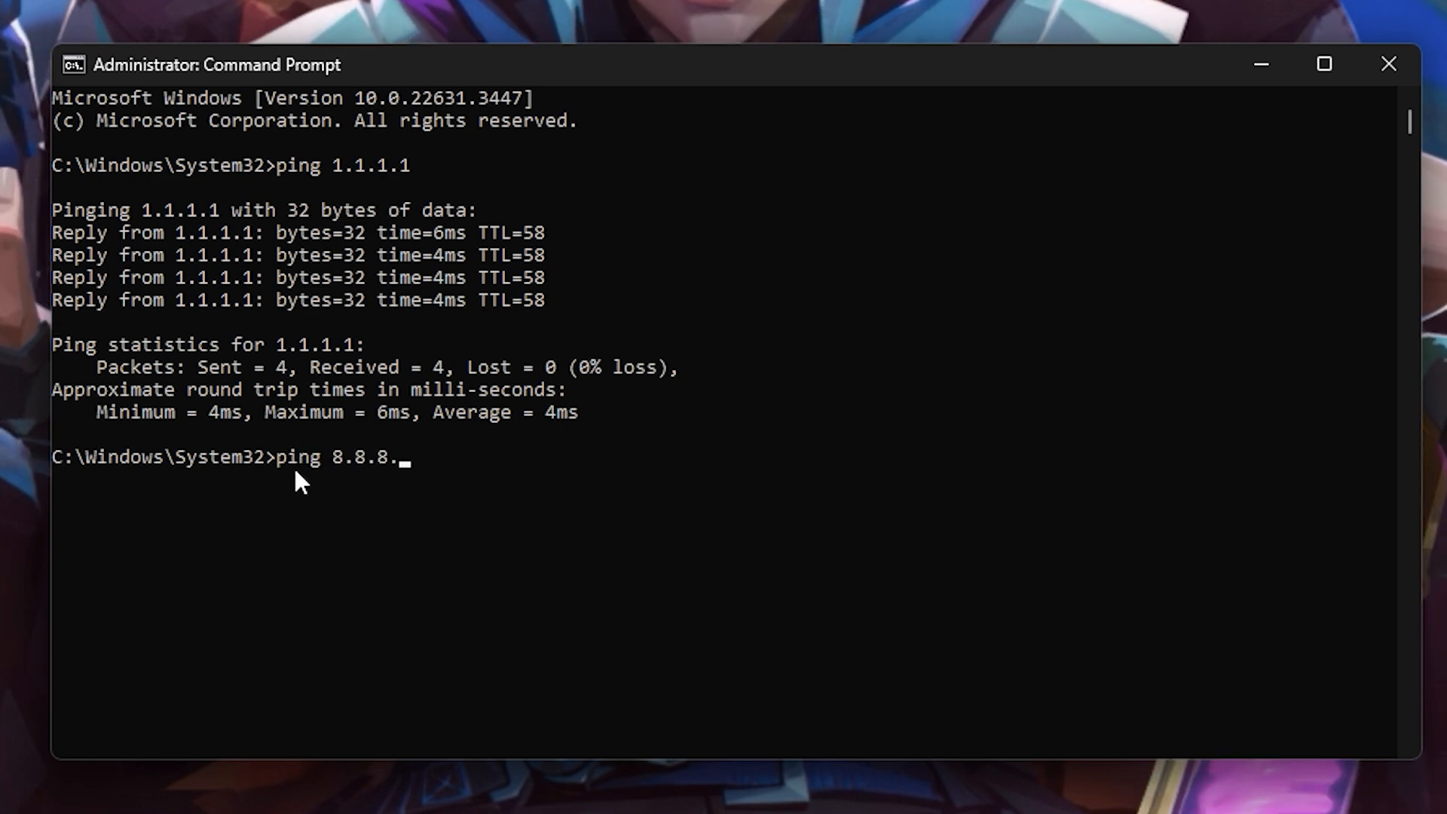
key(Enter)
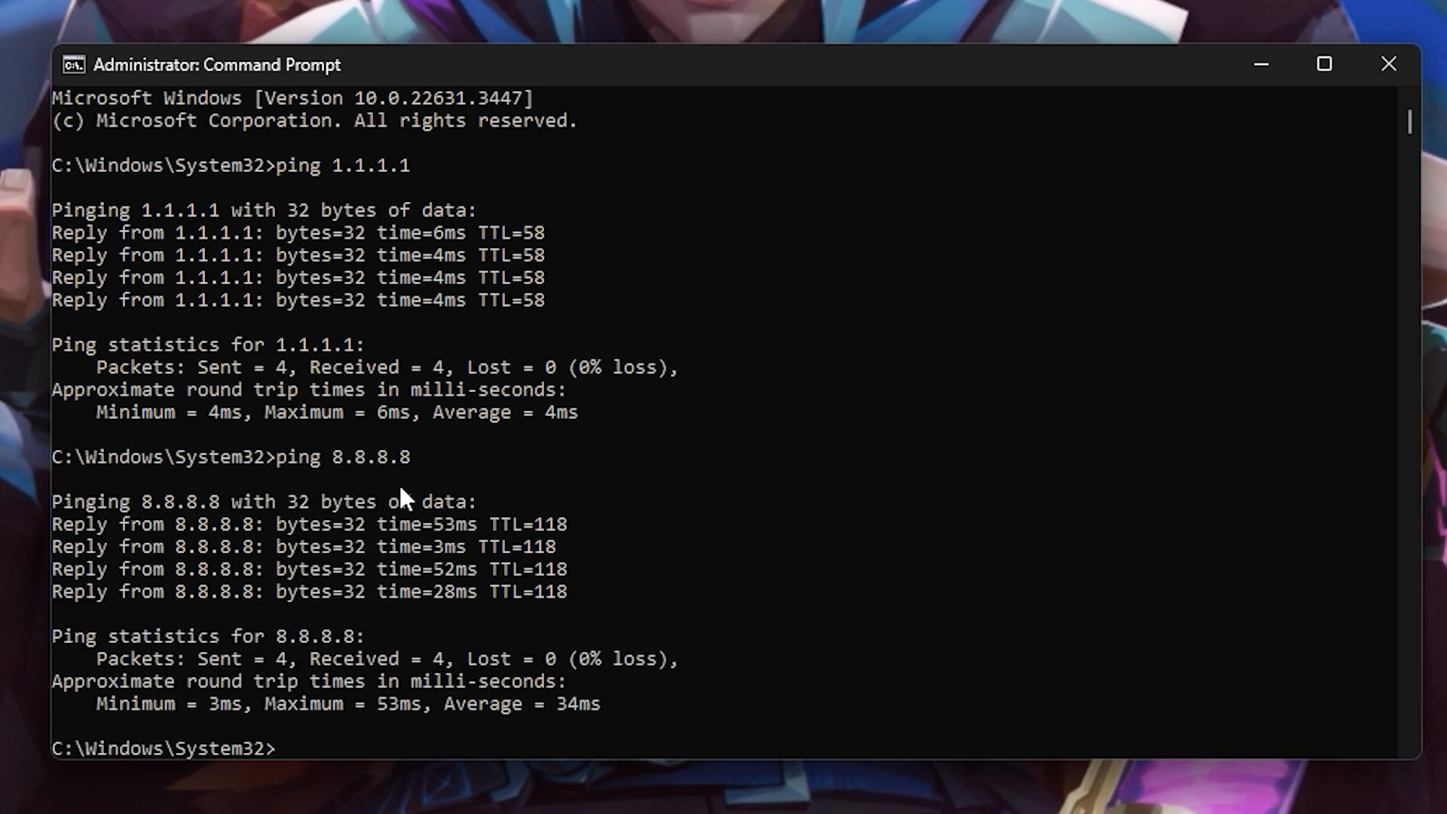
drag(446, 636, 612, 636)
text(netwo)
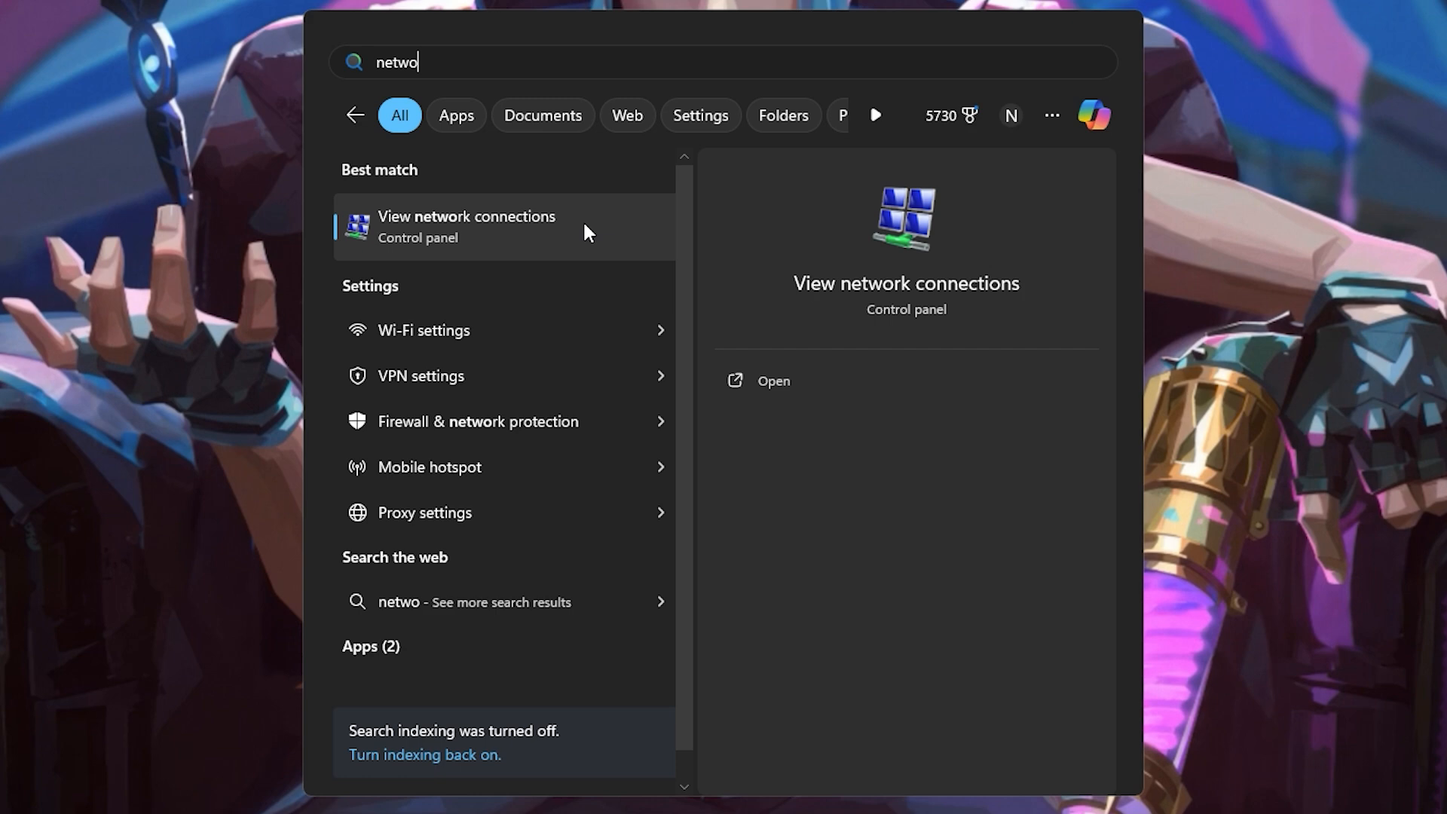
From Network Connections, reach the Wi-Fi adapter's Internet Protocol Version 4 (TCP/IPv4) properties
click(465, 226)
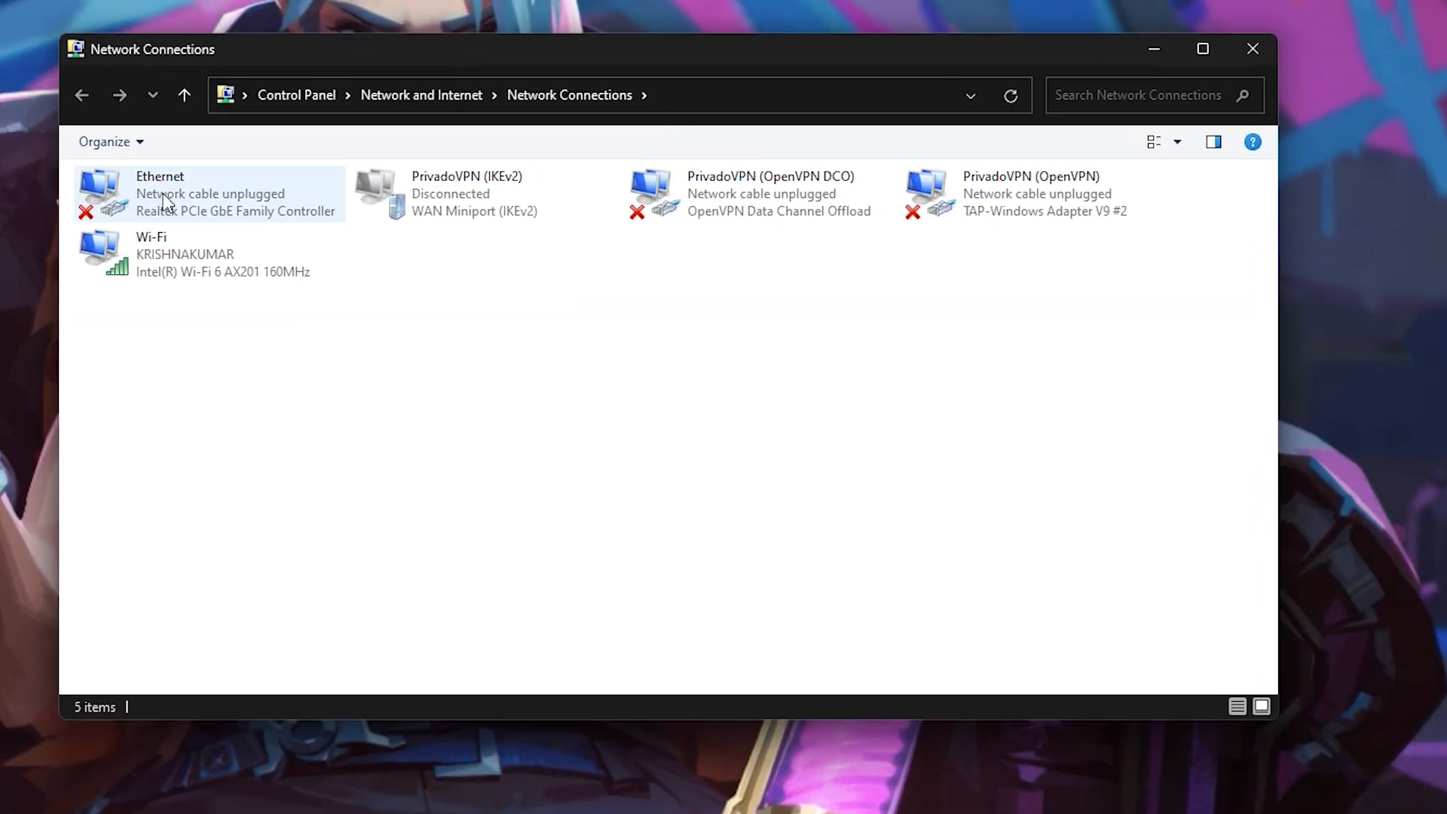
double_click(151, 253)
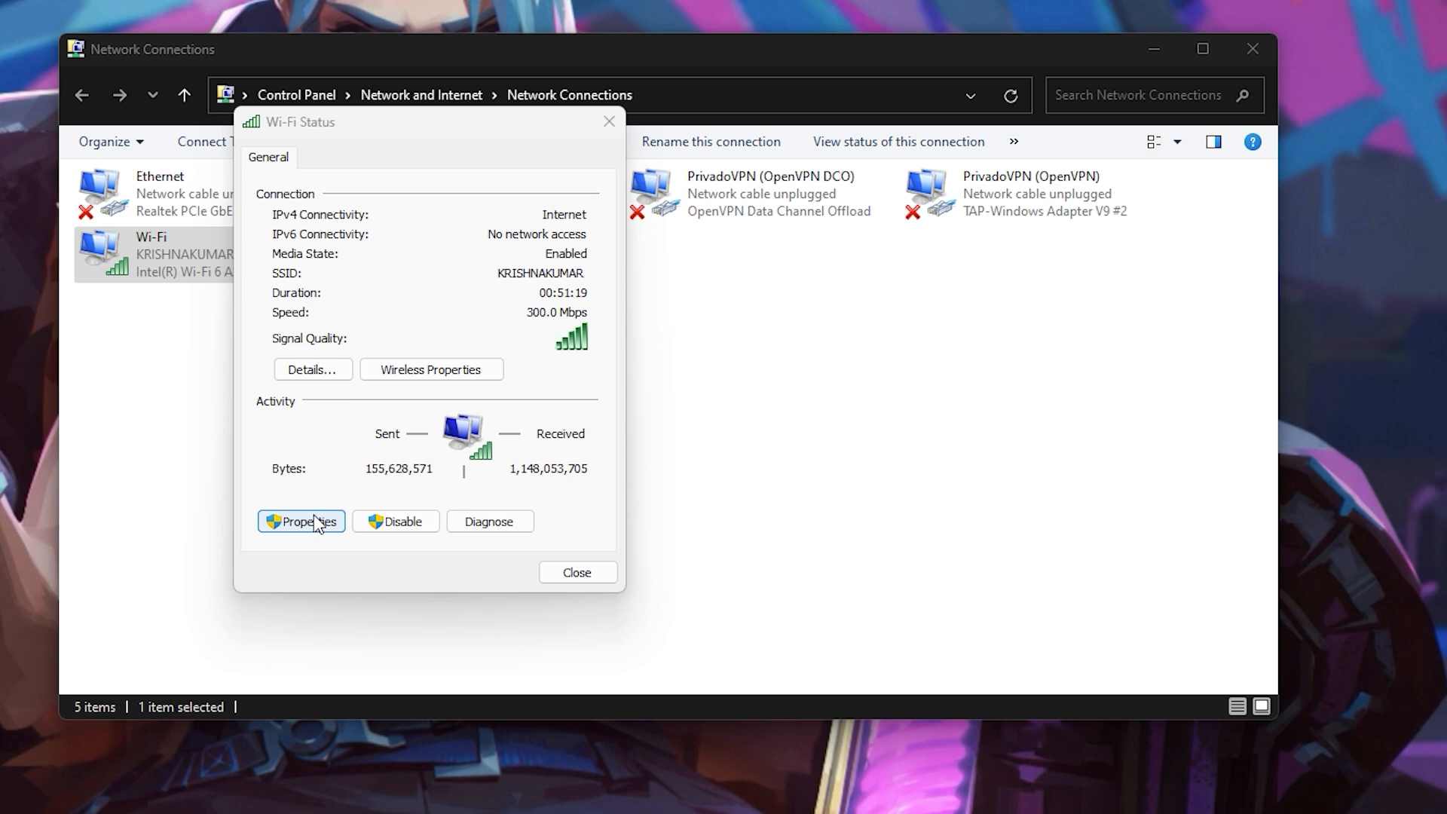
click(300, 520)
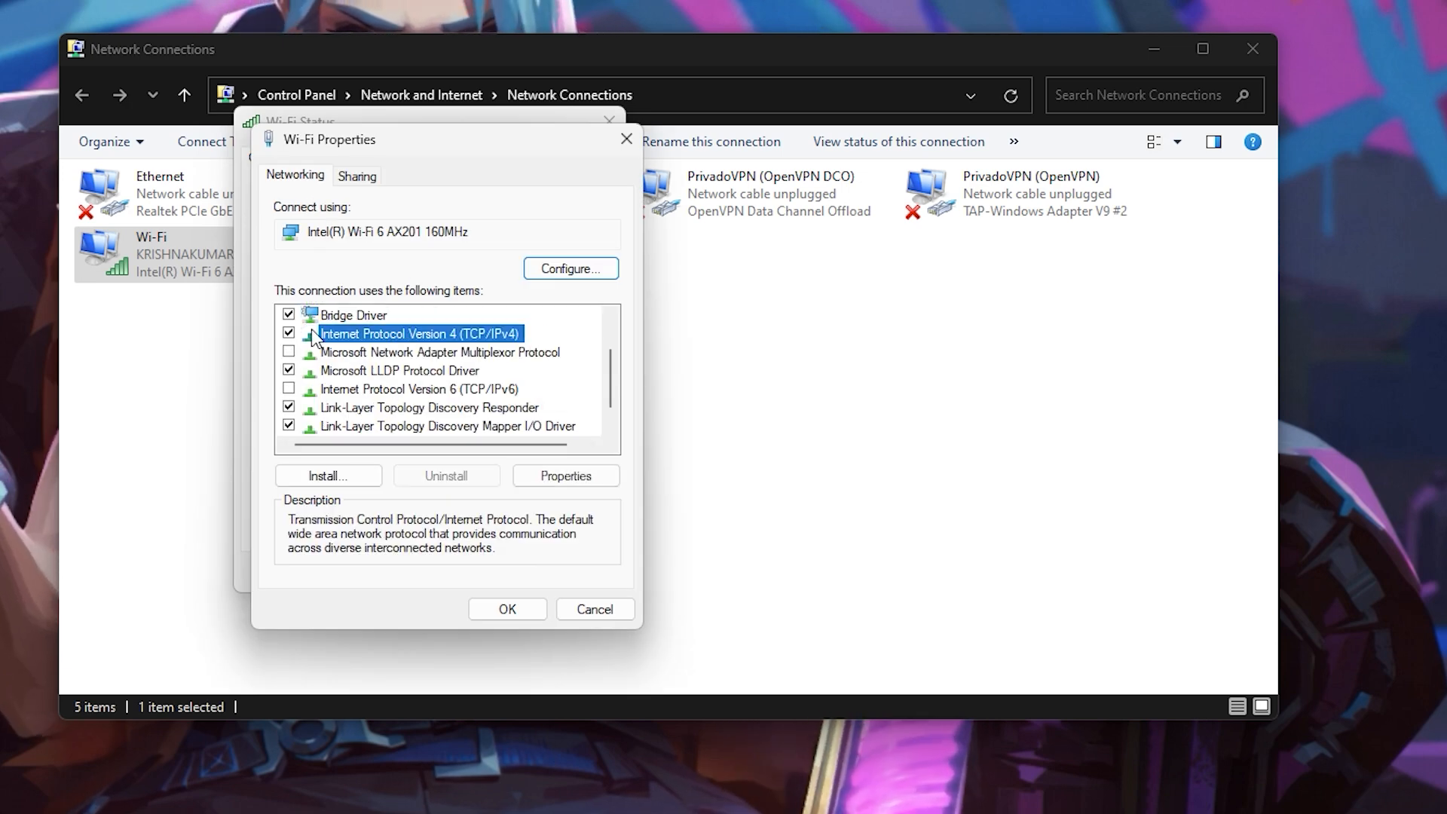
click(567, 475)
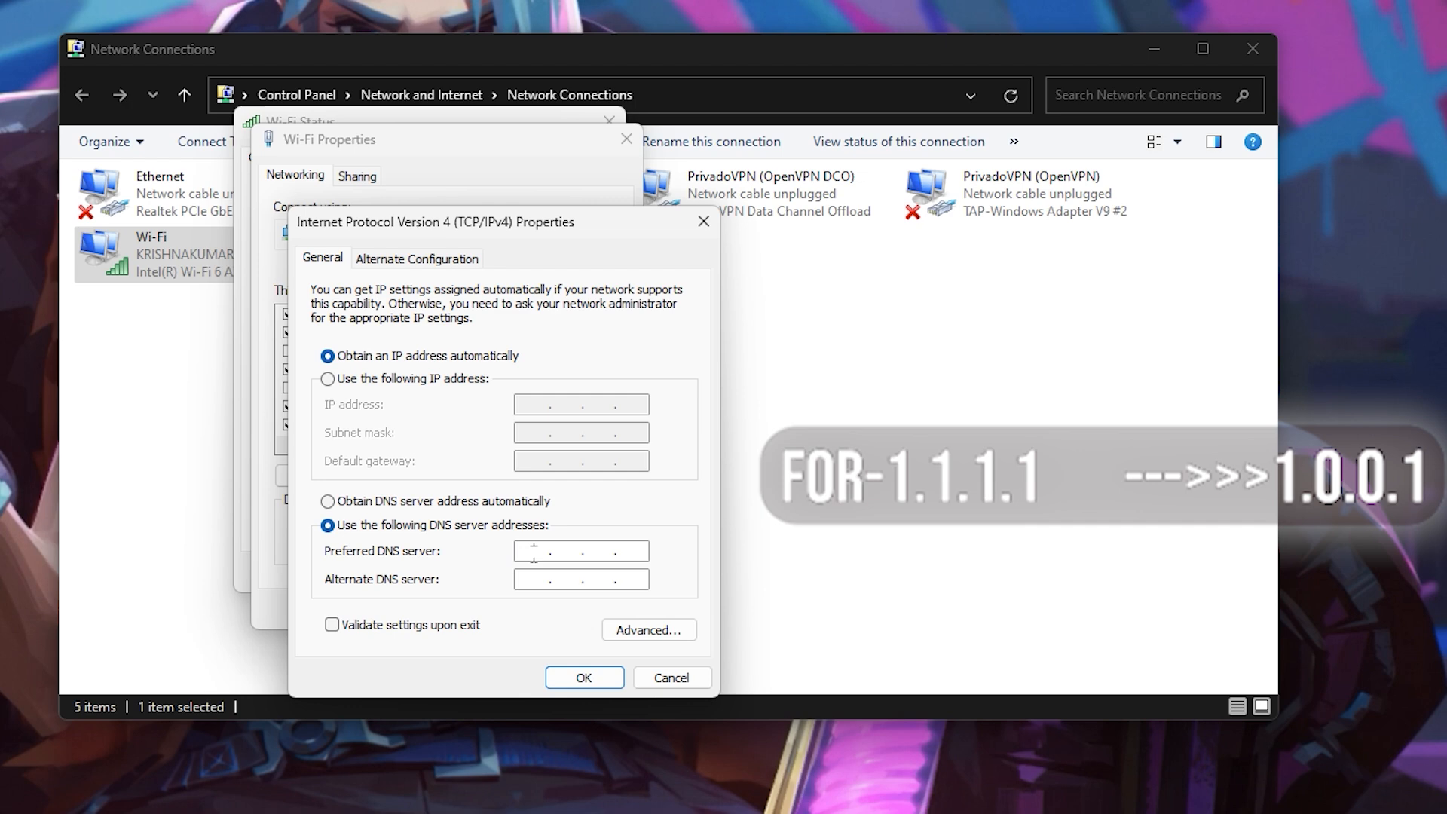
Fill the manual DNS fields with 1.1.1.1/1.0.0.1 and 8.8.8.8/8.8.4.4, then cancel the dialog
text(1)
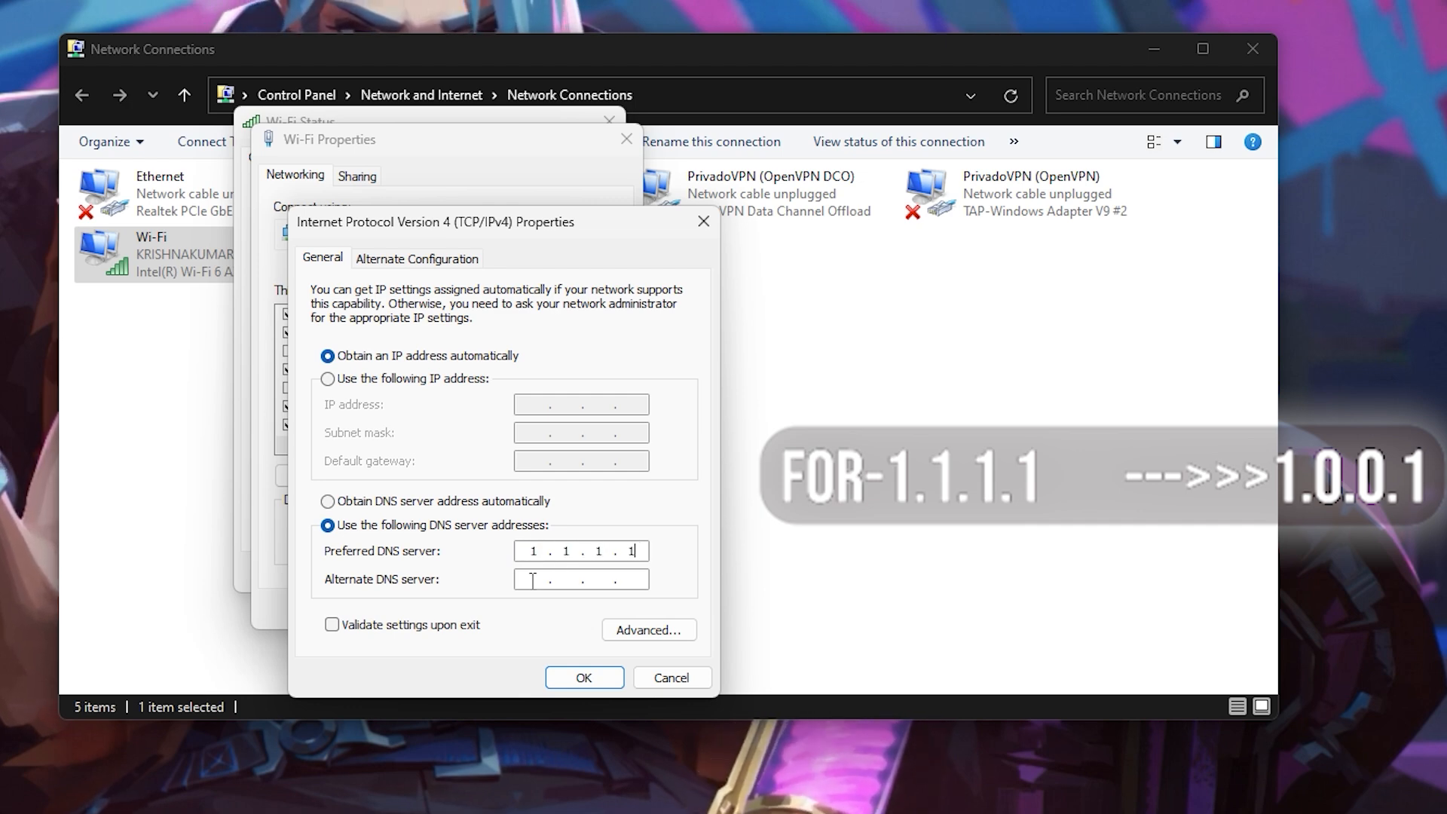
text(1)
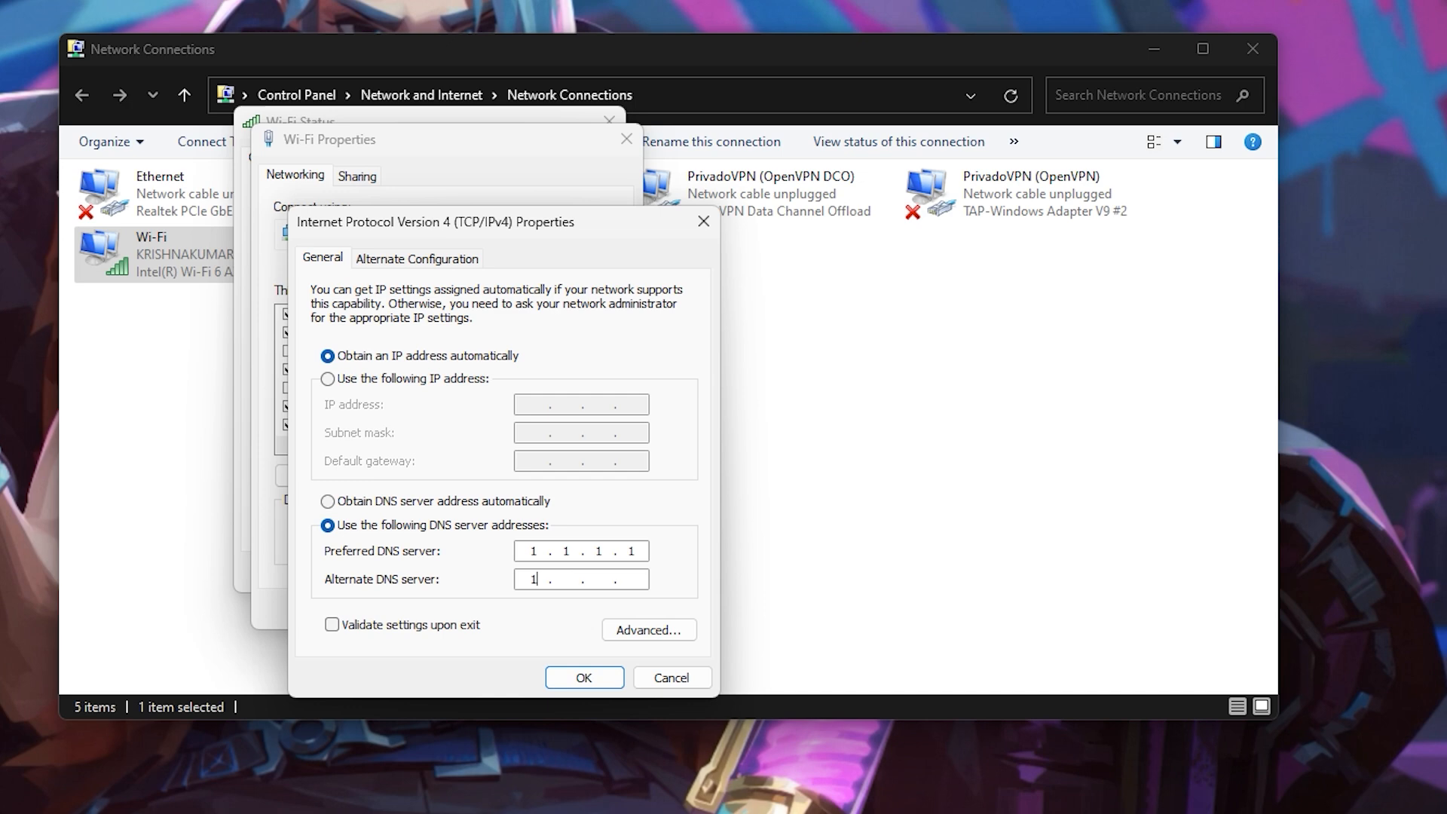
text(0)
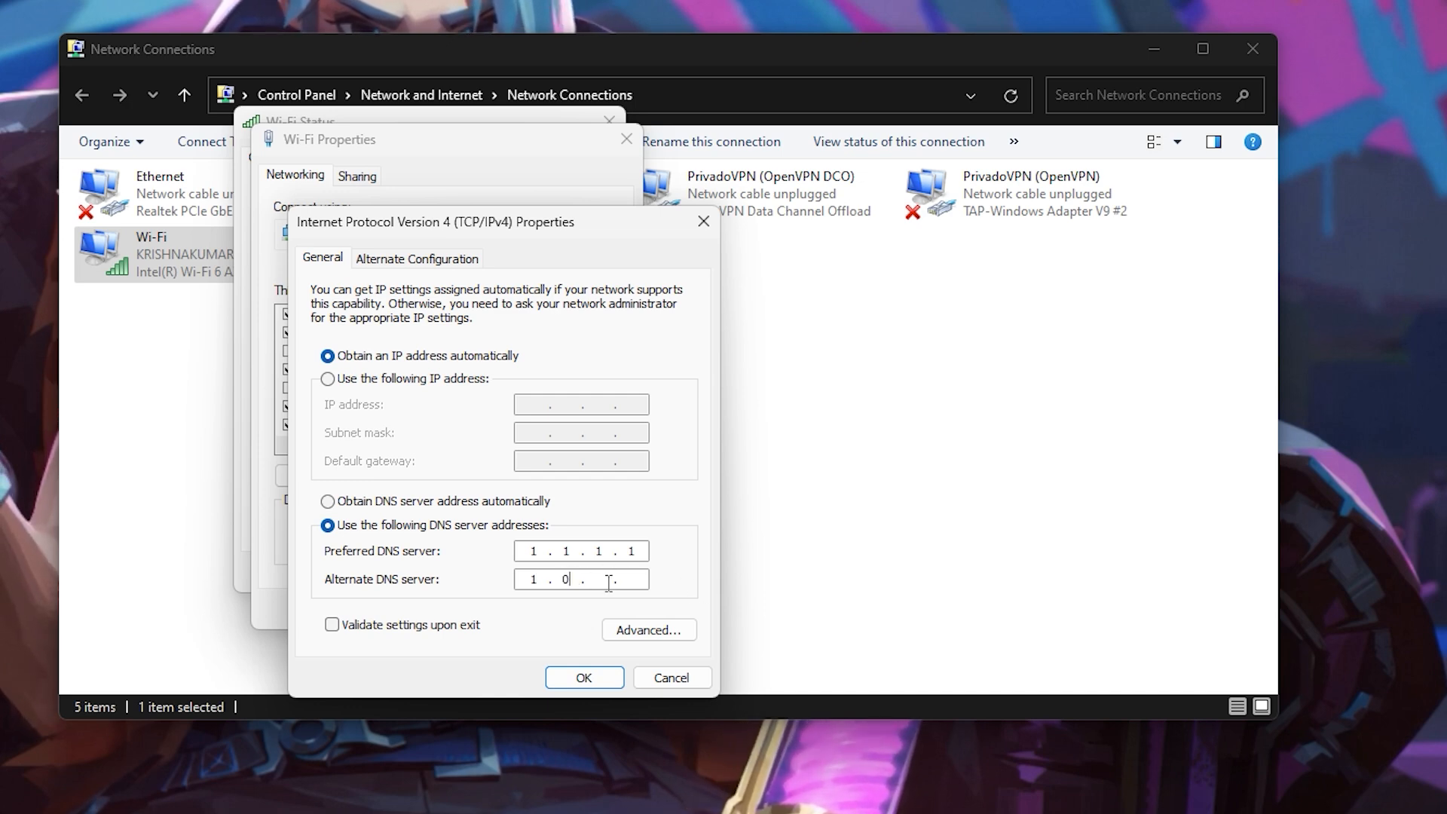
text(0)
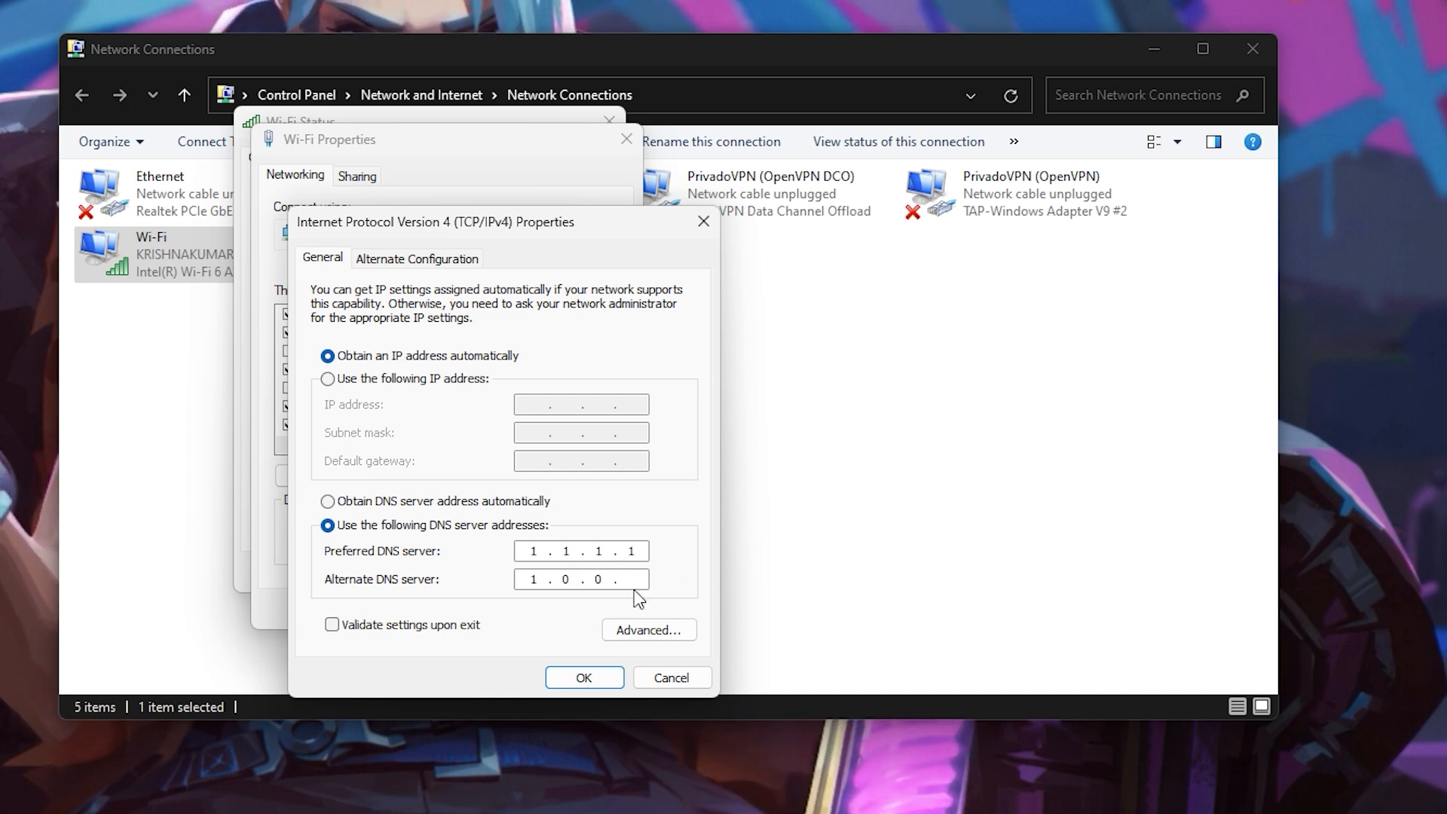
text(1)
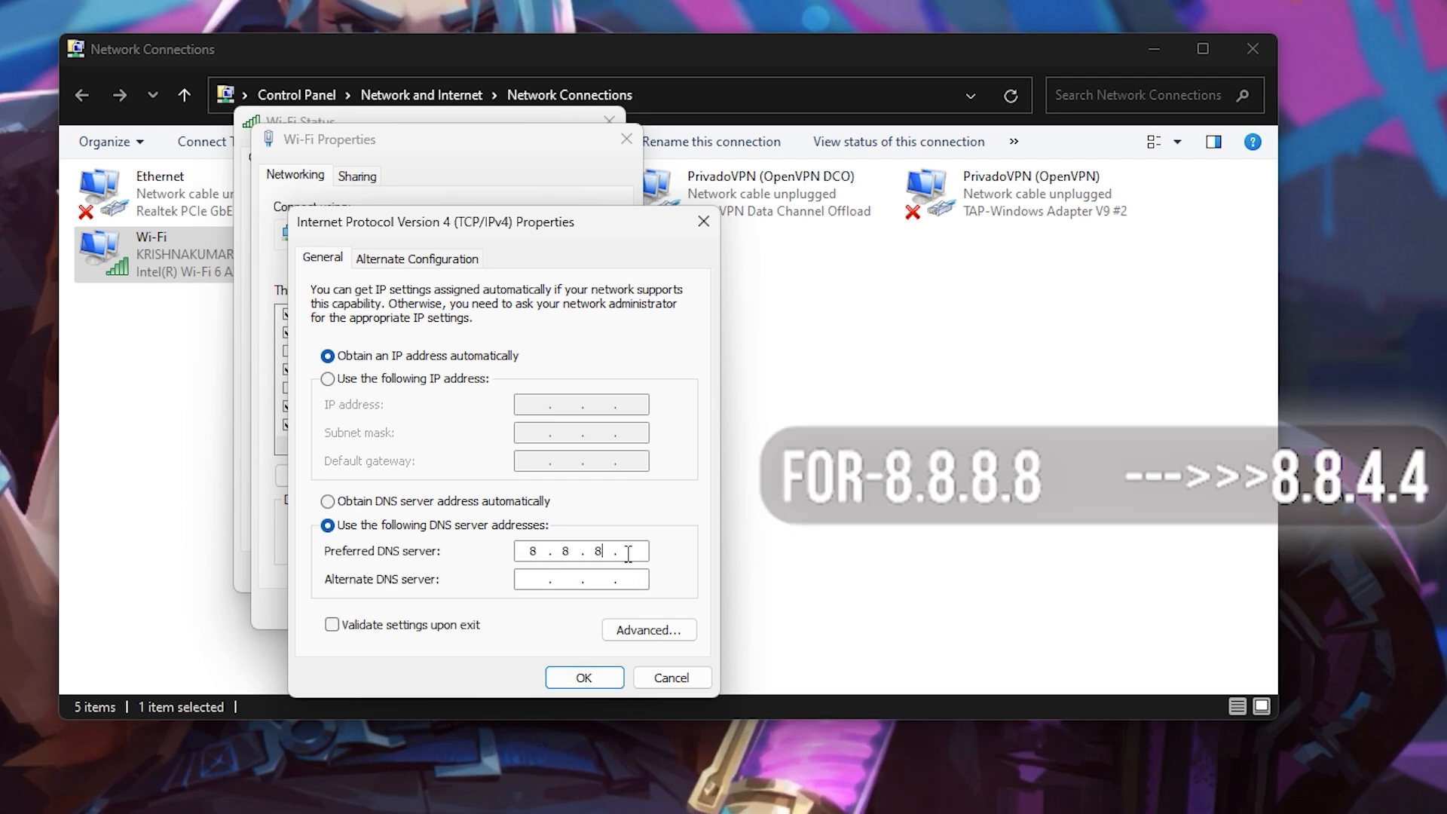
text(8.8.4.4)
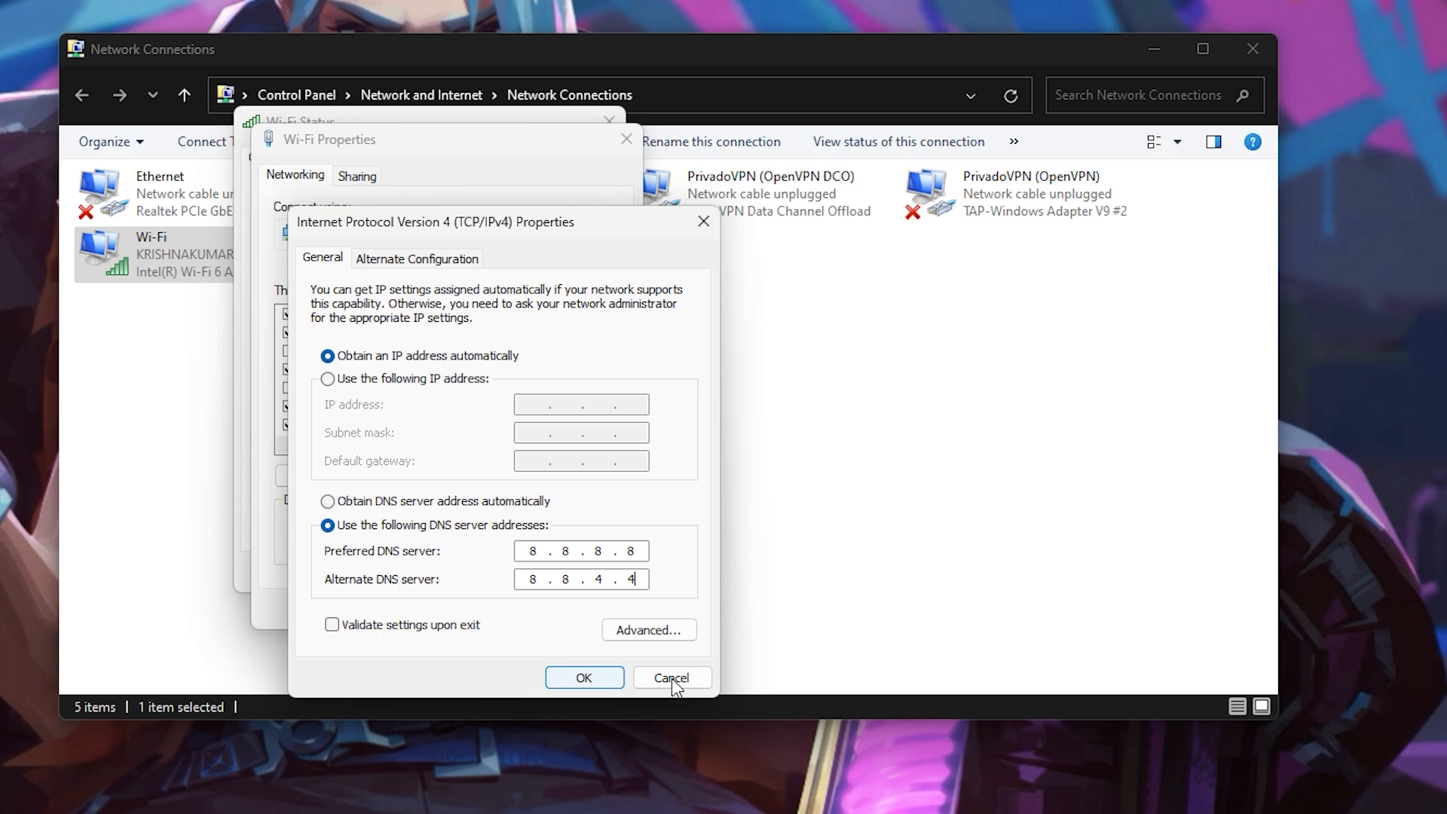
click(672, 678)
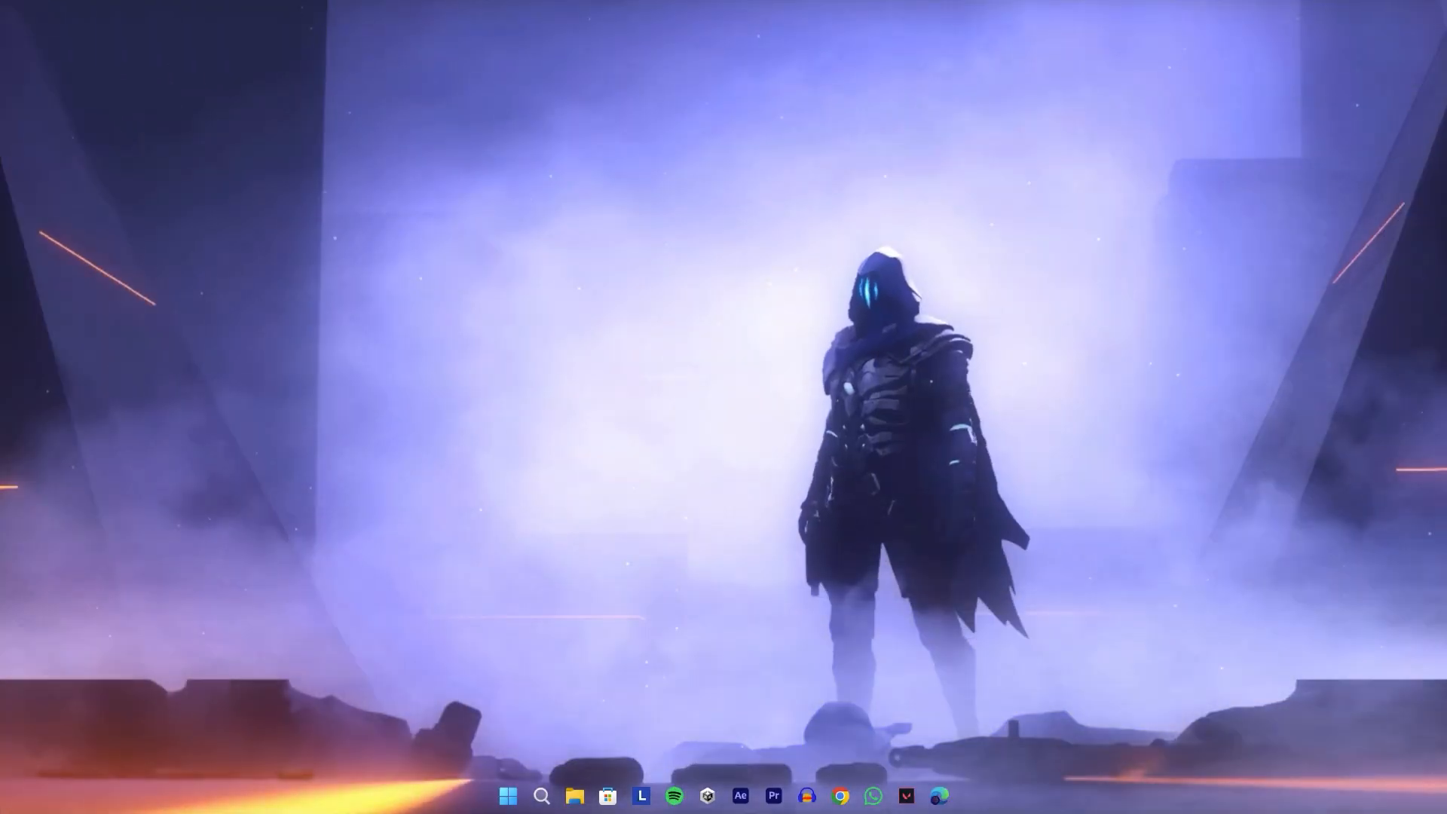
Add Riot Games' RiotClientServices.exe to the Windows Defender Firewall allowed apps list
text(allow)
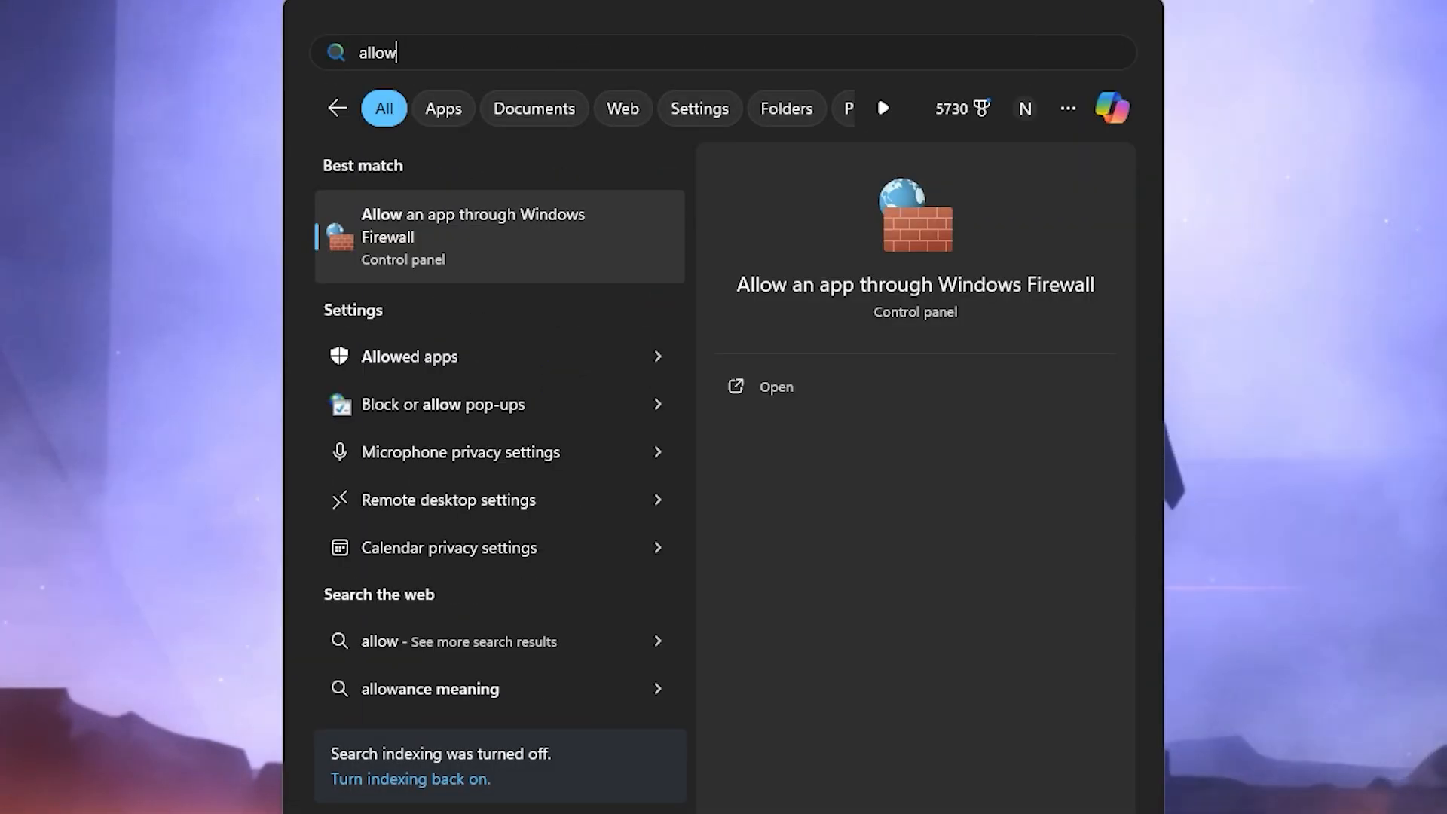
click(472, 235)
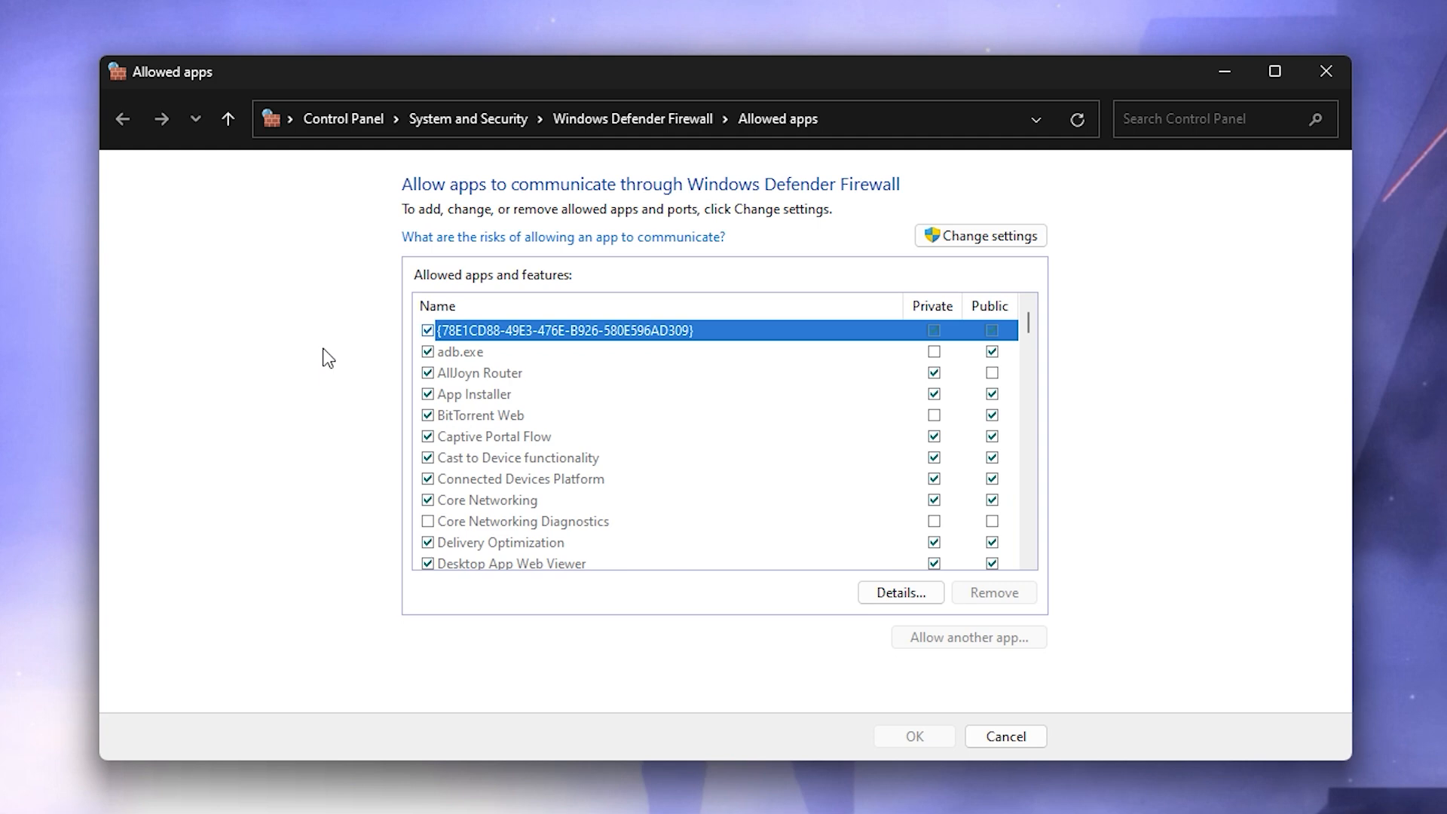
click(980, 235)
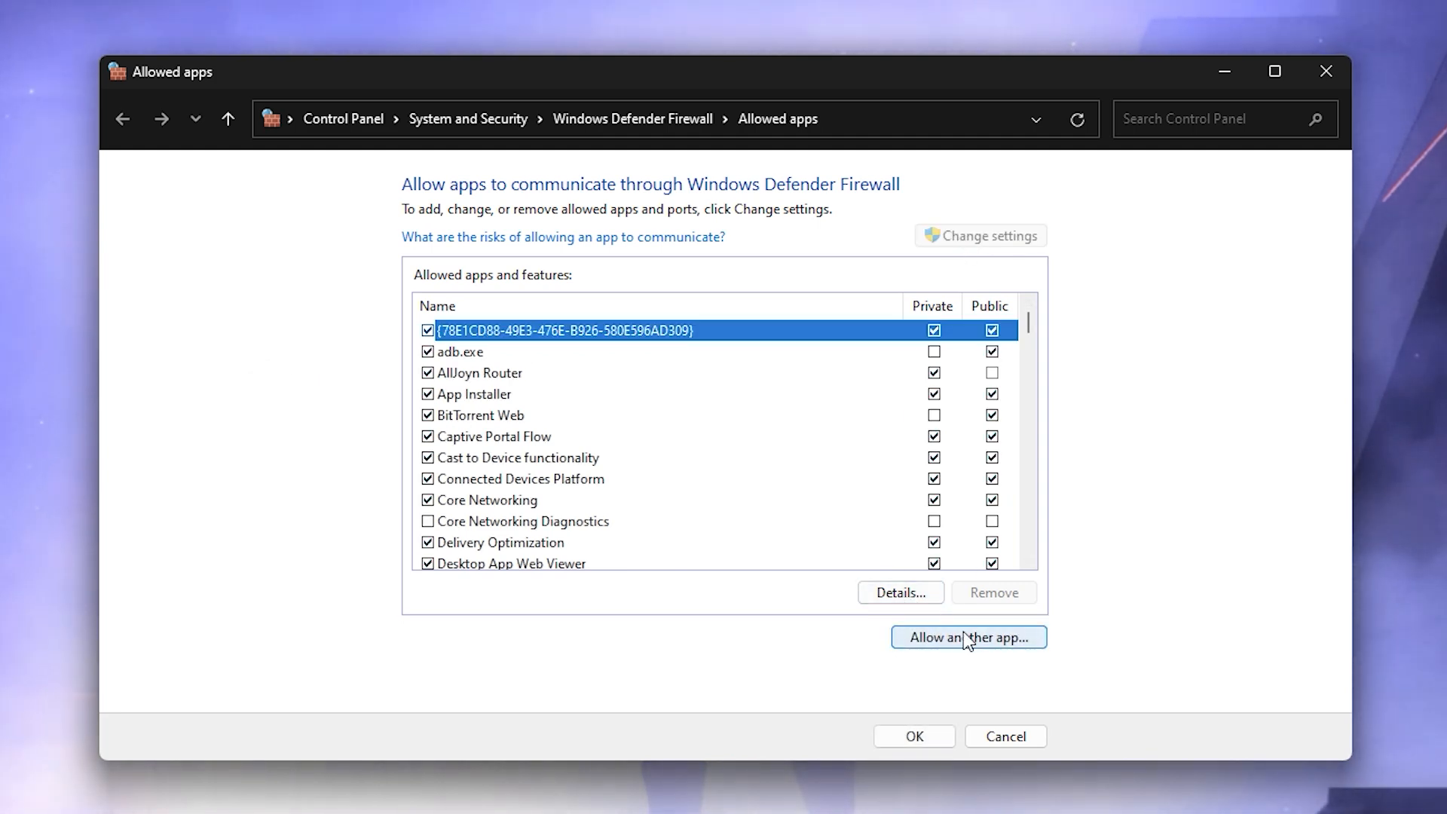
click(967, 636)
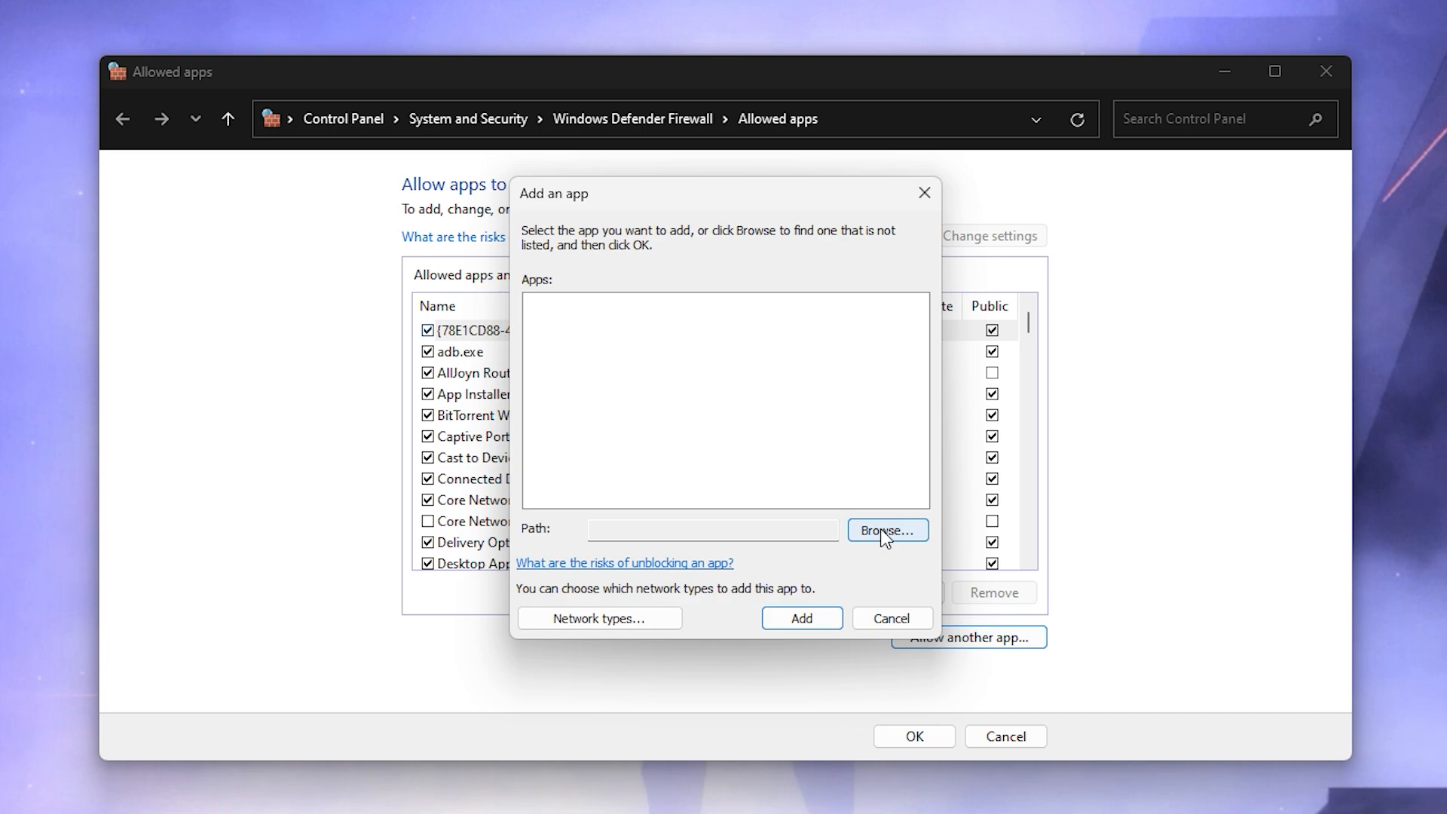
click(886, 530)
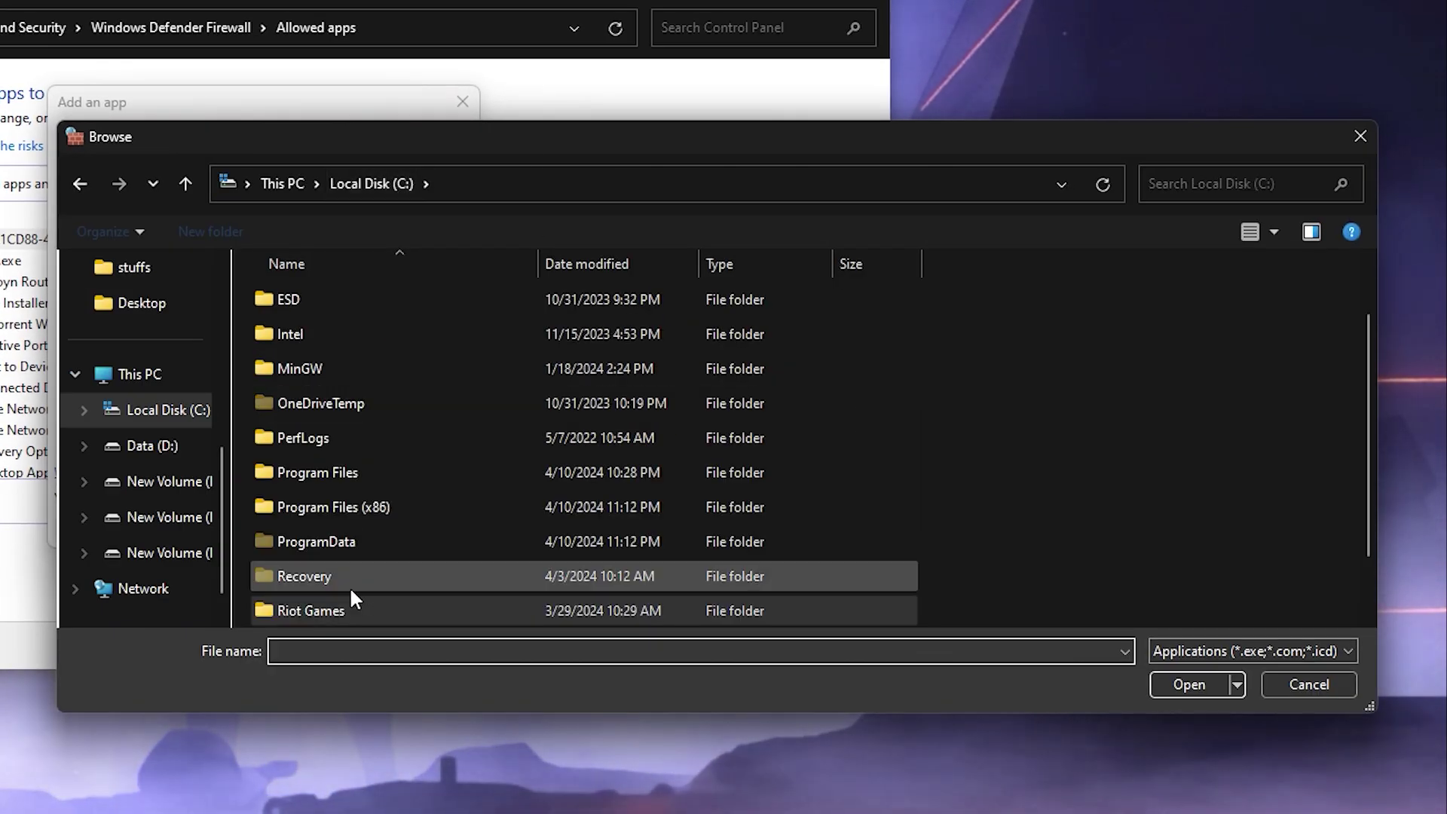
double_click(309, 608)
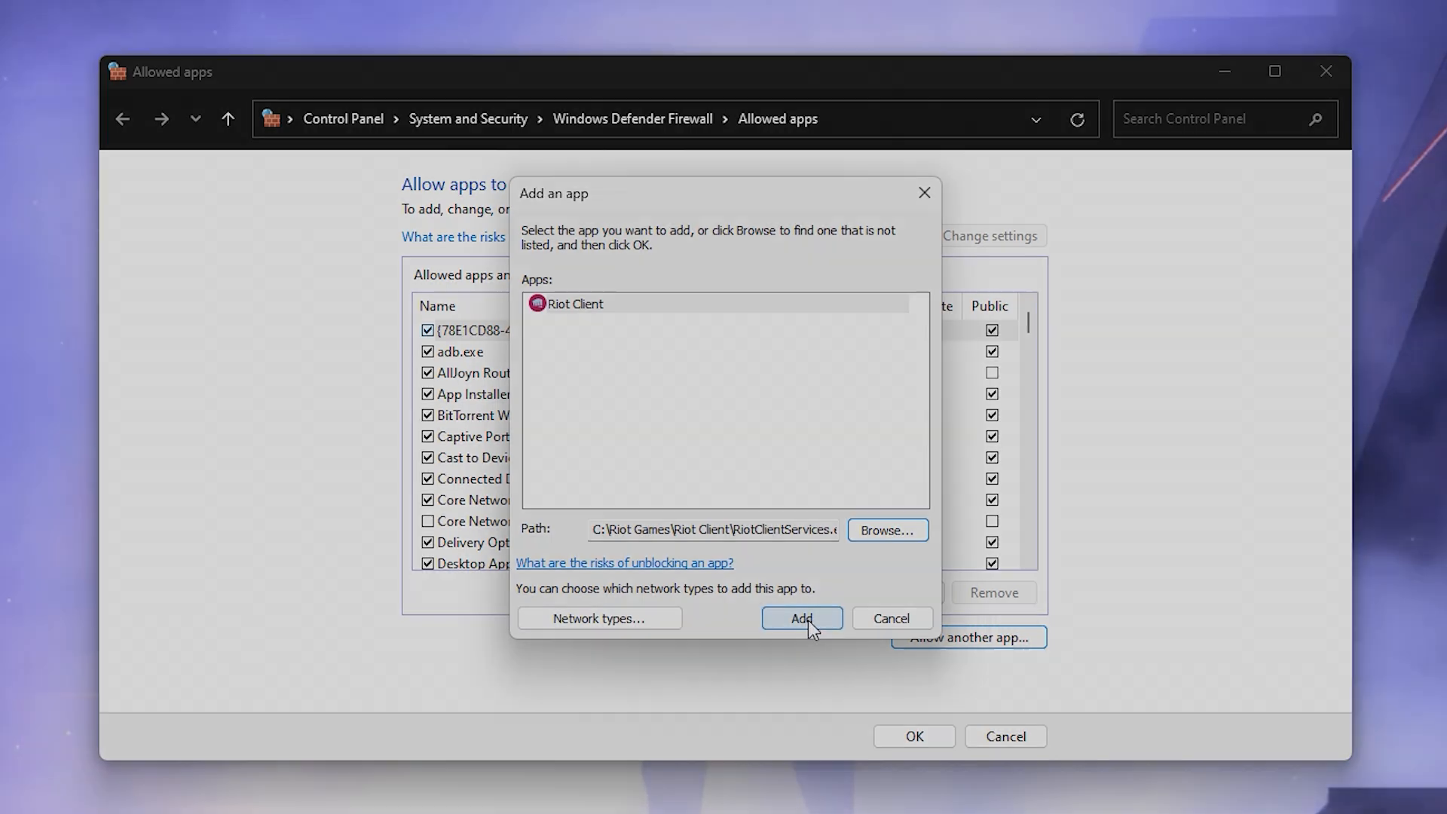
click(802, 618)
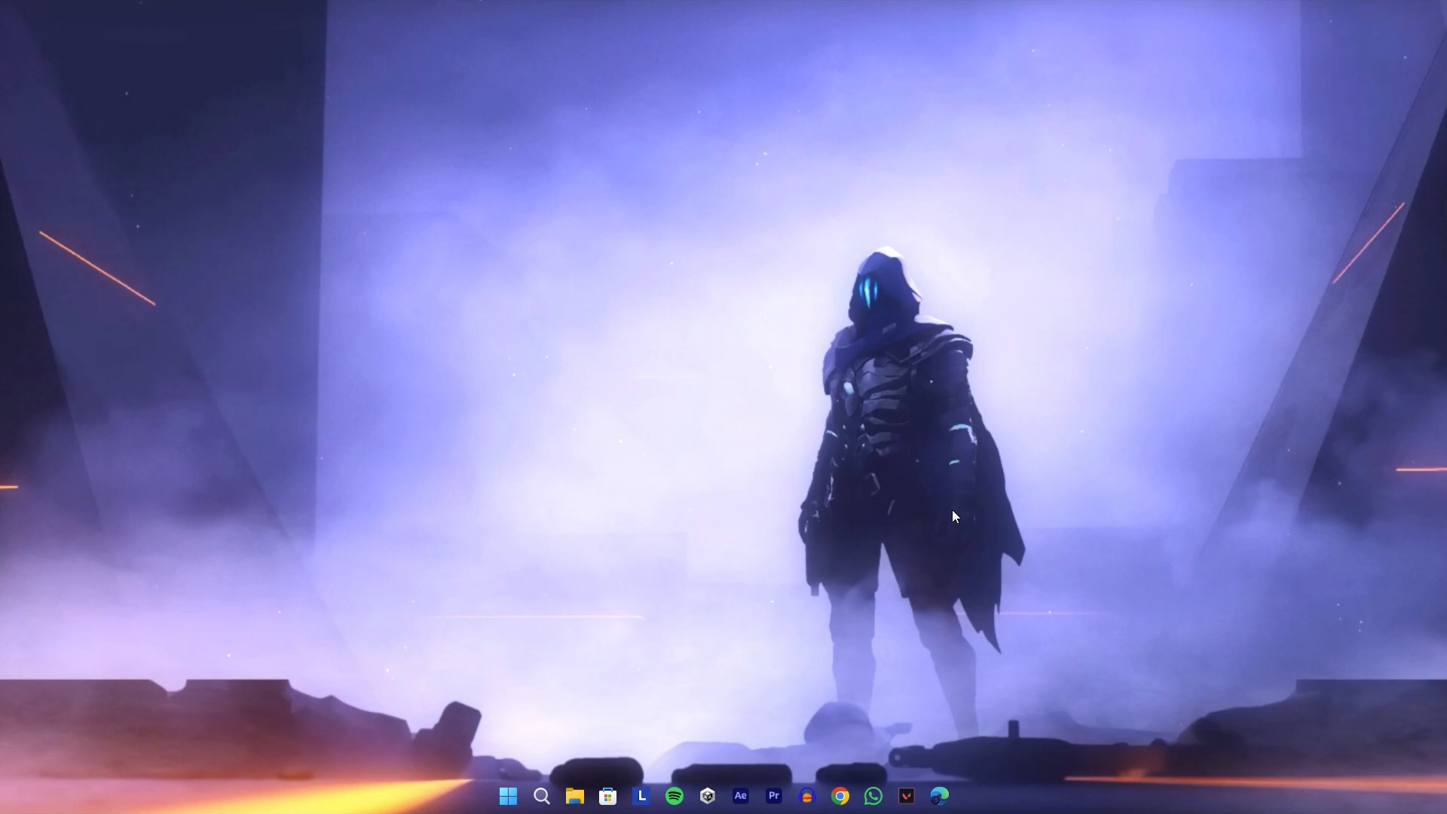
Run services.msc and bring up the Windows Update service's Properties
key(Win+R)
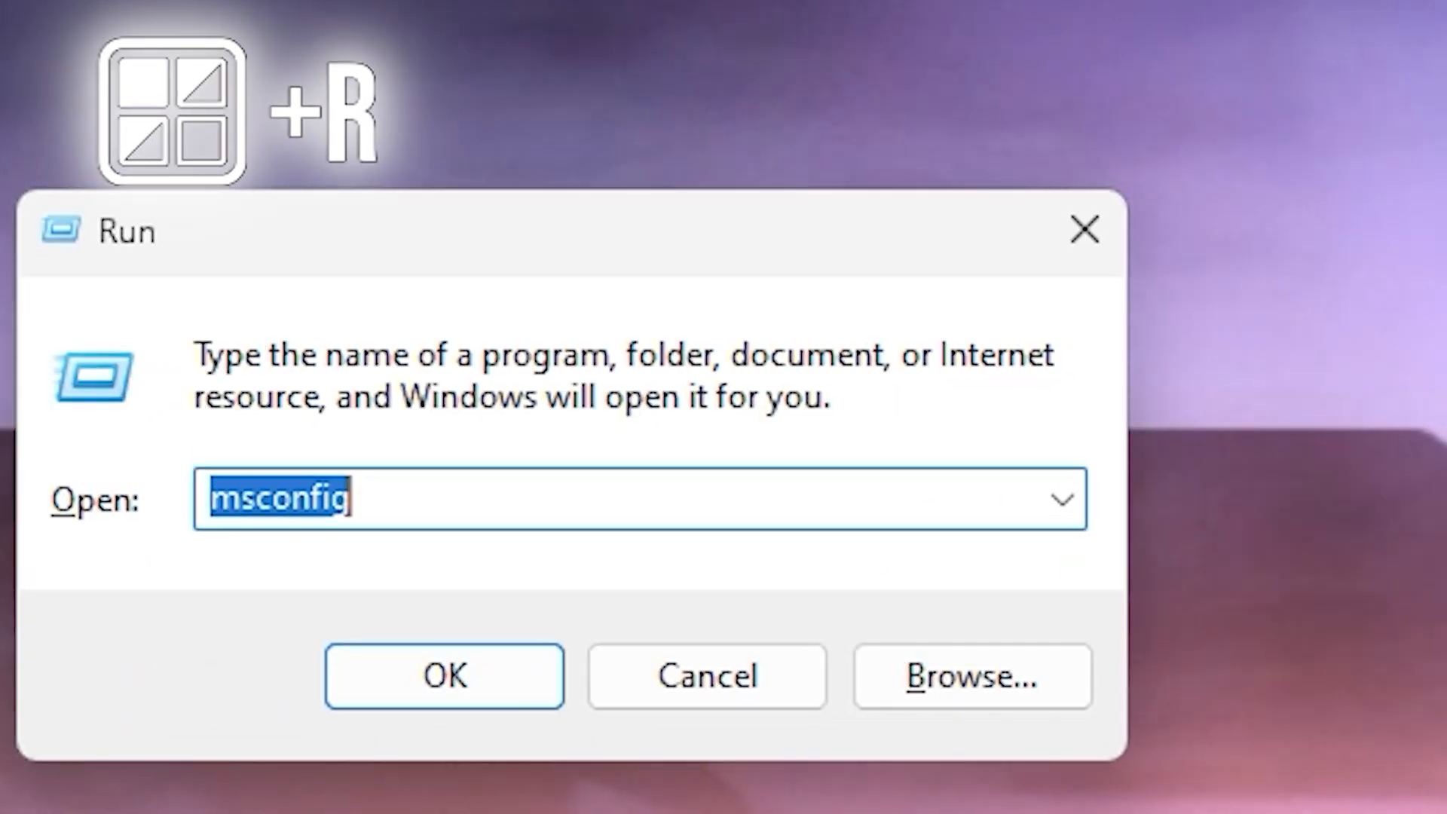
text(services.msc)
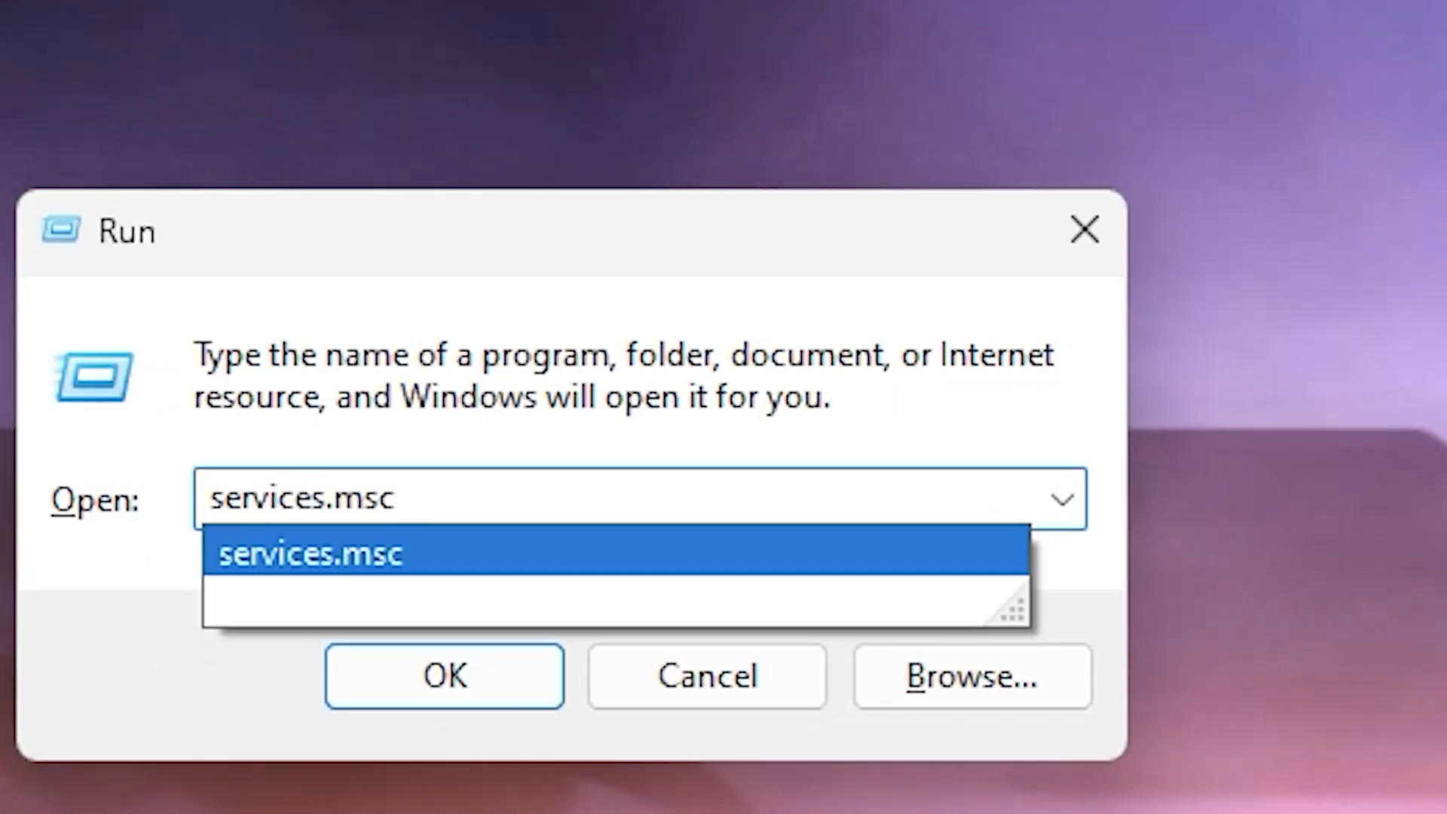
click(443, 676)
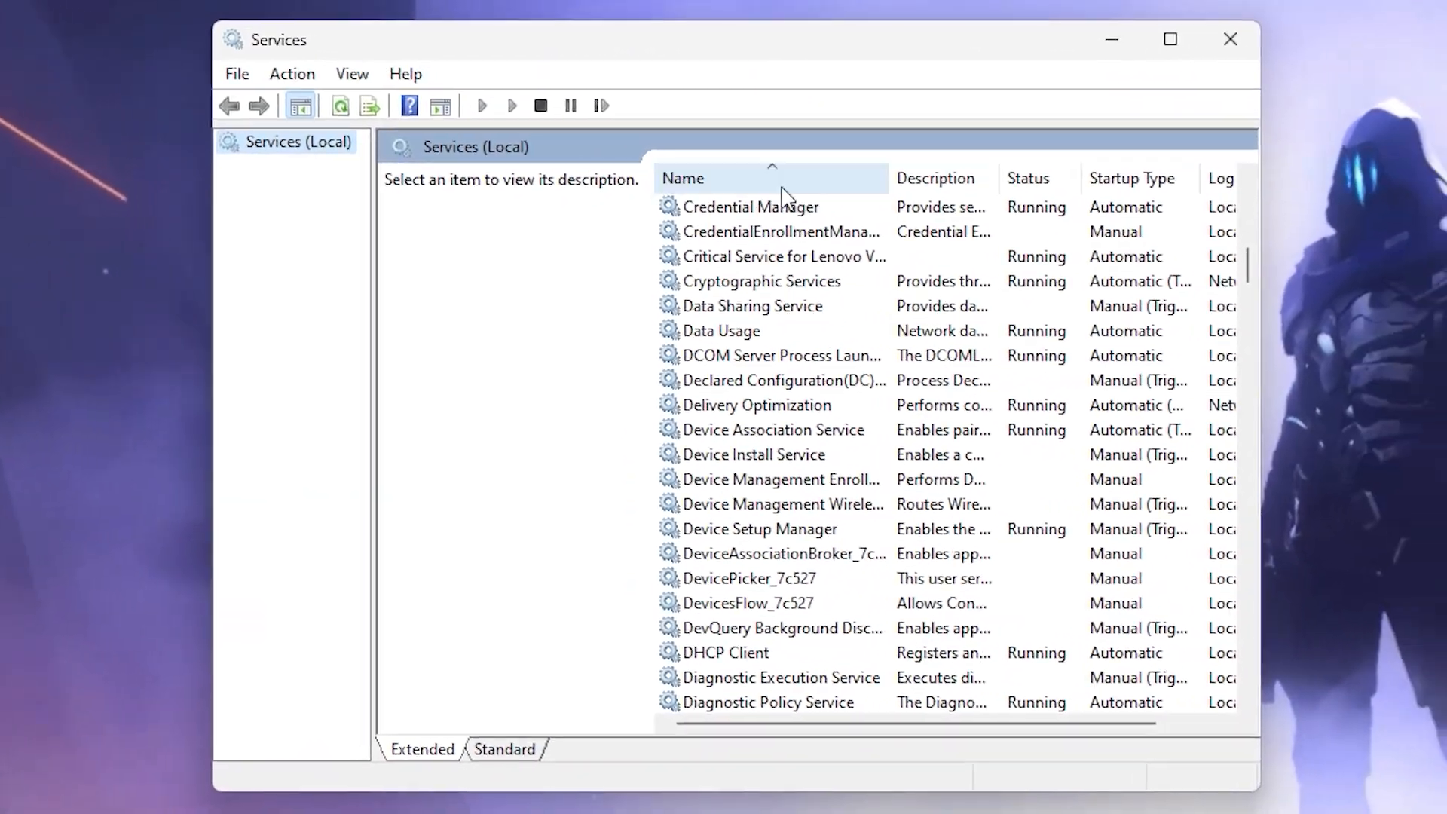
right_click(727, 403)
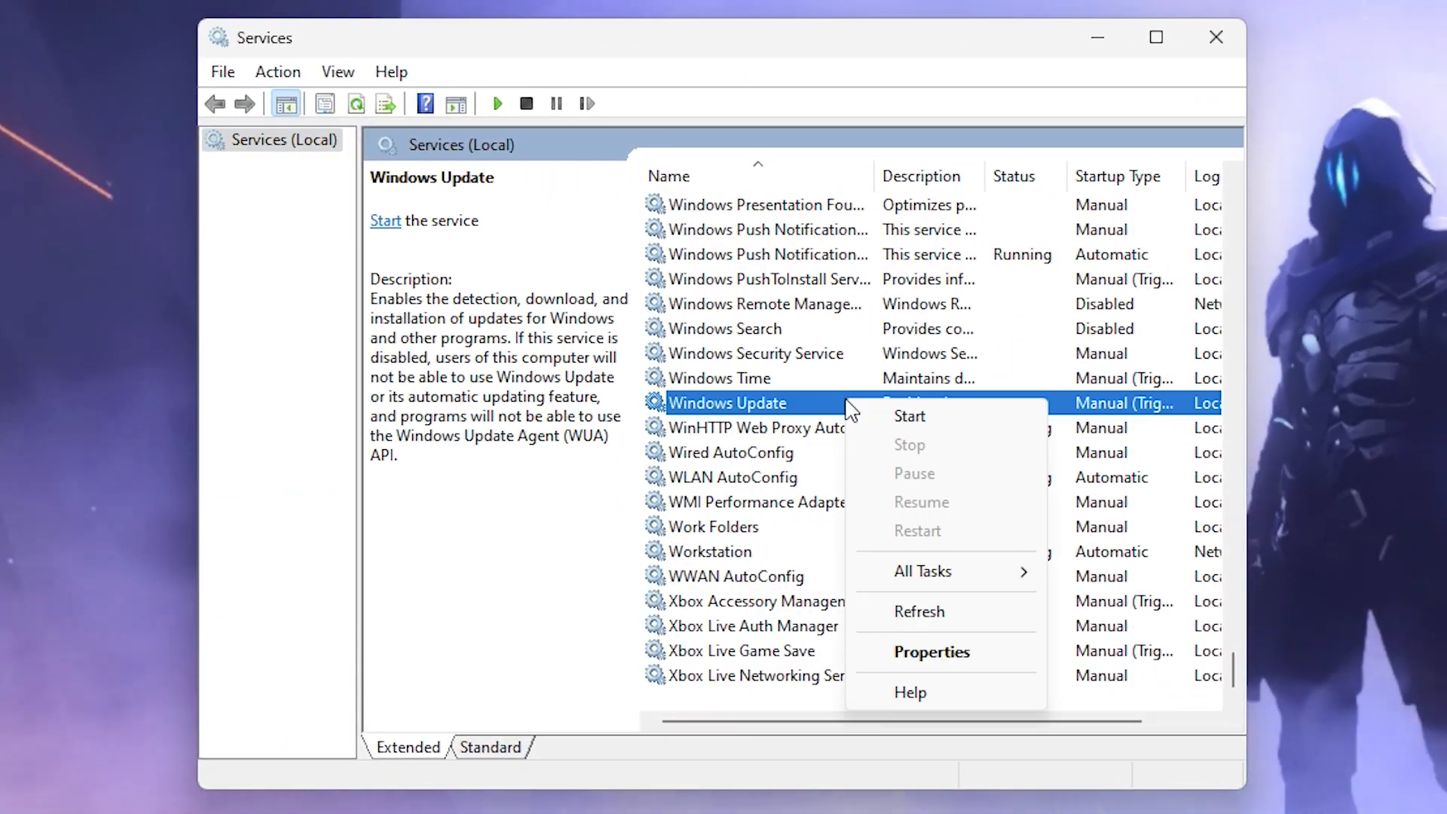
click(932, 651)
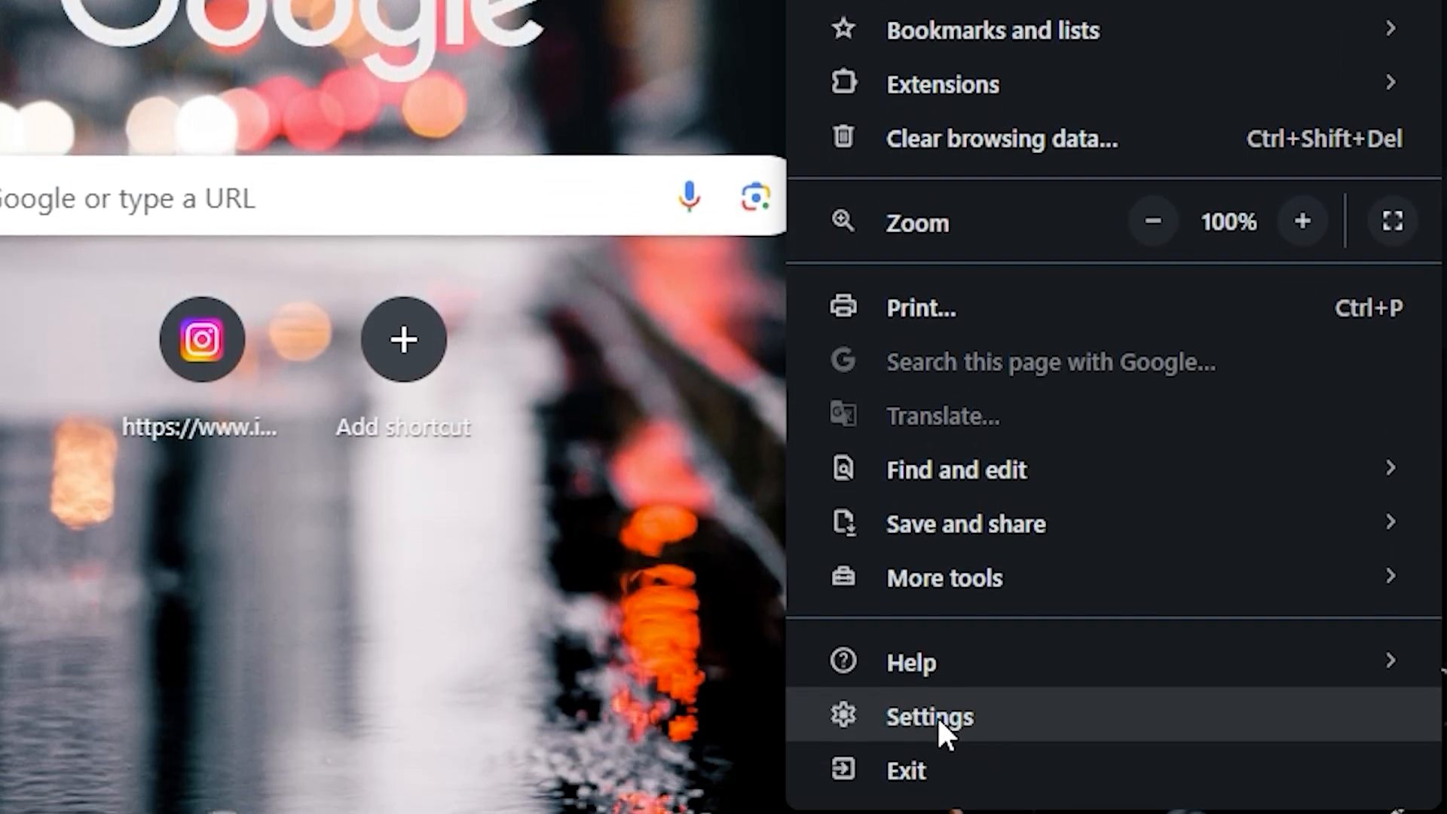
Go to the System section of Chrome's settings
click(929, 717)
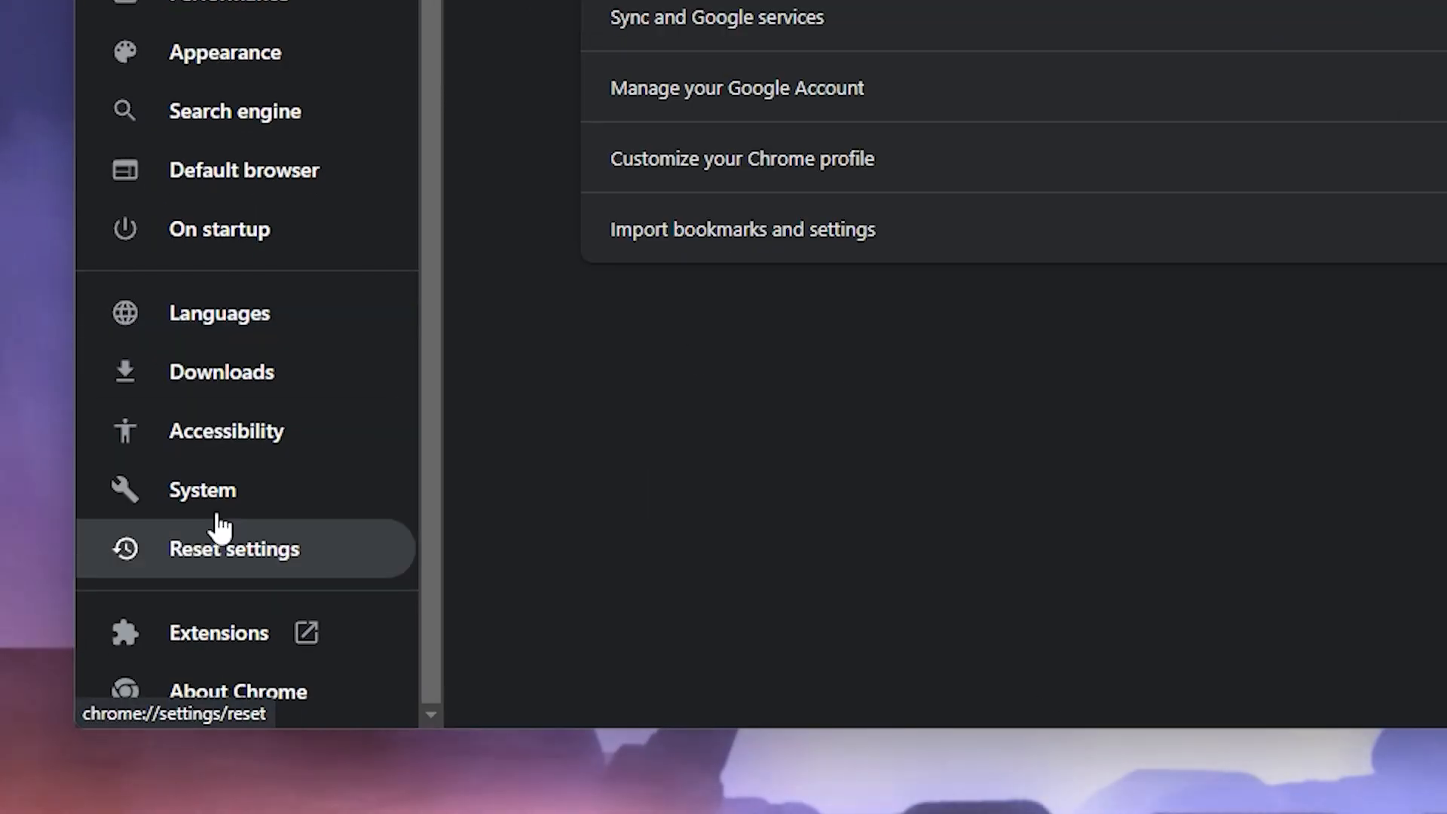
click(201, 490)
text(devi)
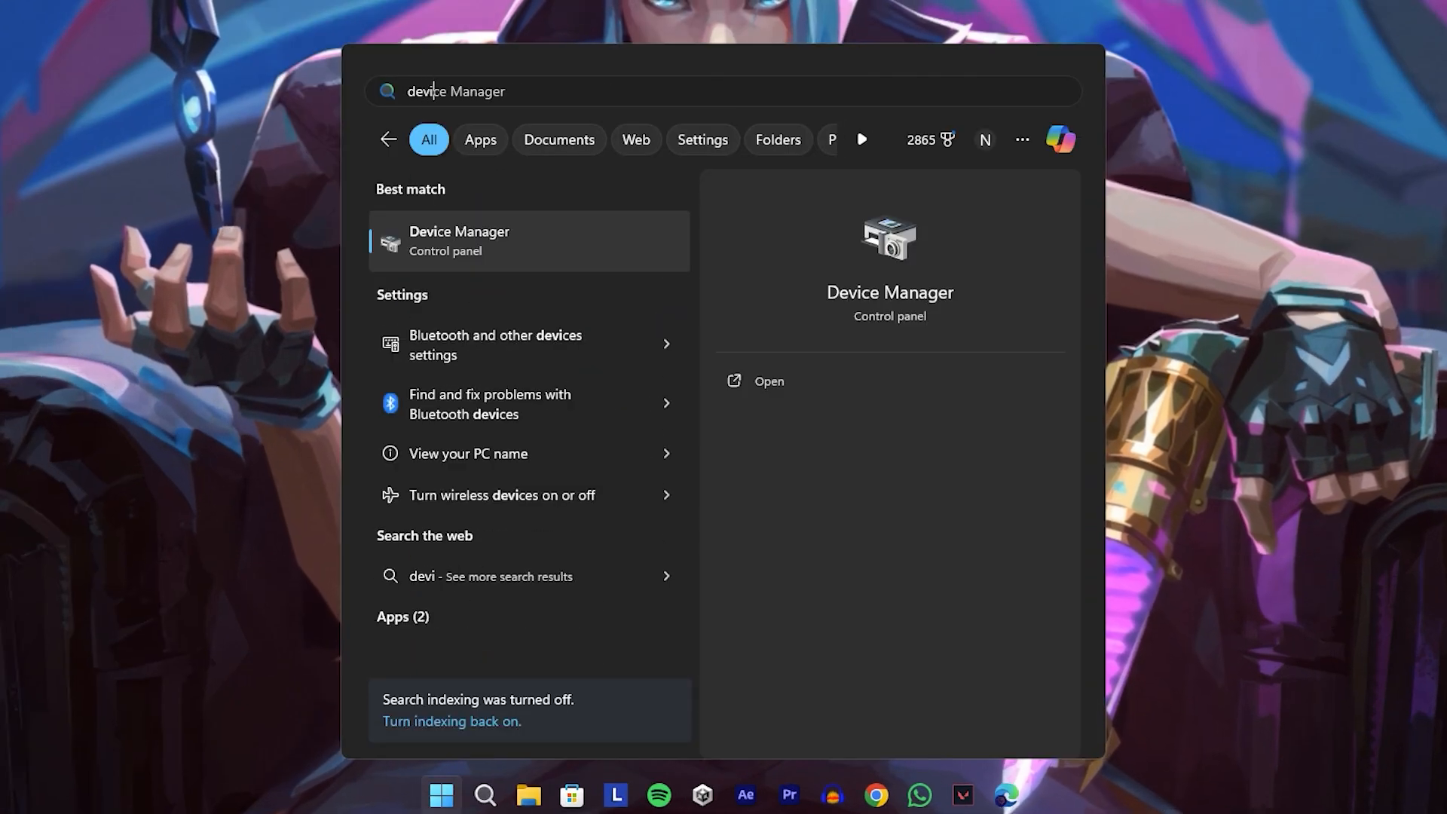
Update the Realtek PCIe GbE Family Controller driver; Windows reports the best driver already installed
click(458, 241)
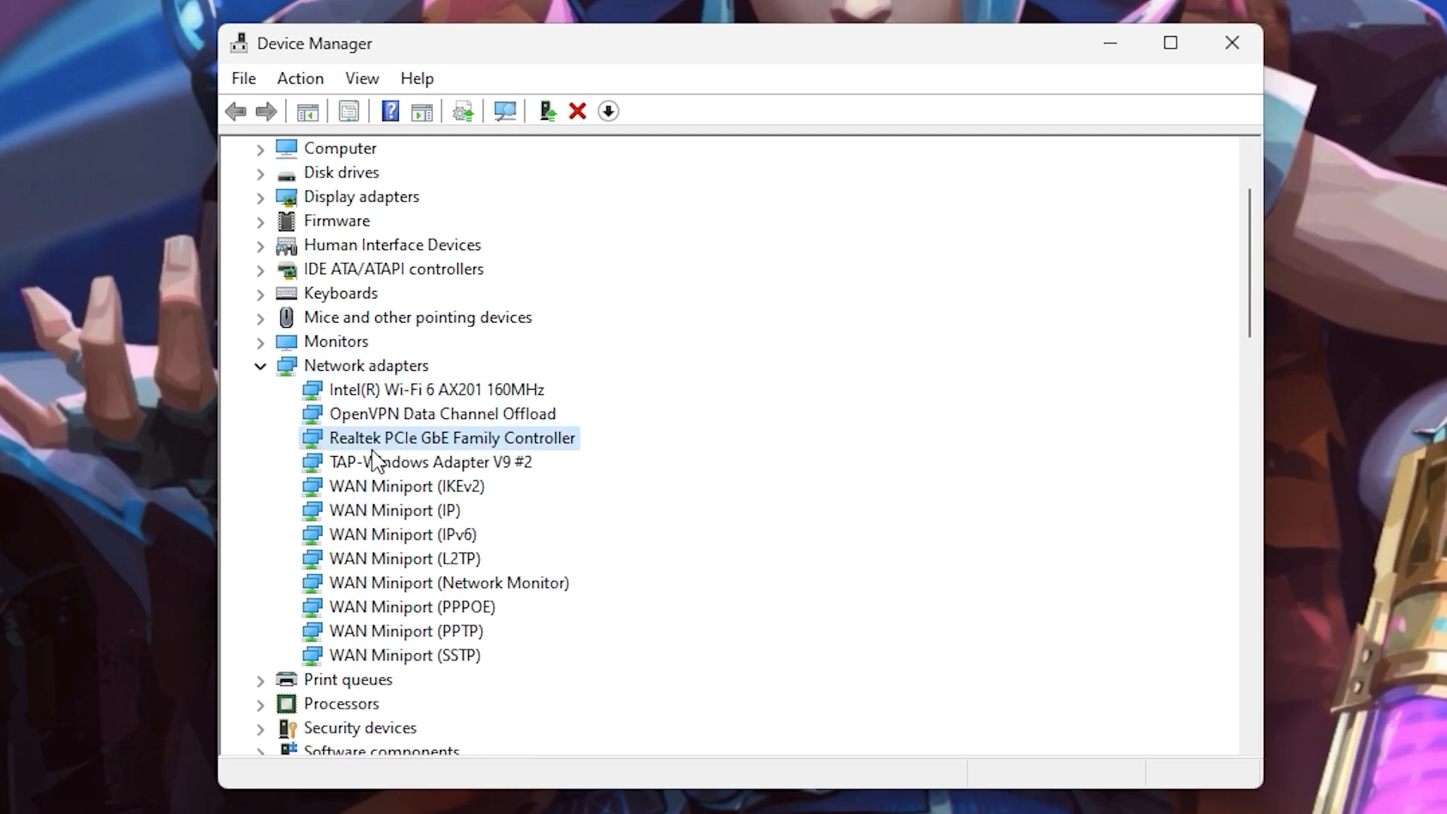
double_click(450, 437)
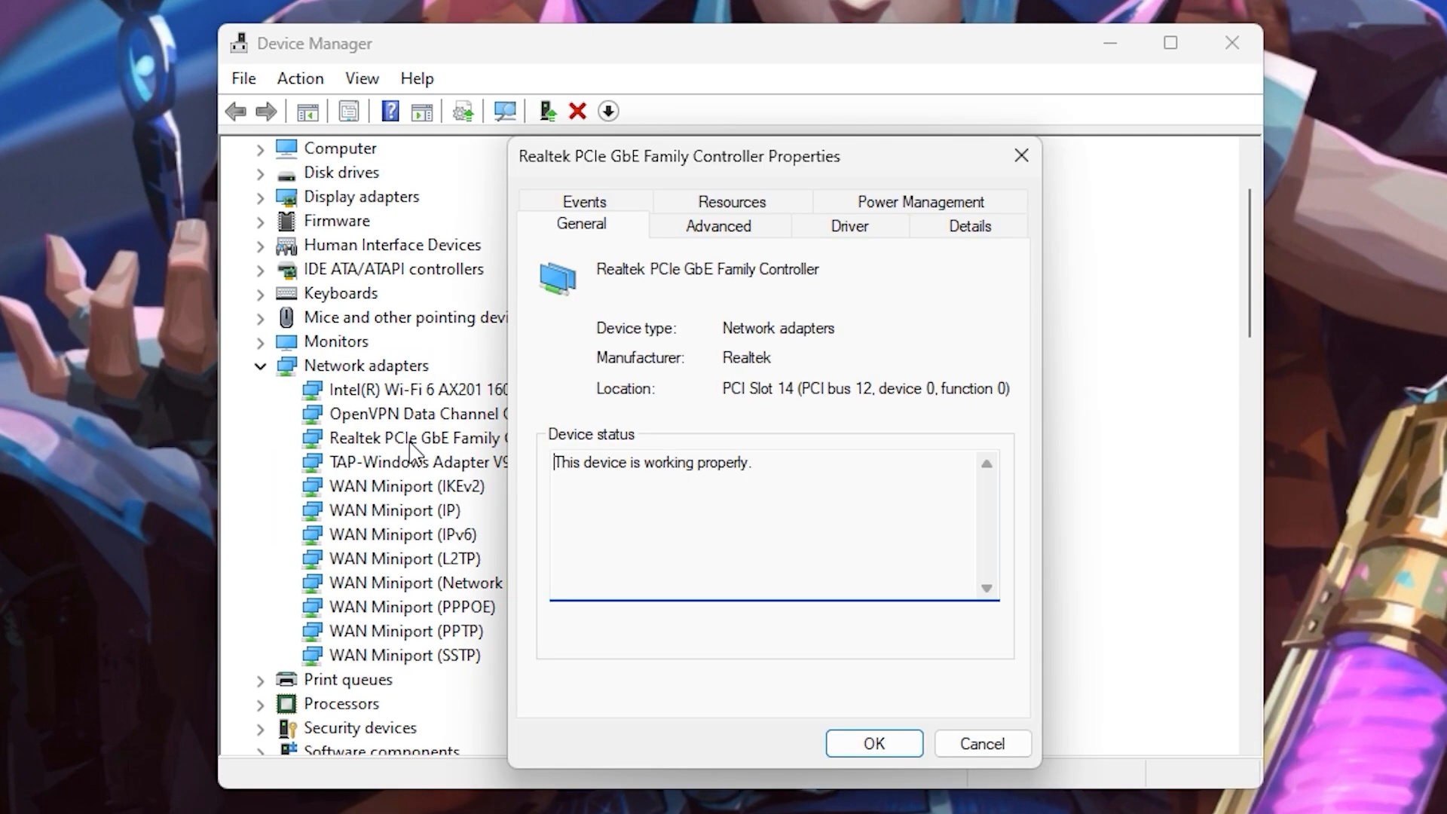
click(848, 226)
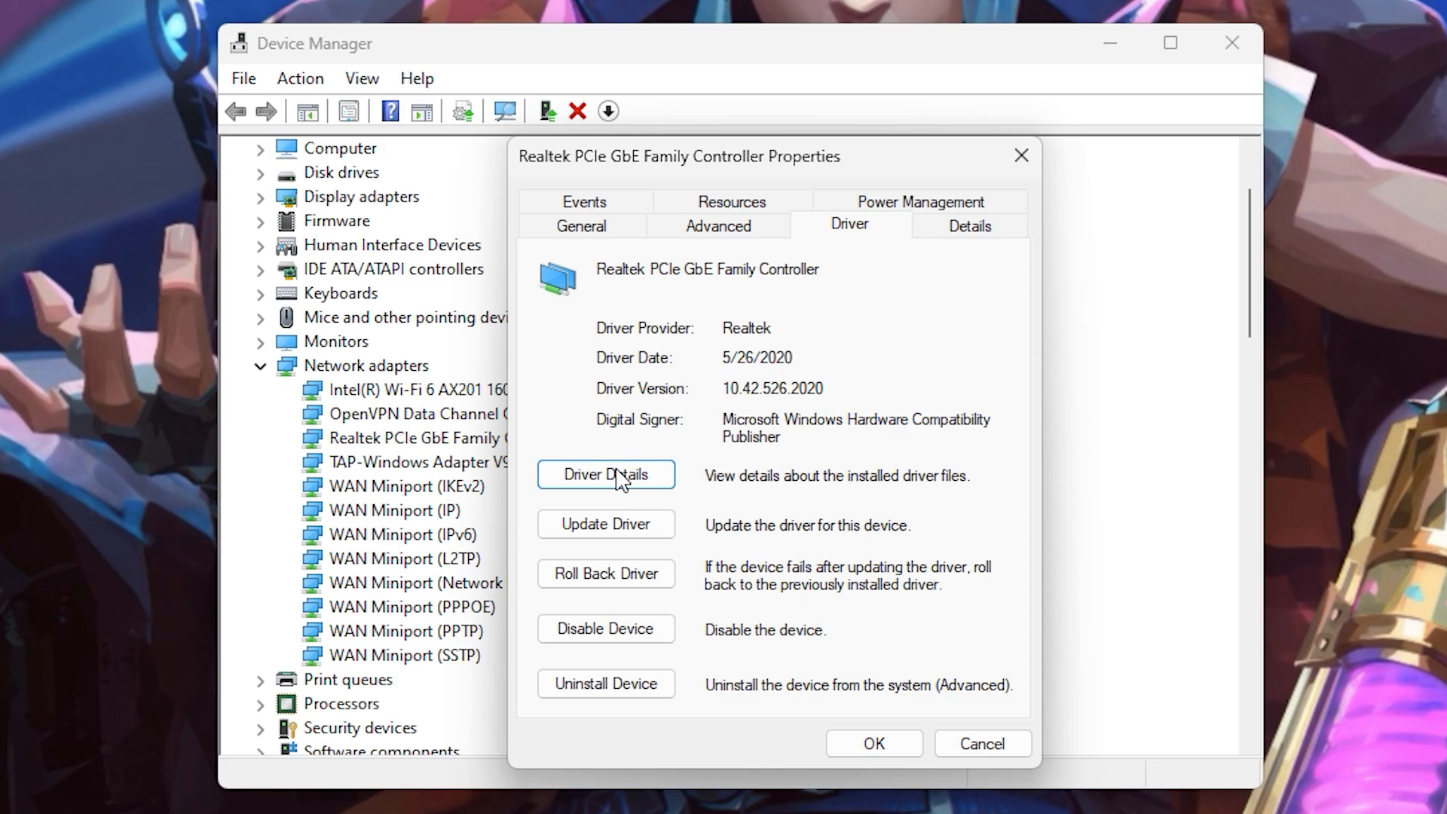
click(606, 525)
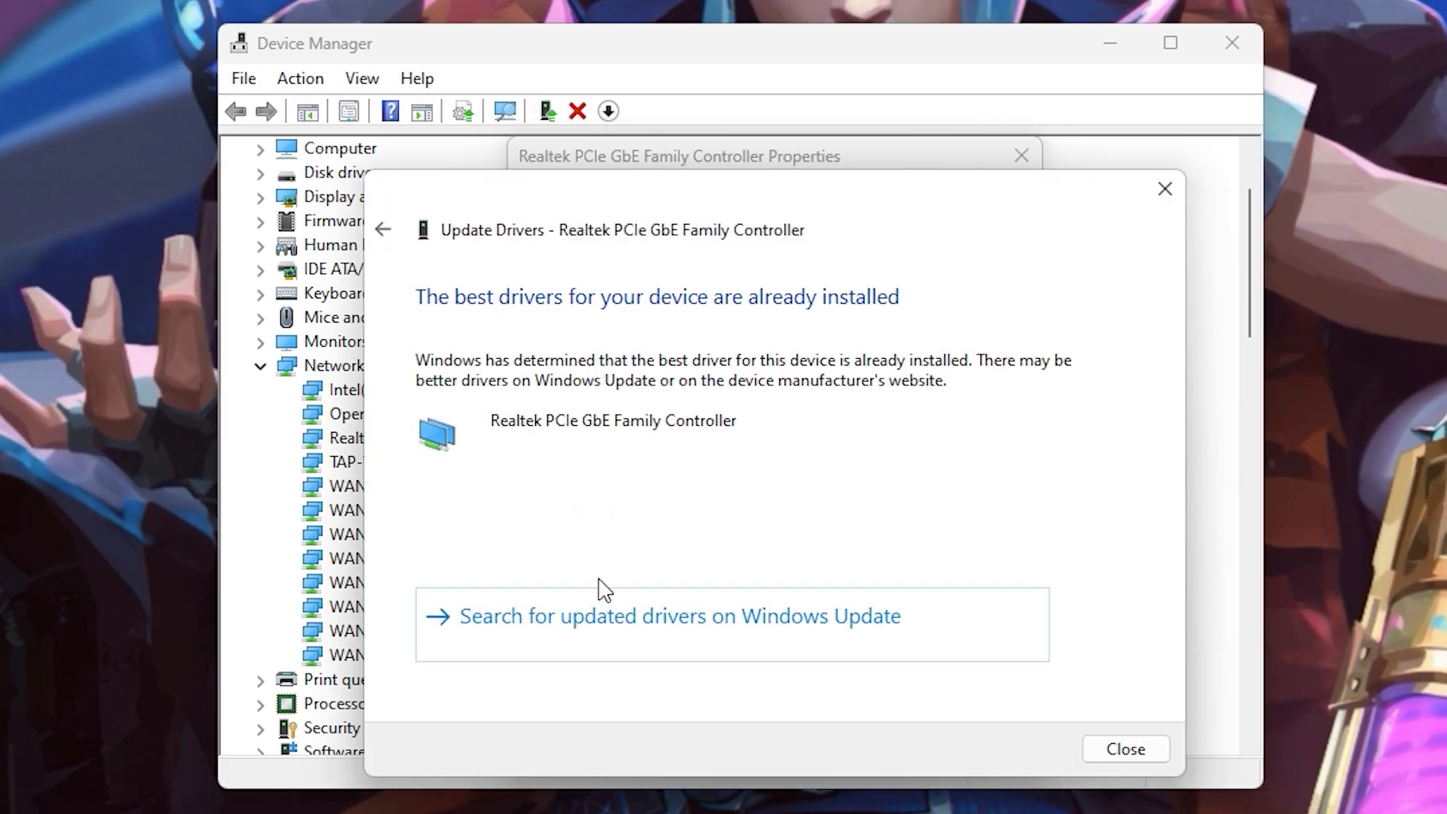
click(679, 617)
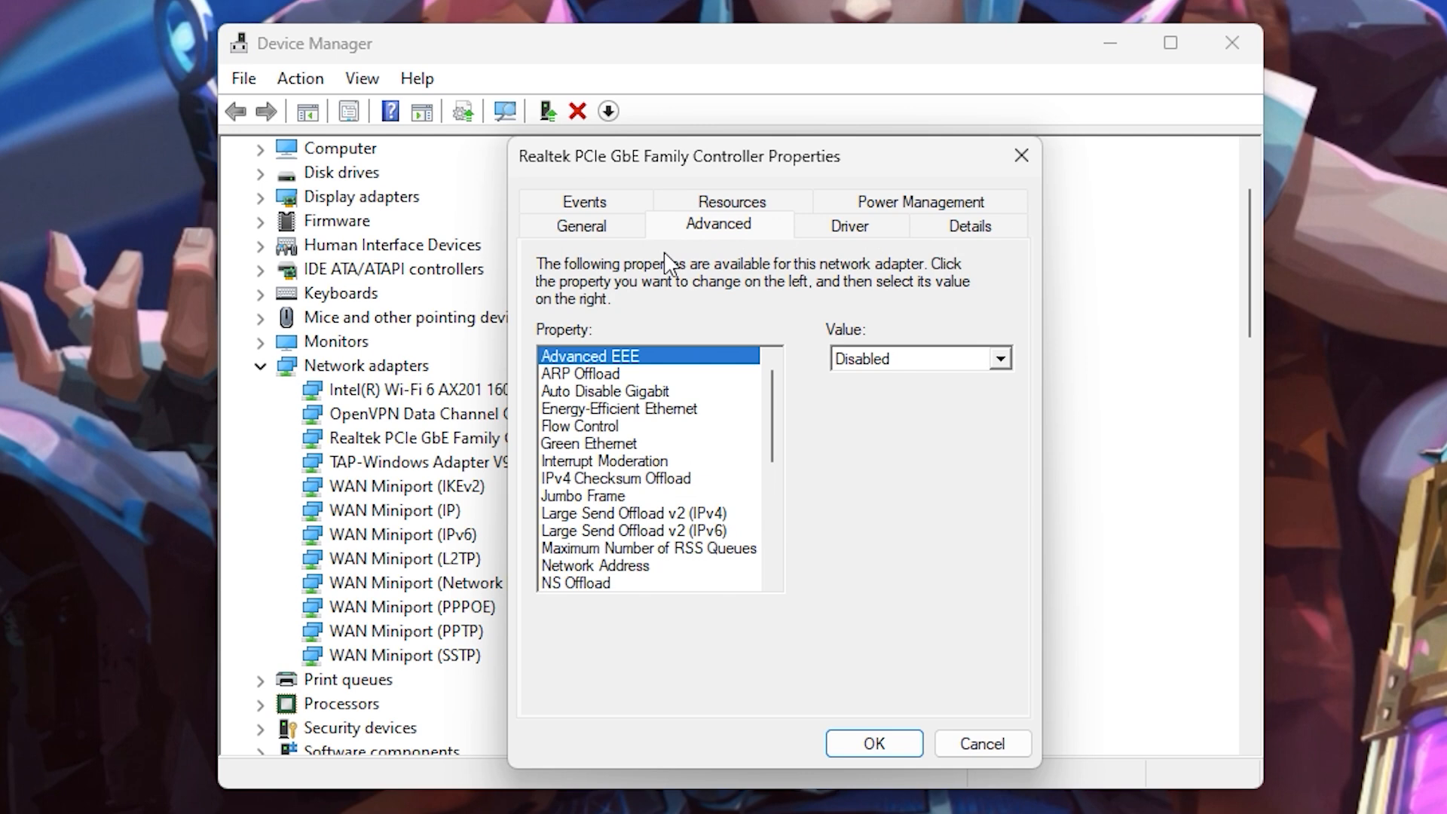
Review the adapter's Advanced EEE, Flow Control, Energy-Efficient Ethernet, Green Ethernet and Power Saving Mode values
click(916, 358)
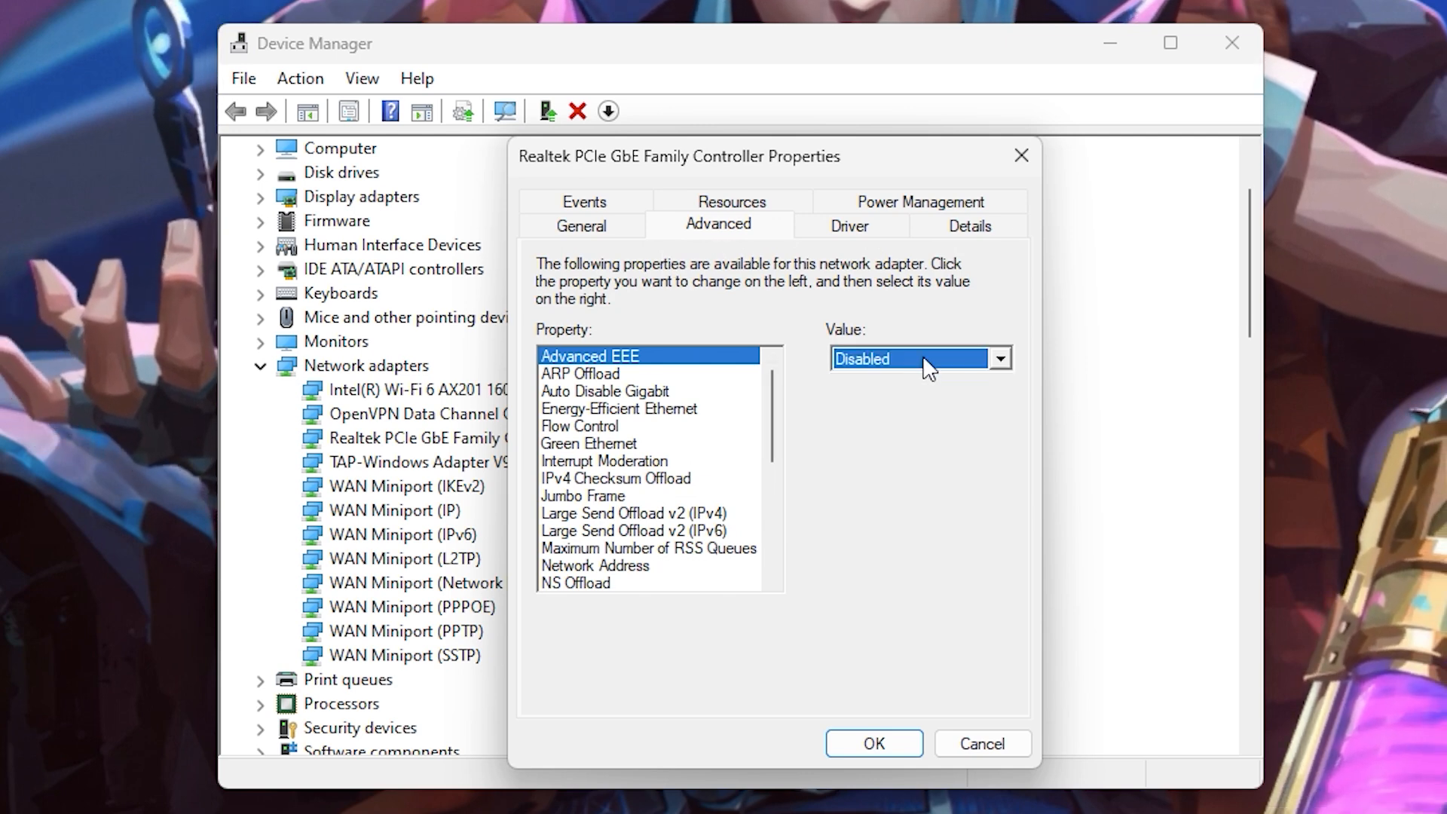
click(579, 424)
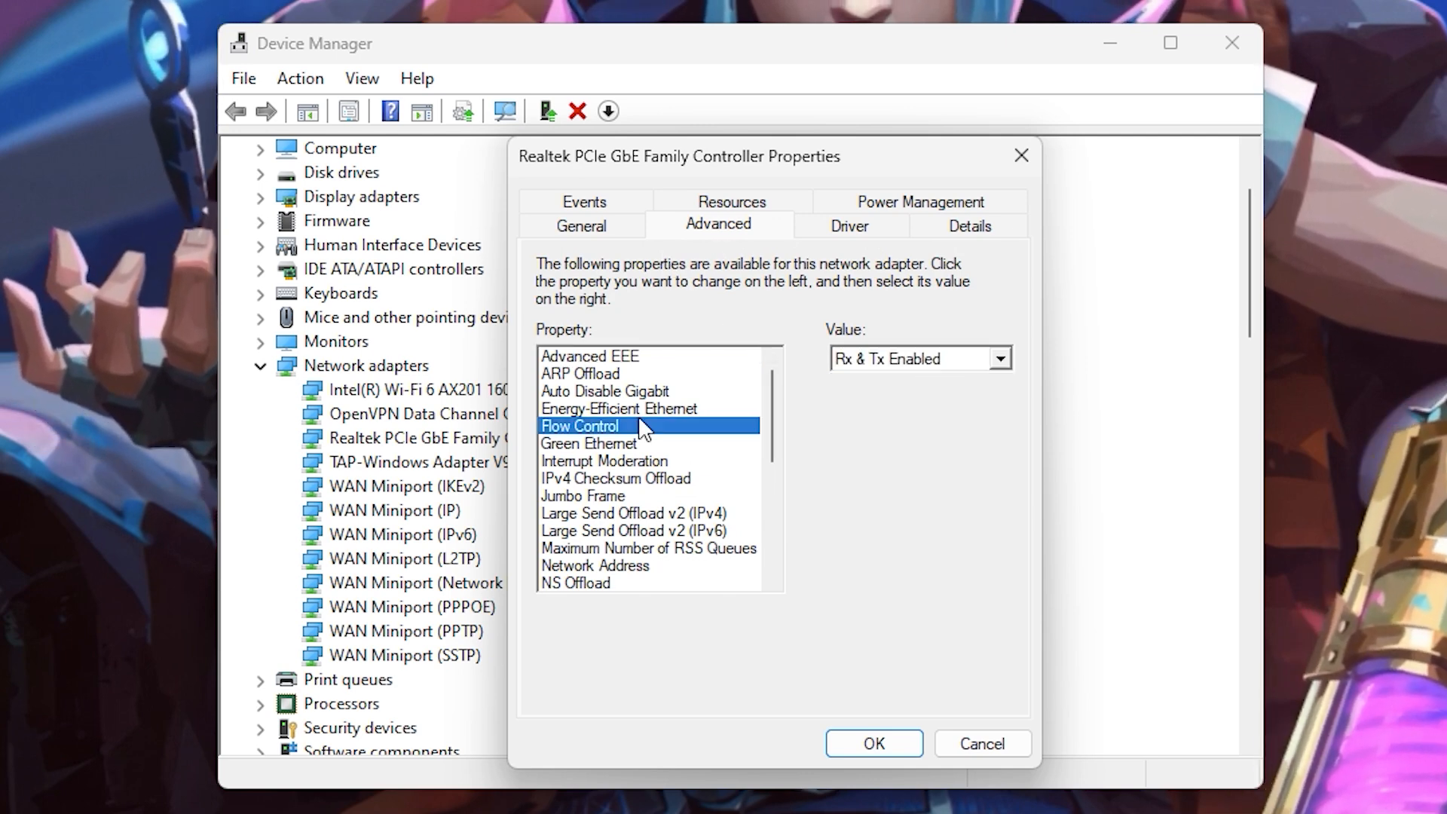
click(621, 408)
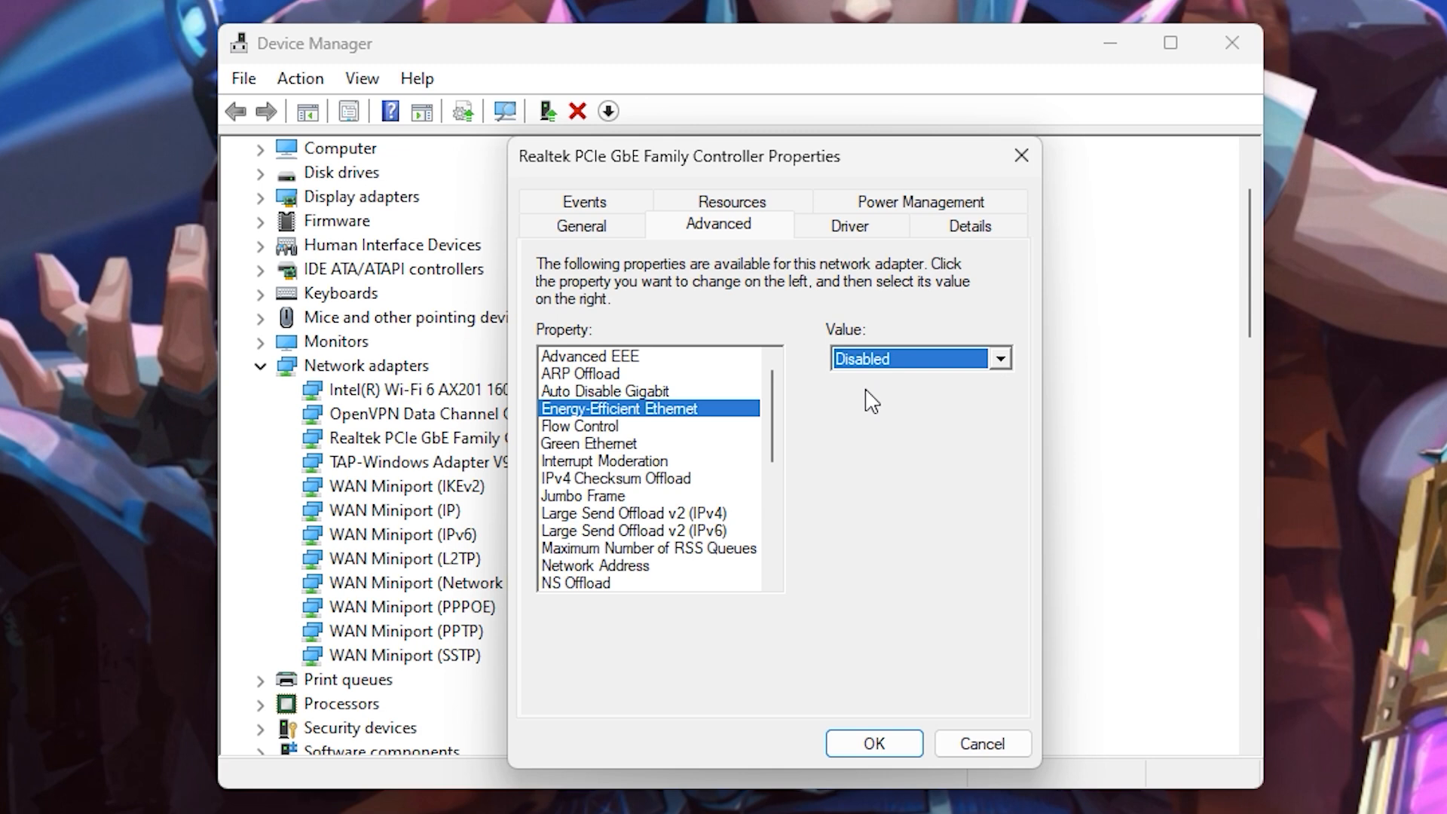
click(590, 443)
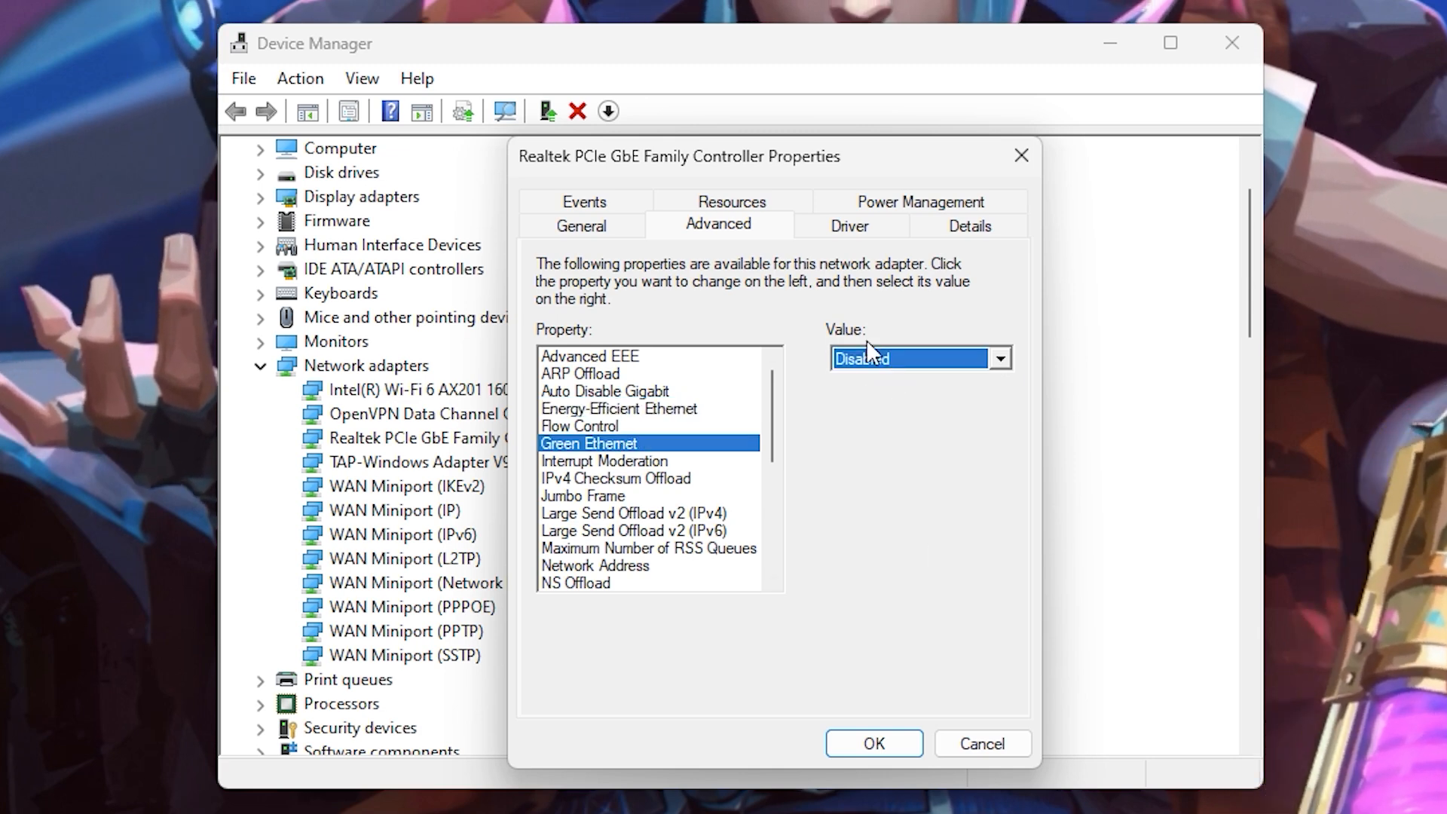
scroll(down, 3)
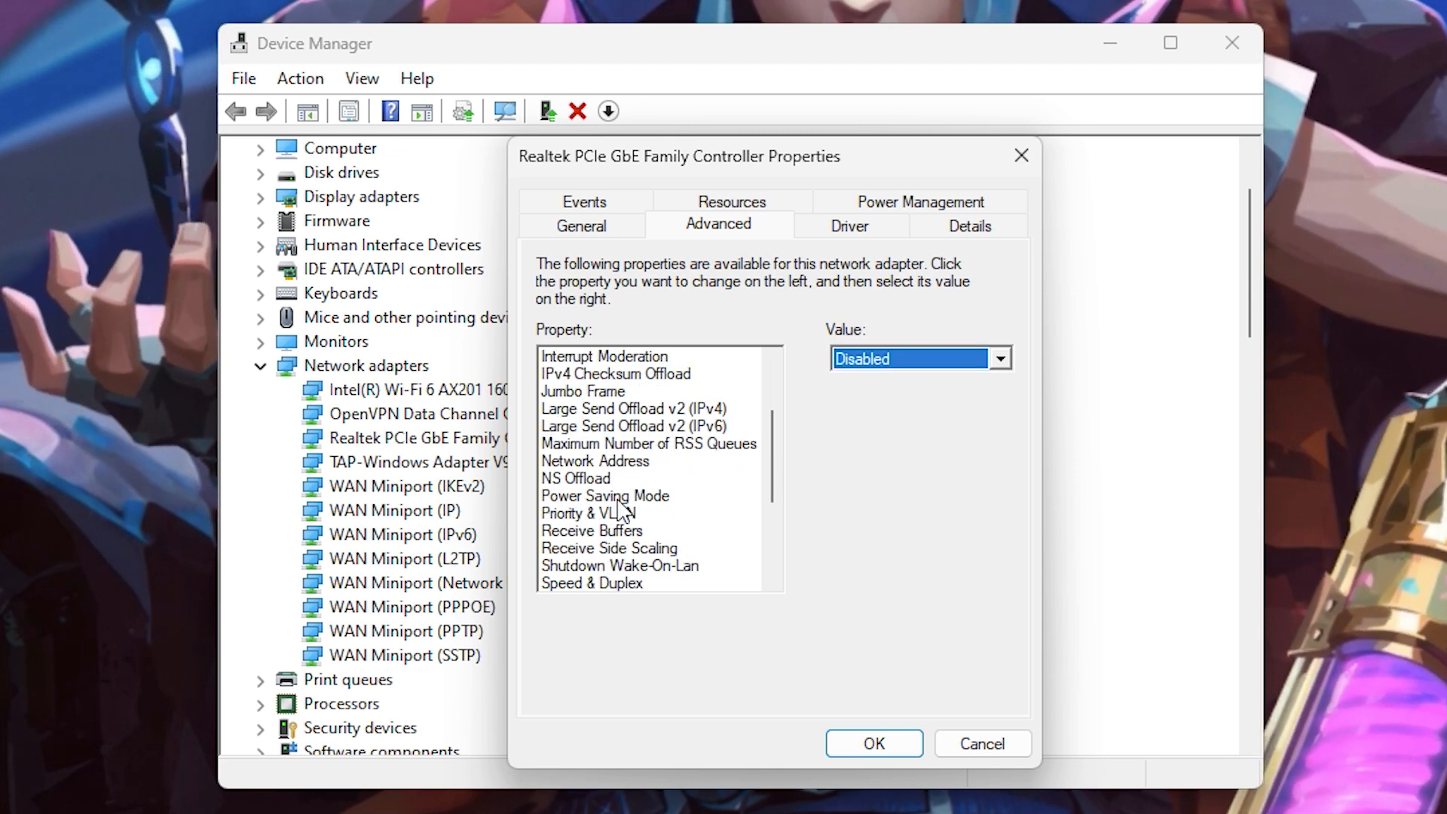
click(606, 494)
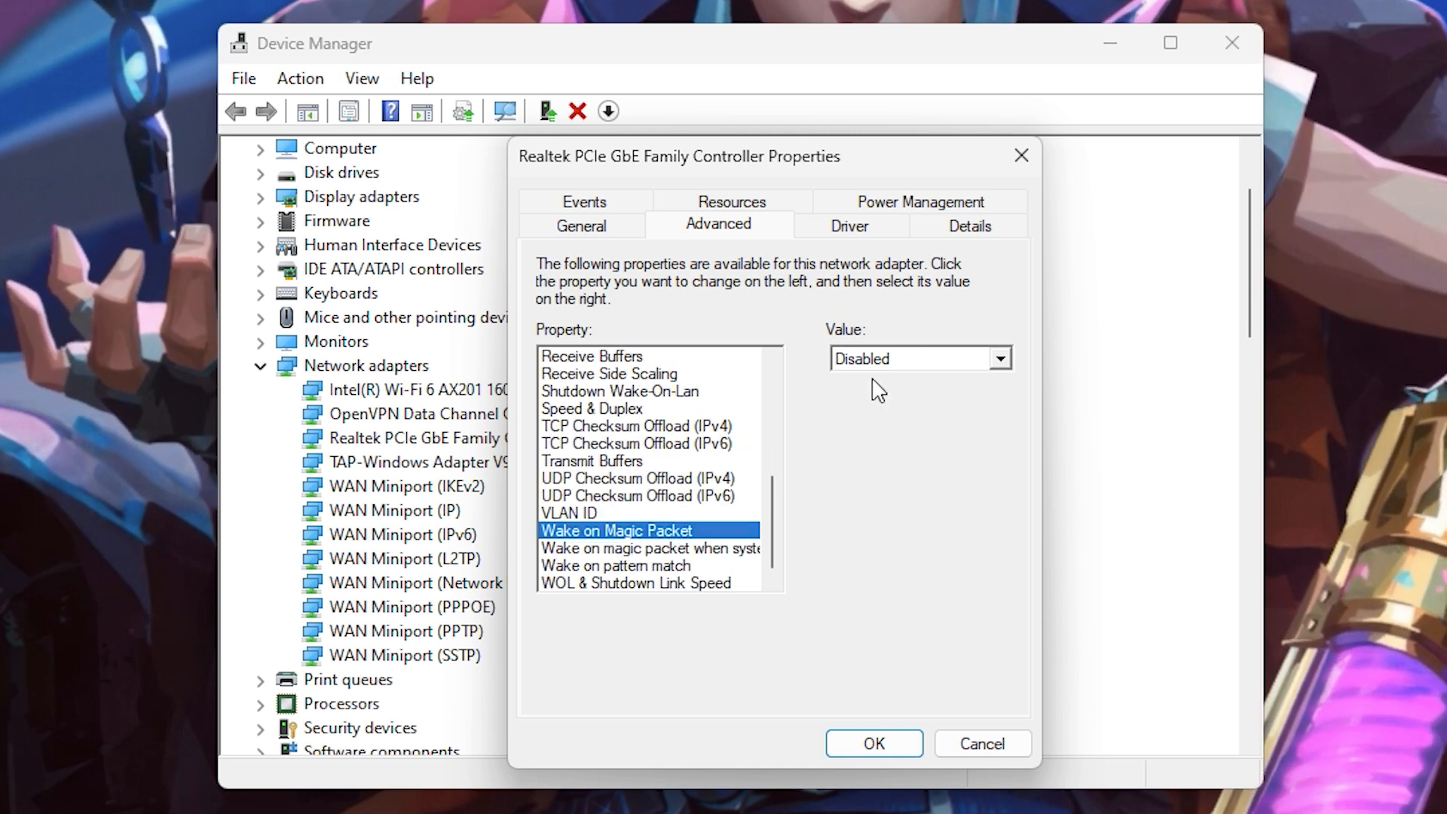
Set the Wake on magic packet property to Disabled
click(648, 549)
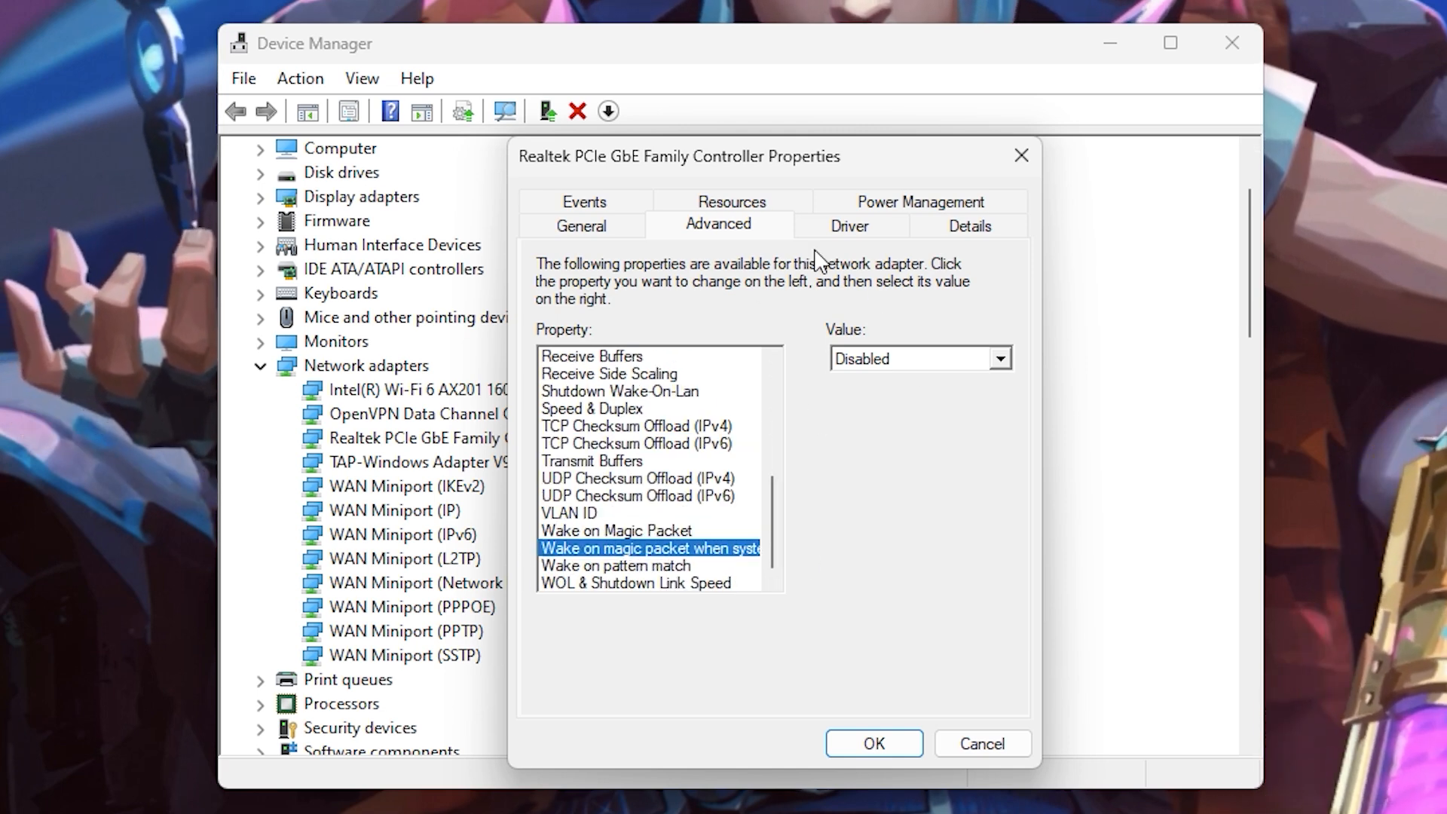
click(920, 202)
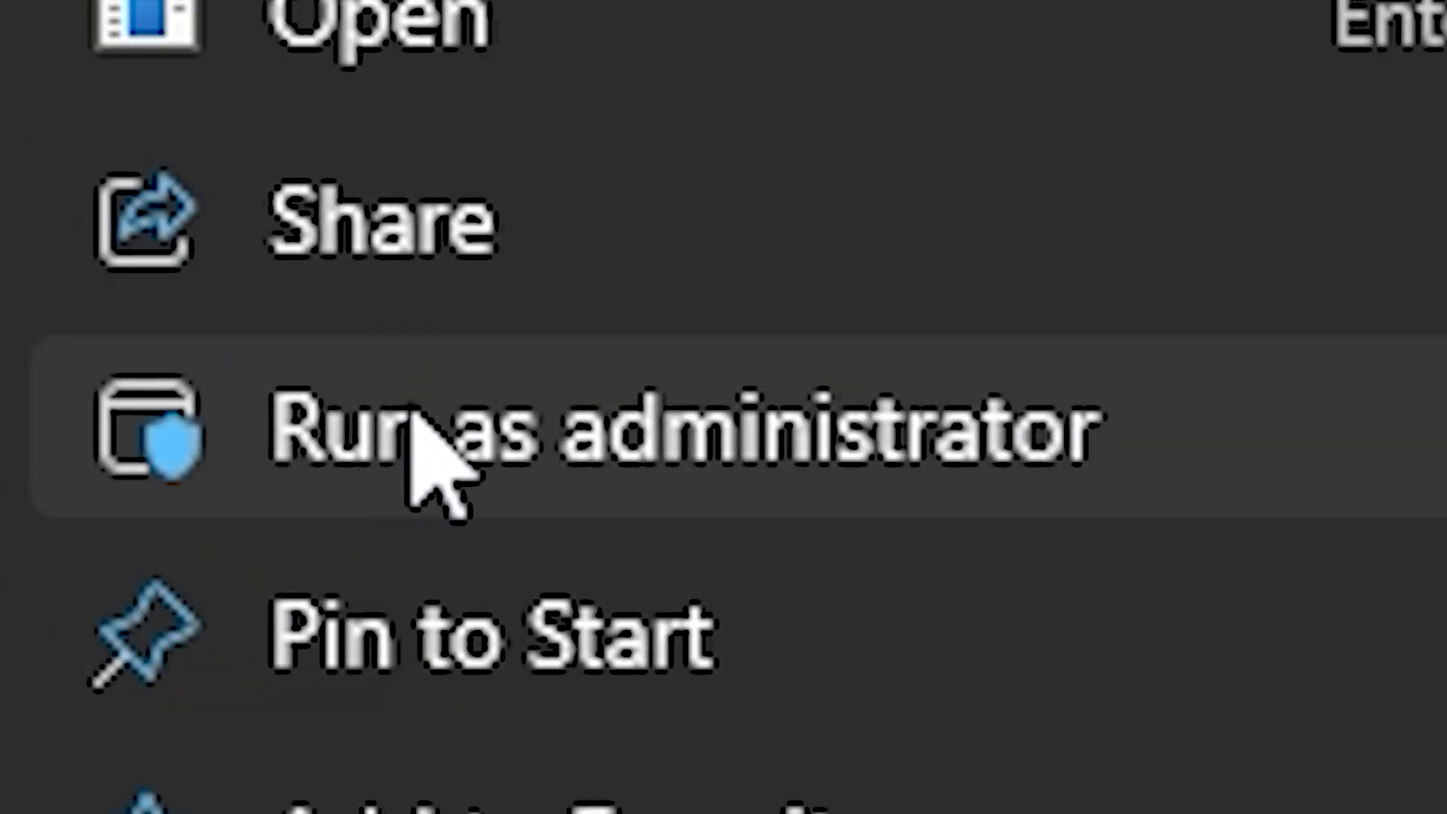
Run TCP Optimizer as administrator, keep the Realtek wired adapter and choose Custom settings
click(428, 440)
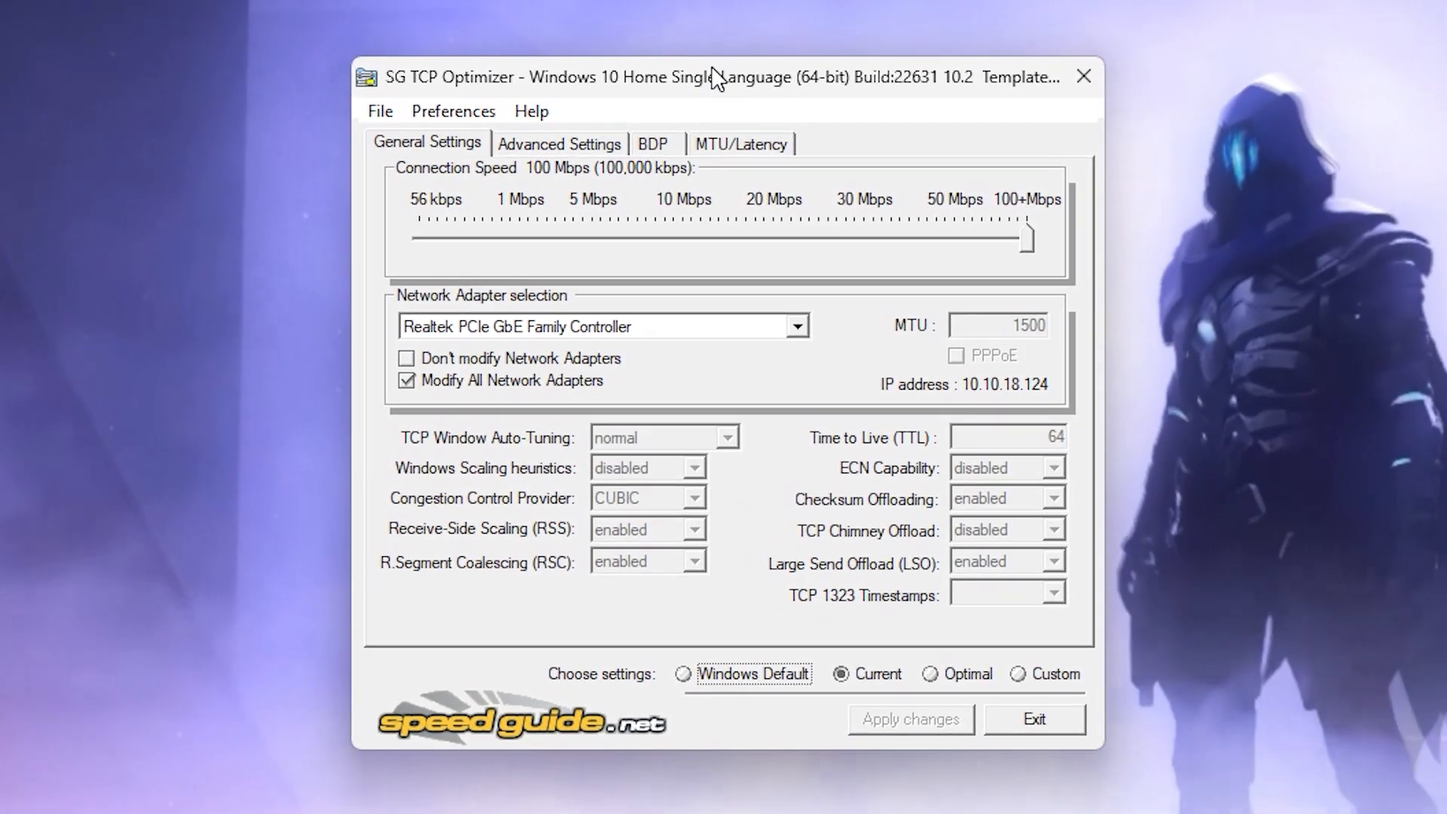
click(796, 325)
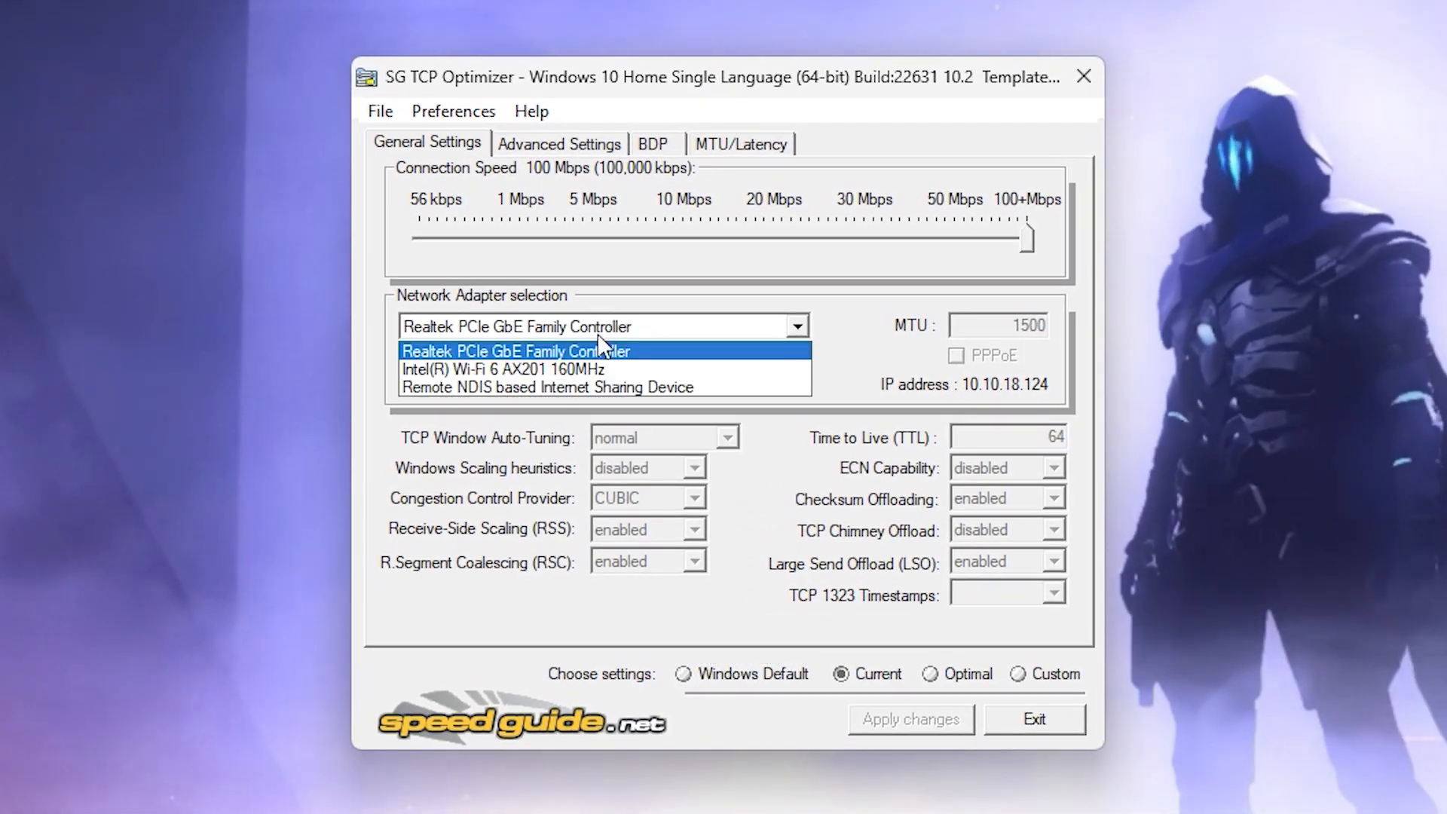
click(516, 351)
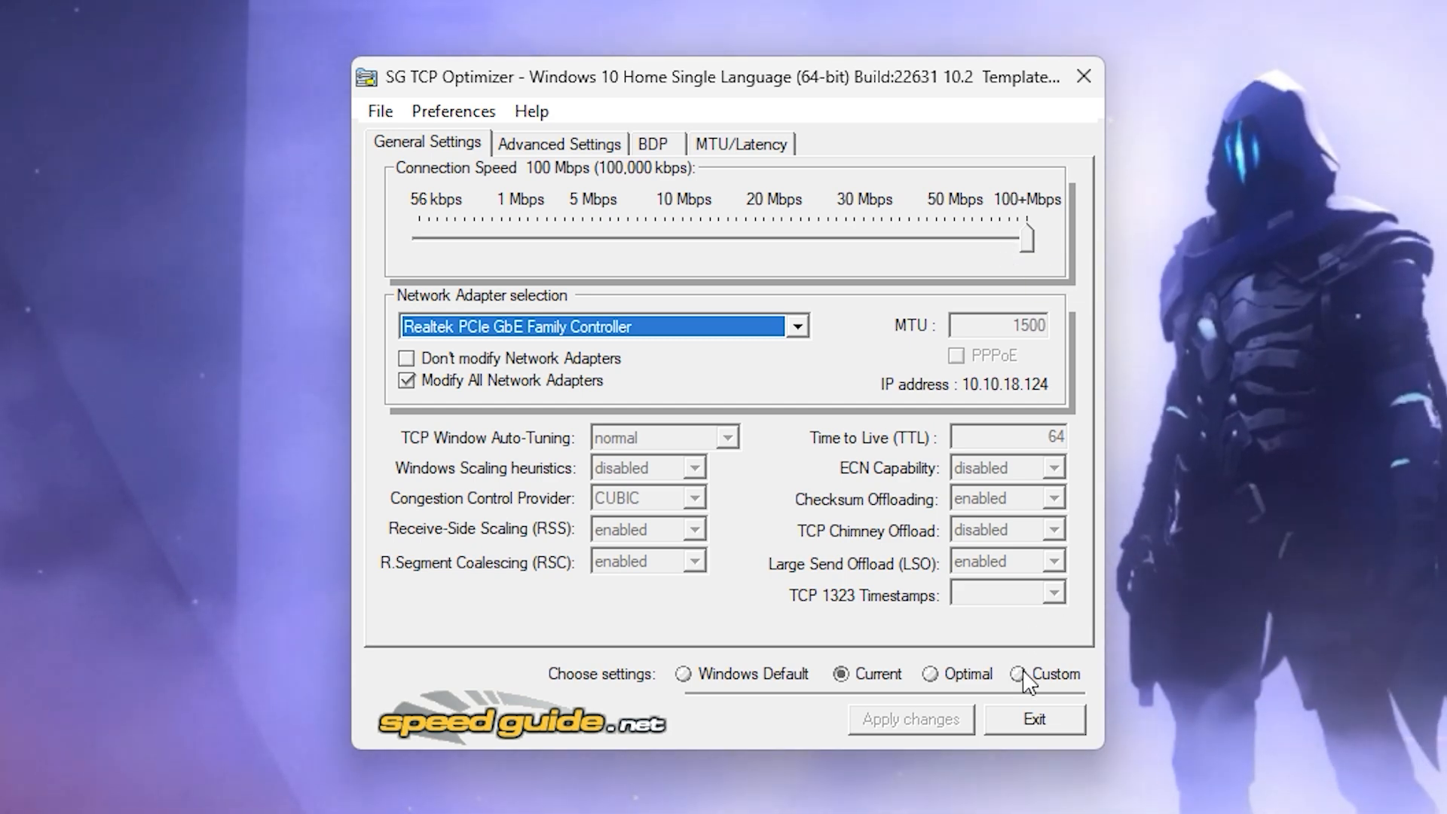
click(560, 144)
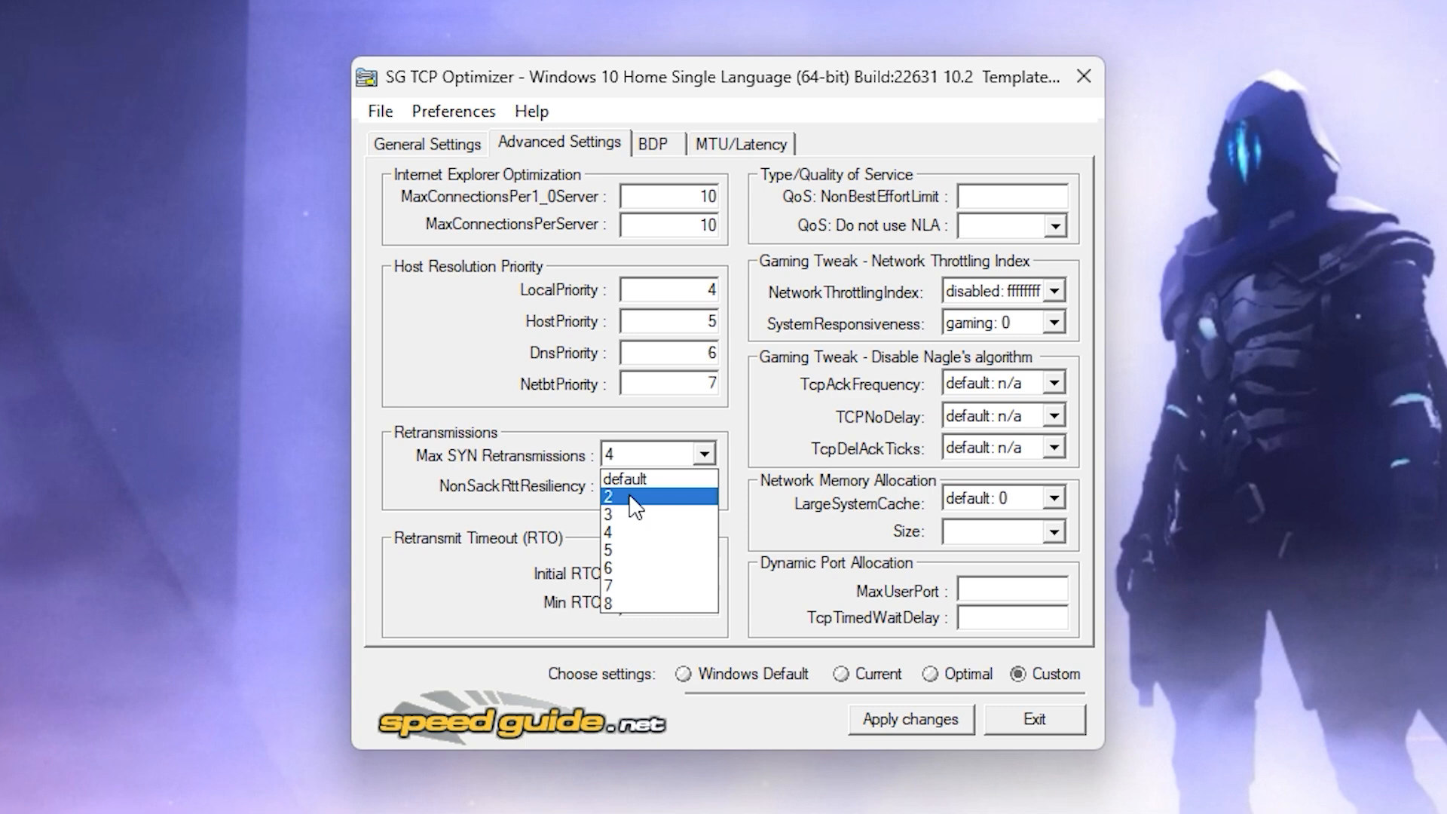
Set Max SYN Retransmissions to 2, QoS NLA to optimal, and keep network throttling disabled
click(615, 496)
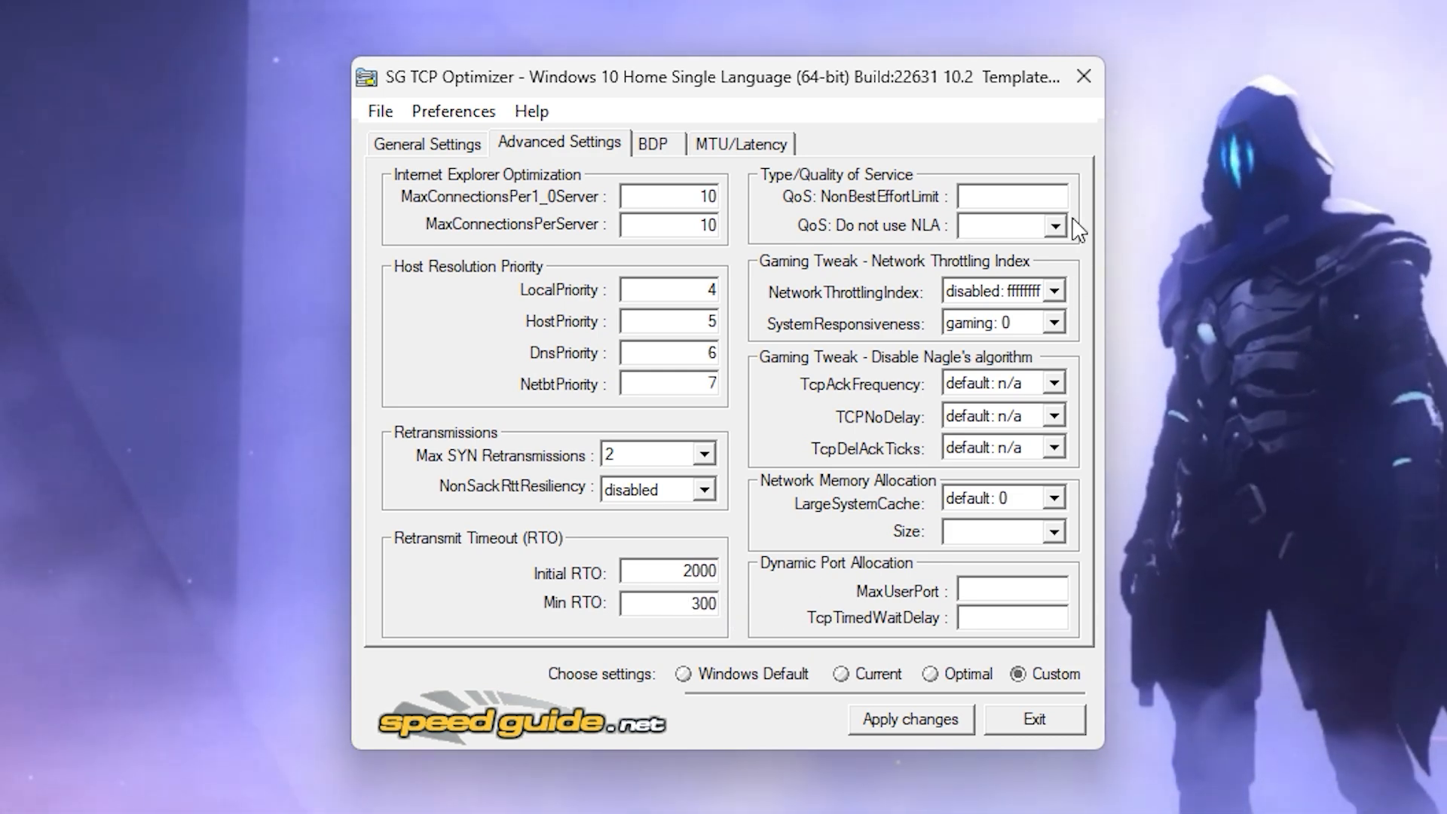
click(1012, 196)
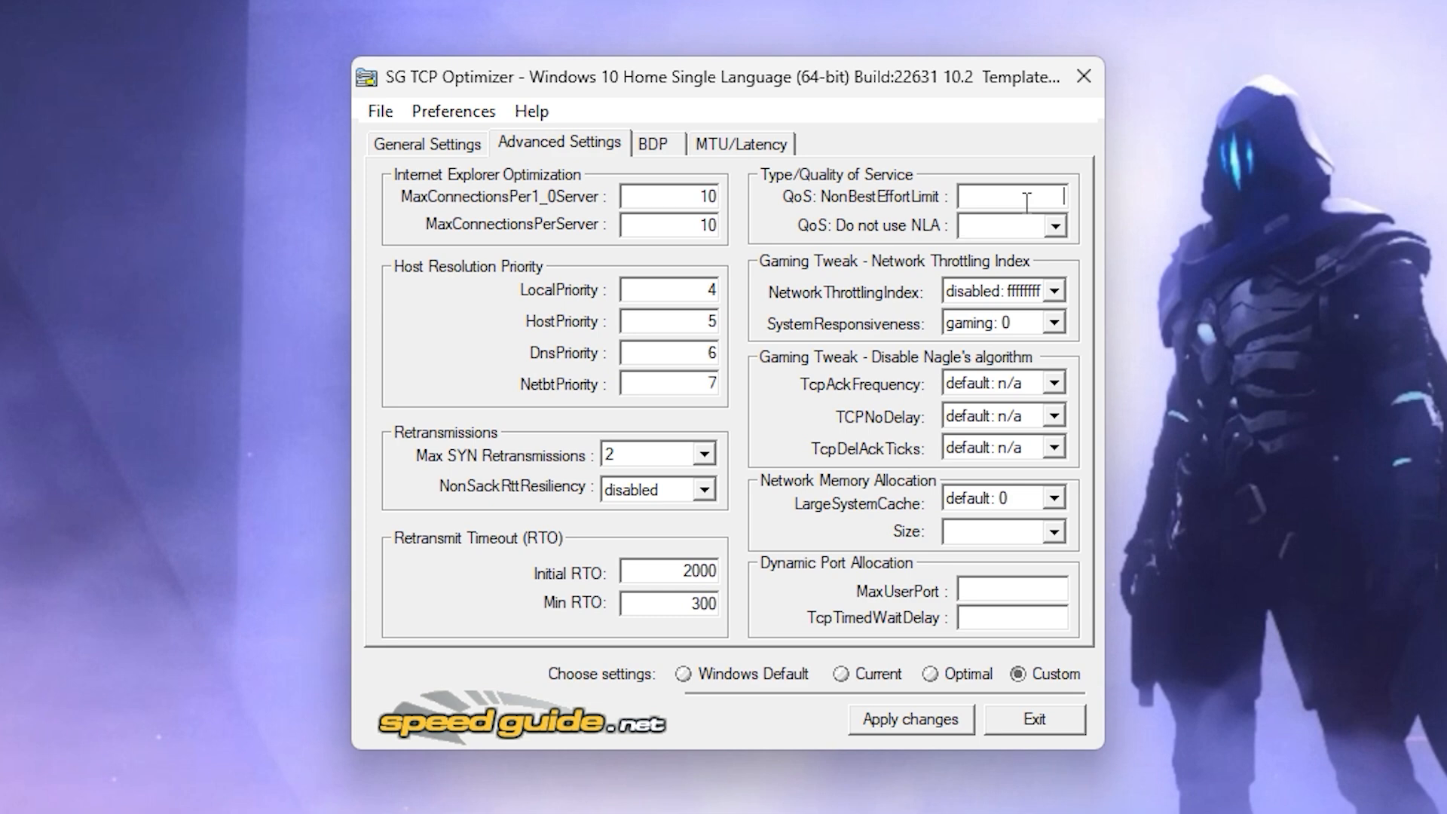
click(1058, 226)
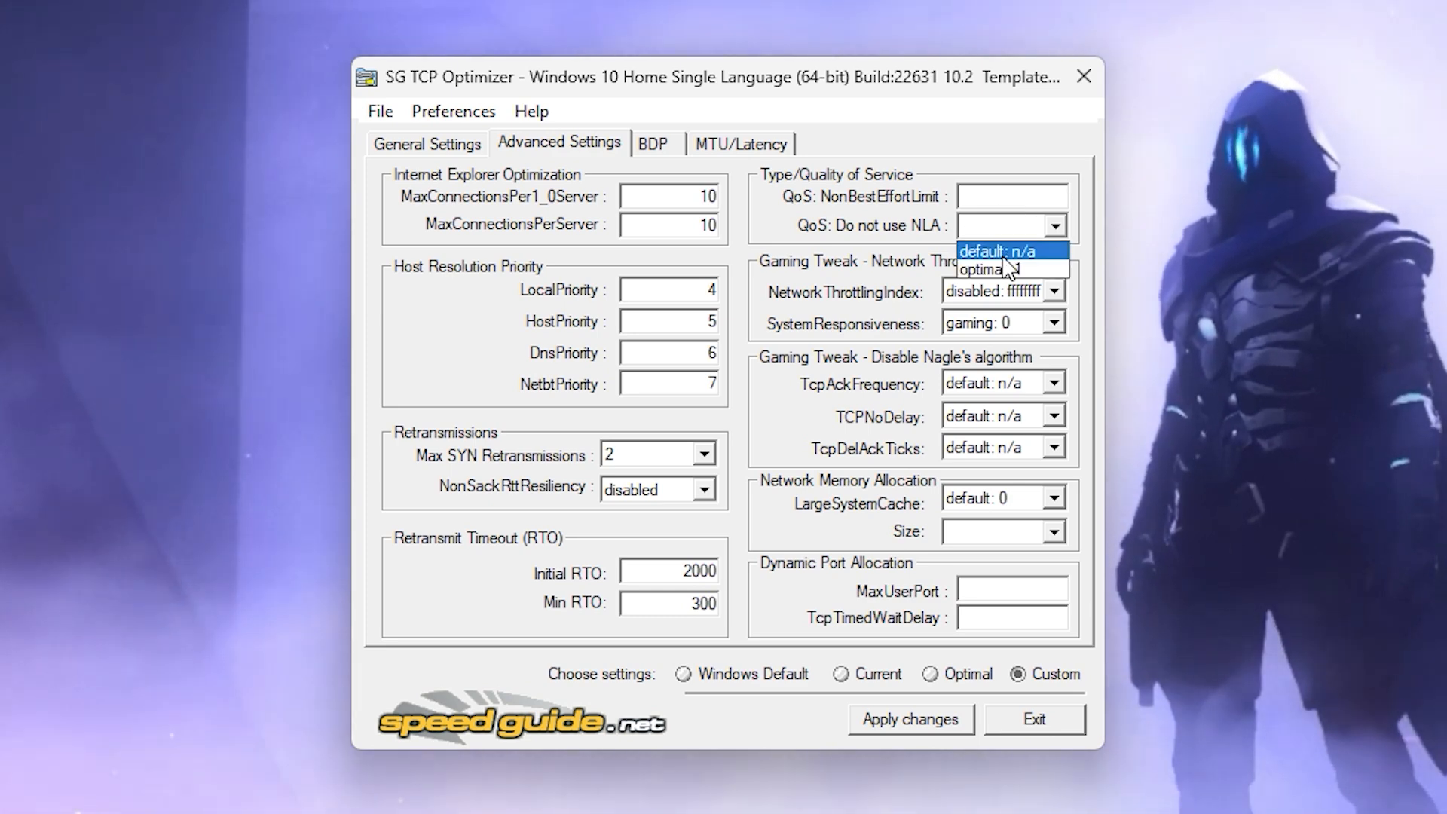
click(1005, 268)
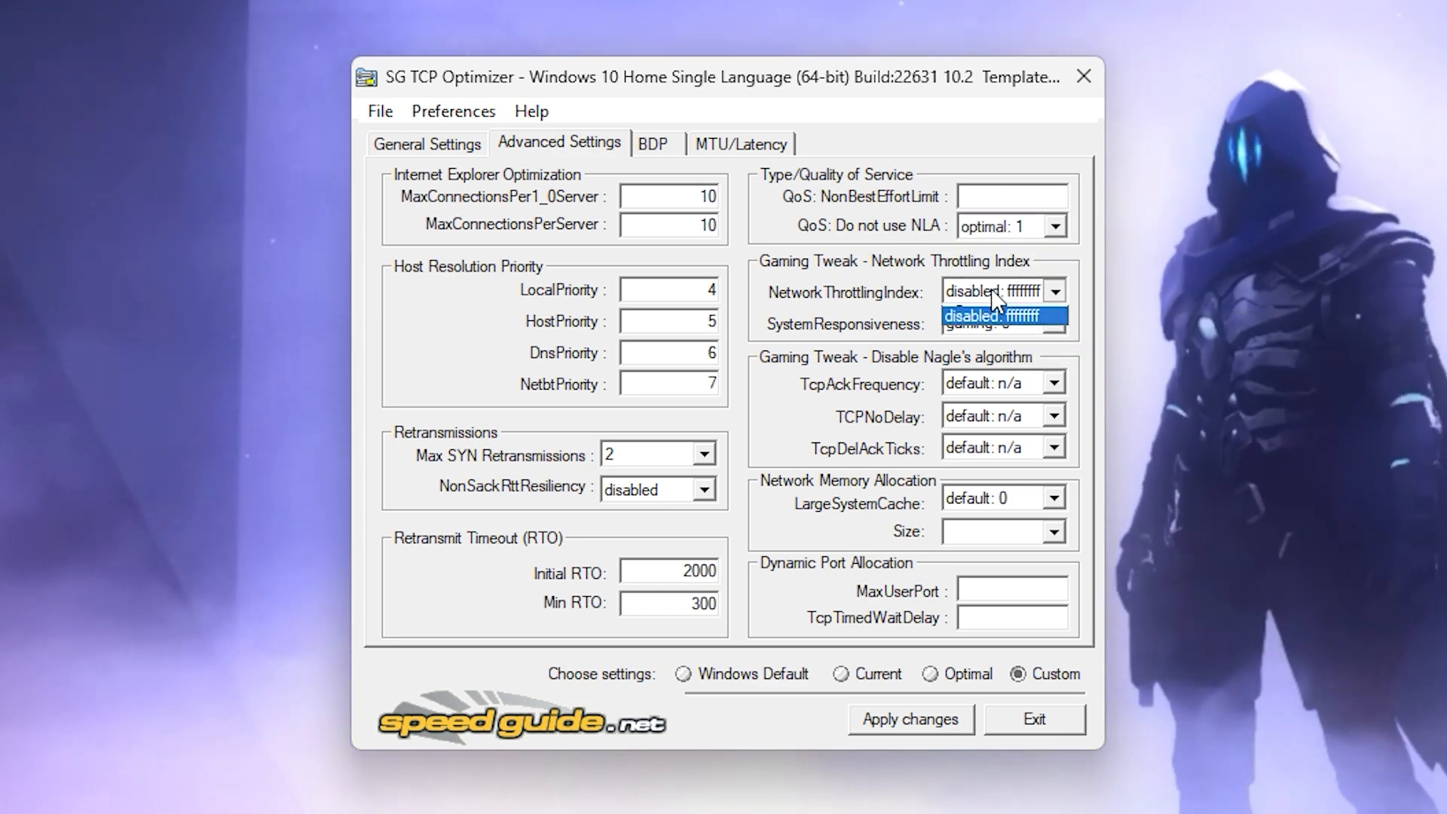
click(995, 314)
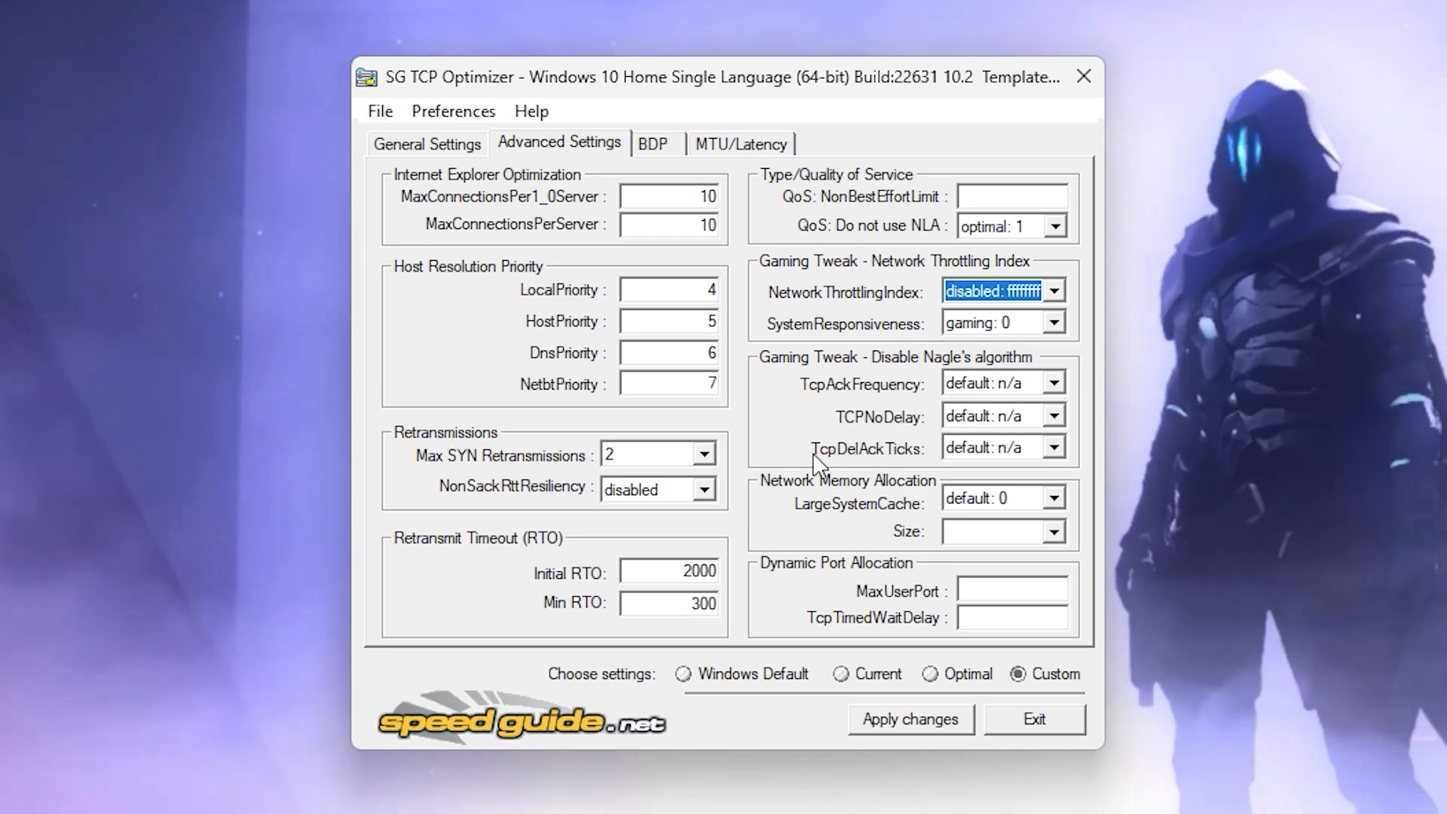
Disable Nagle's algorithm: TcpAckFrequency and TcpDelAckTicks disabled, TCPNoDelay enabled, Size default, MaxUserPort 65532
click(1000, 383)
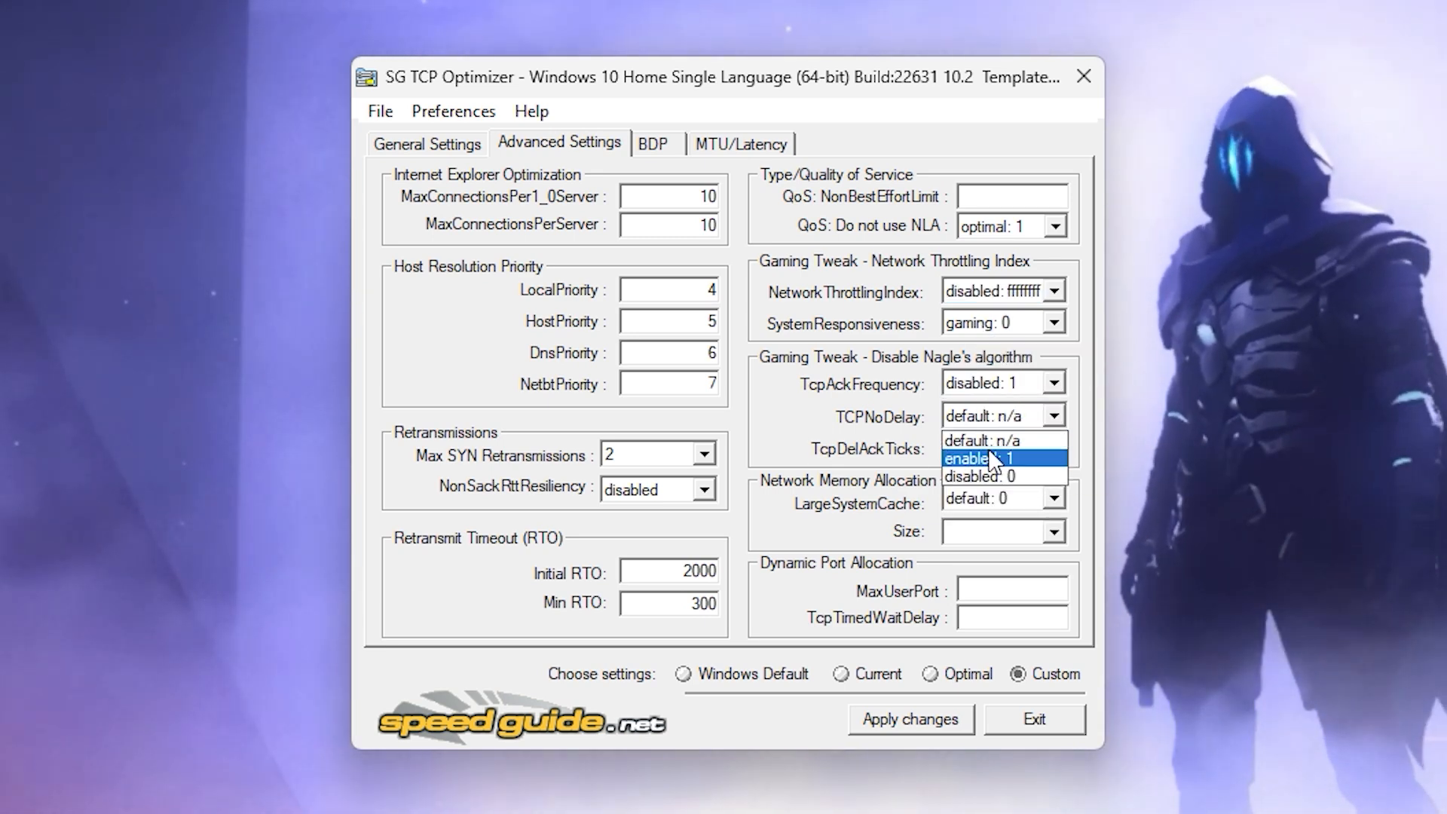
click(983, 456)
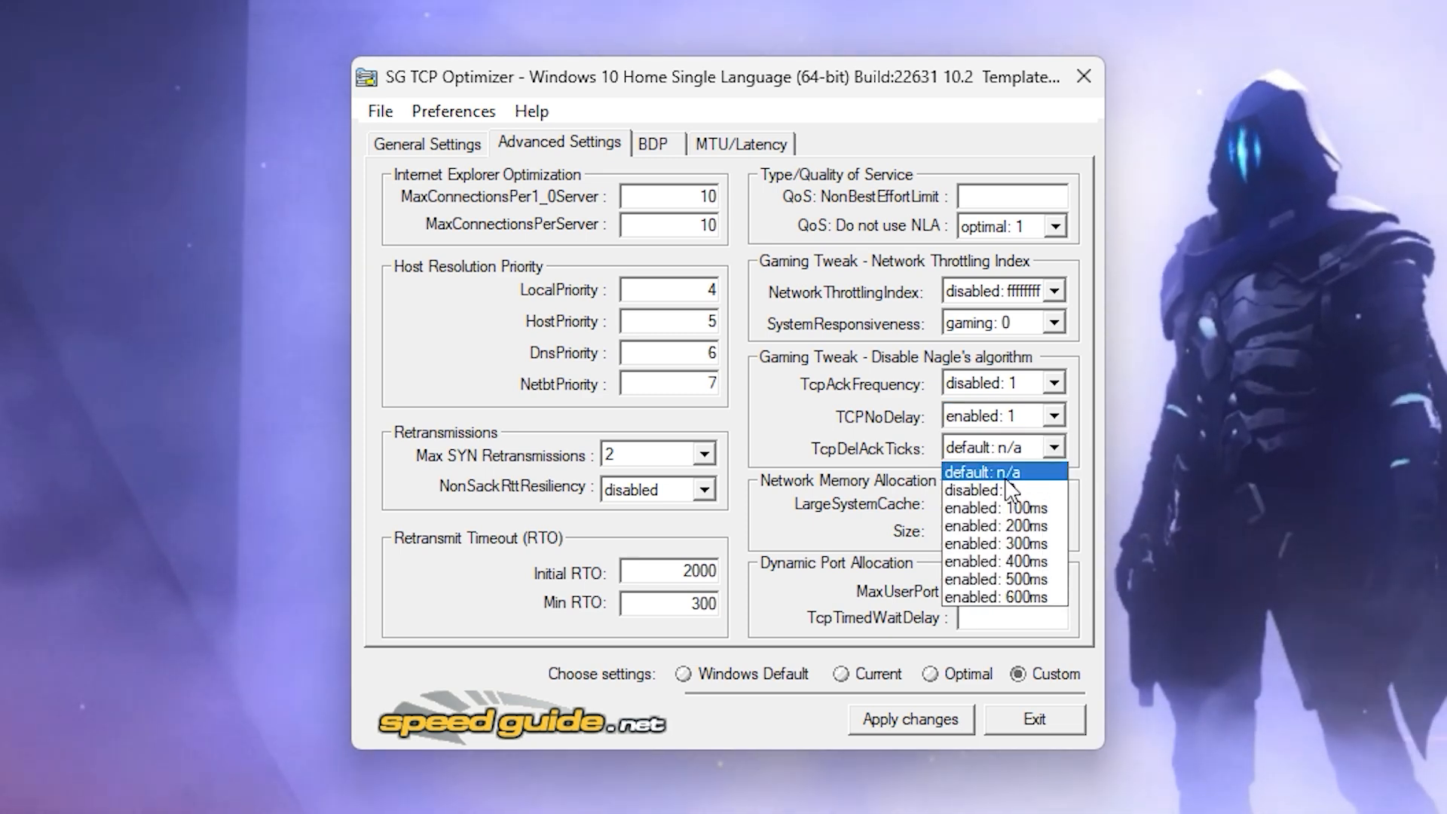
click(993, 491)
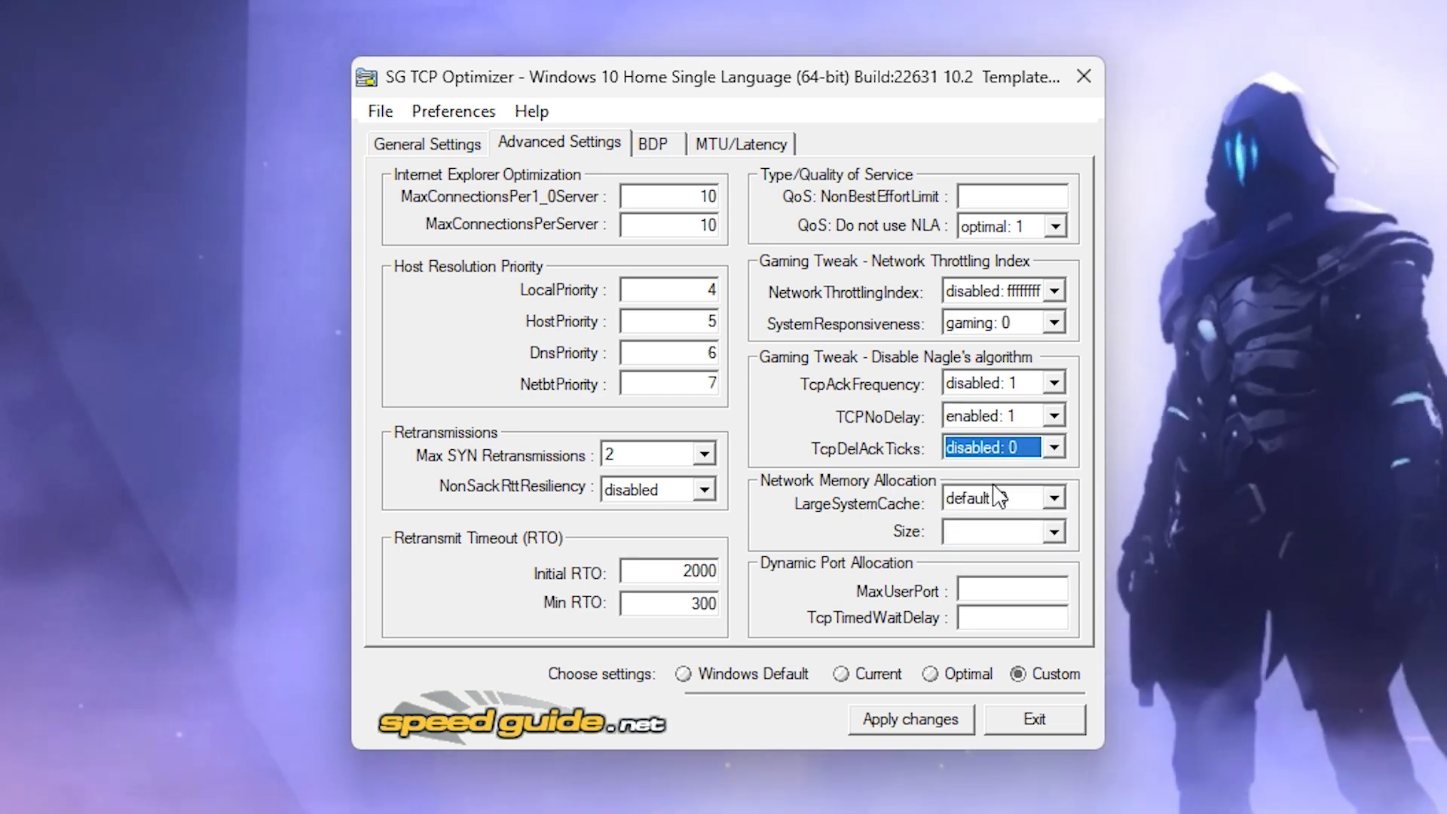
click(1053, 497)
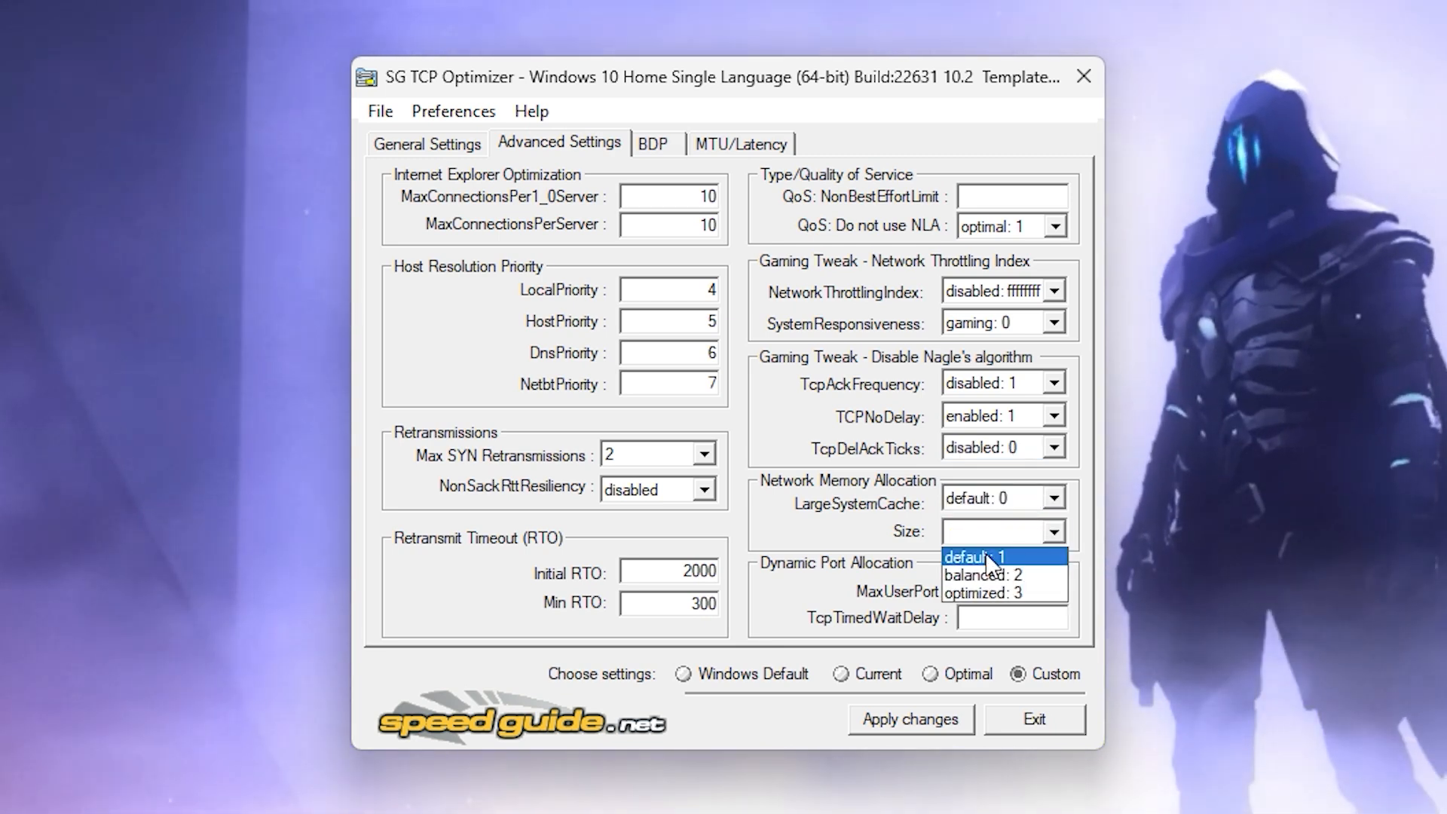
click(985, 558)
text(32)
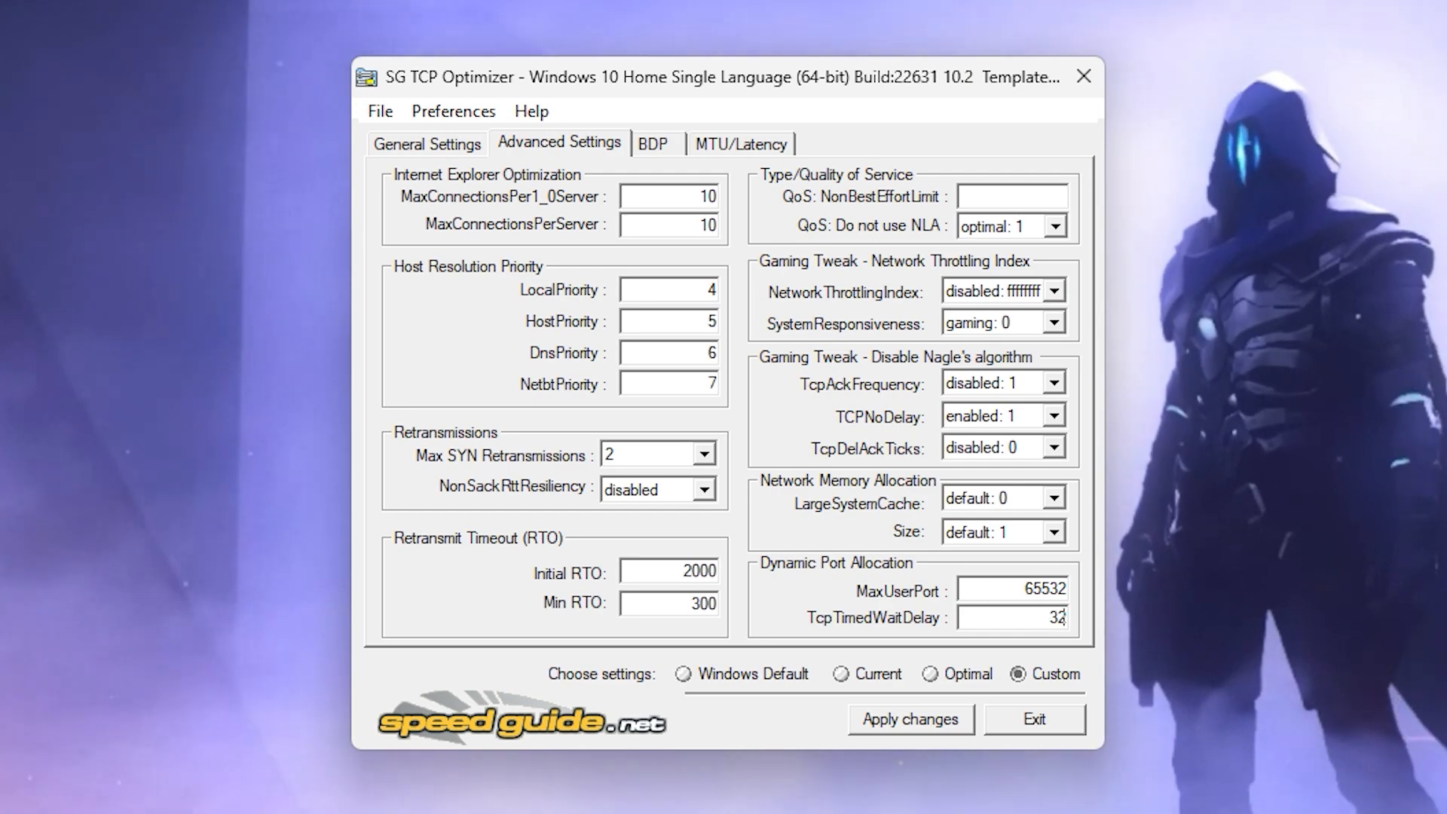
click(912, 719)
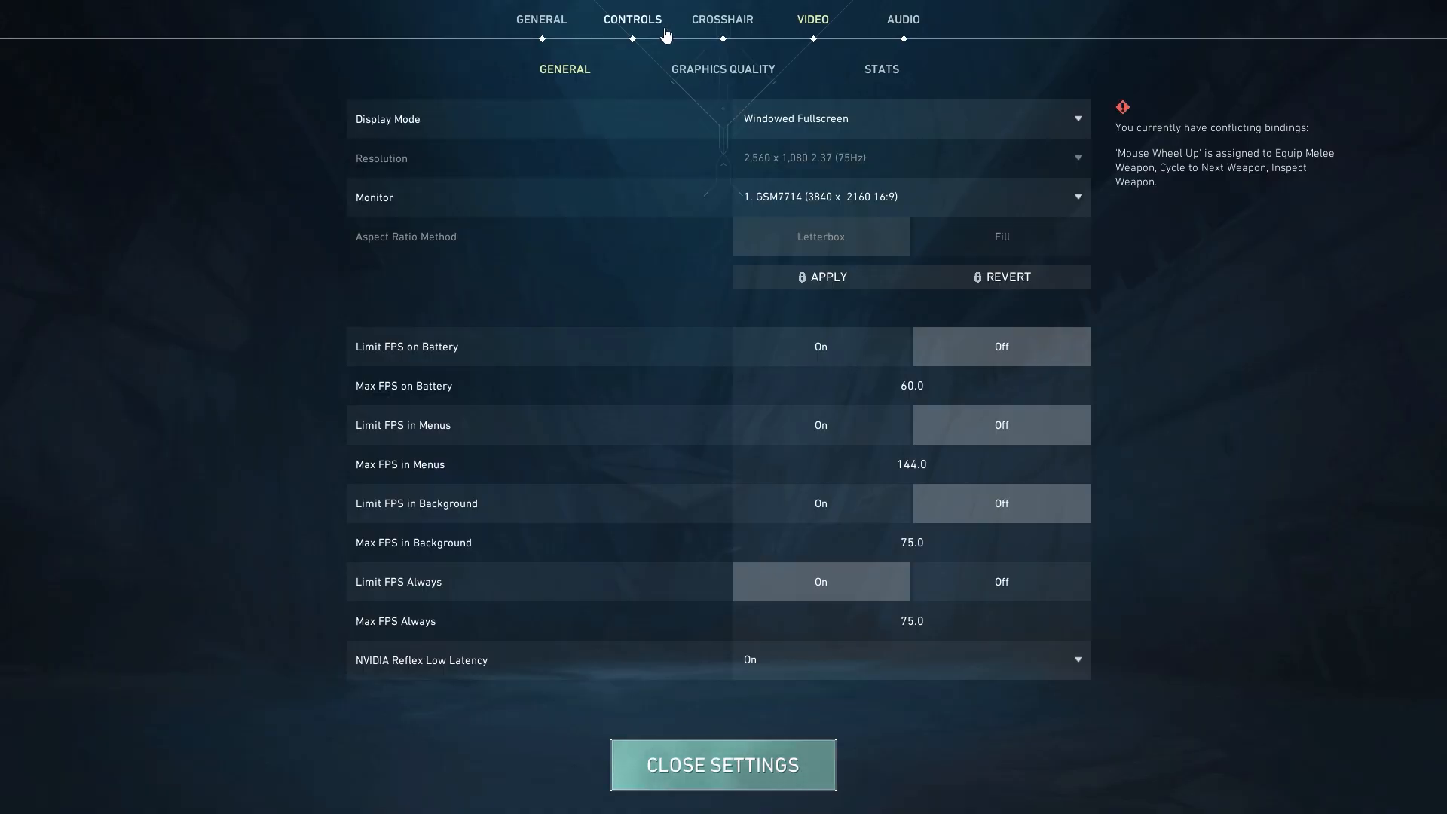
Adjust the game's network buffering setting in its general settings
click(541, 19)
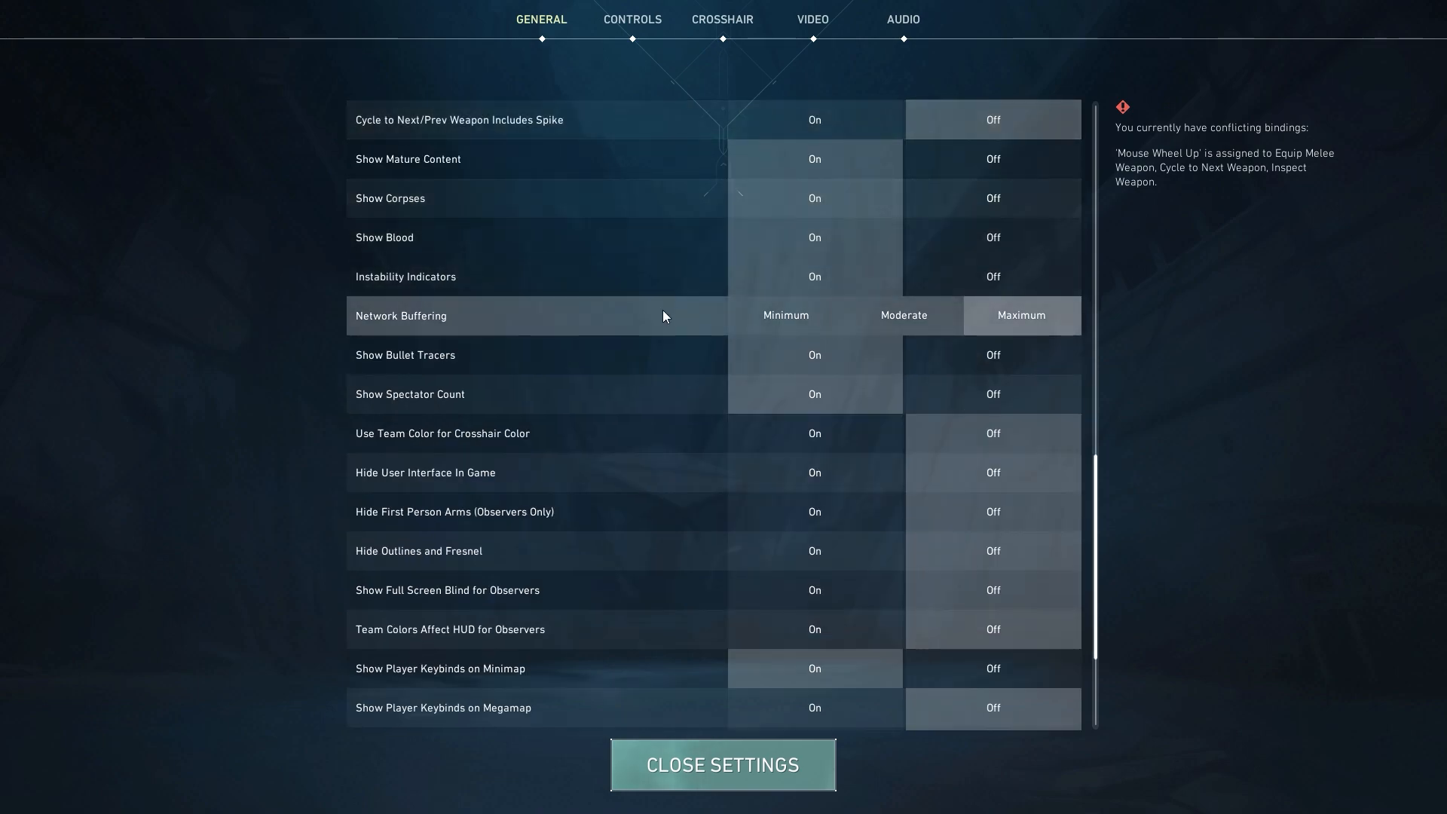
click(722, 764)
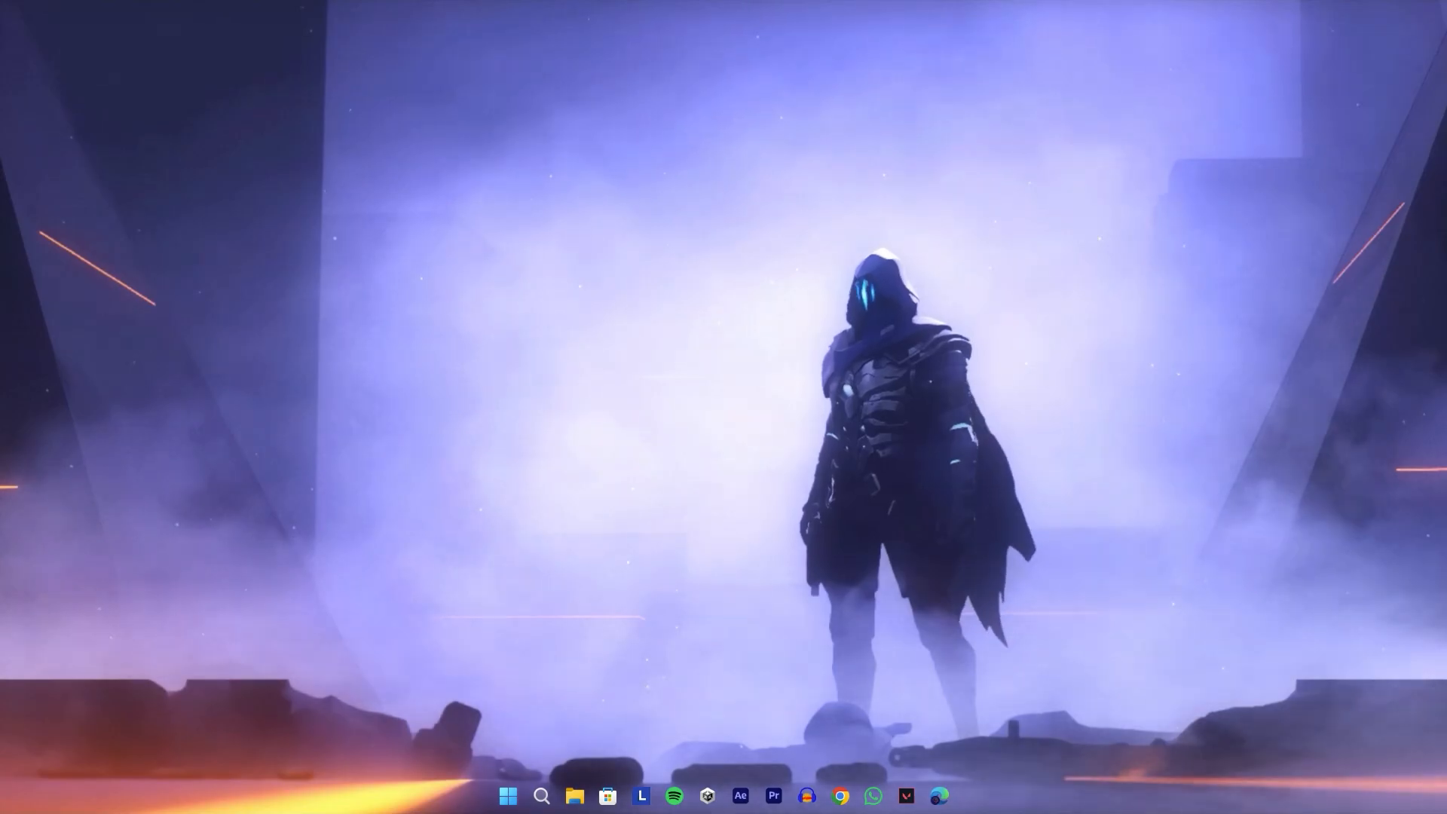
Bring up Task Manager's Startup apps list and show the options for the Mobile devices entry
key(Ctrl+Shift+Esc)
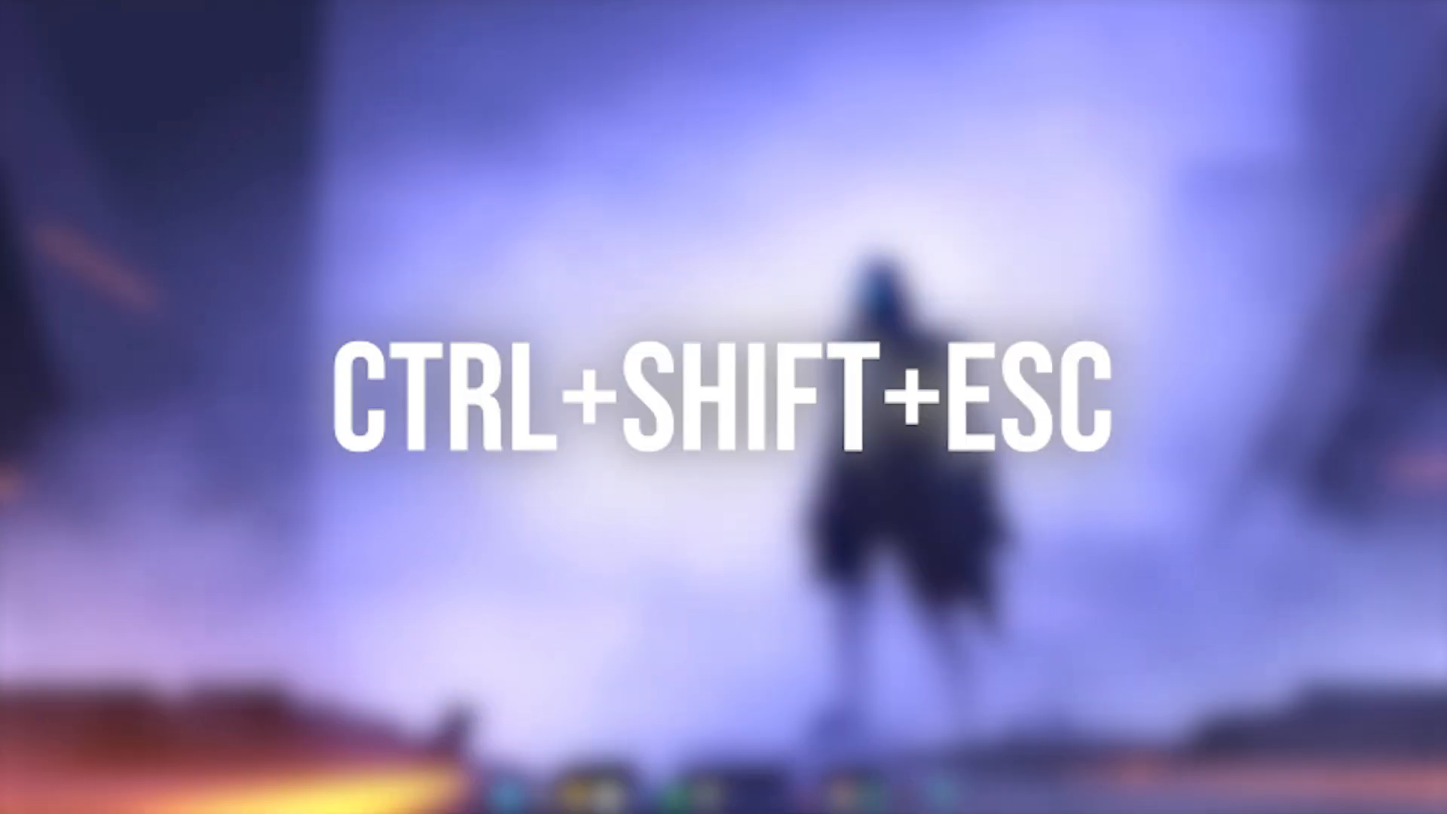
key(Ctrl+Shift+Esc)
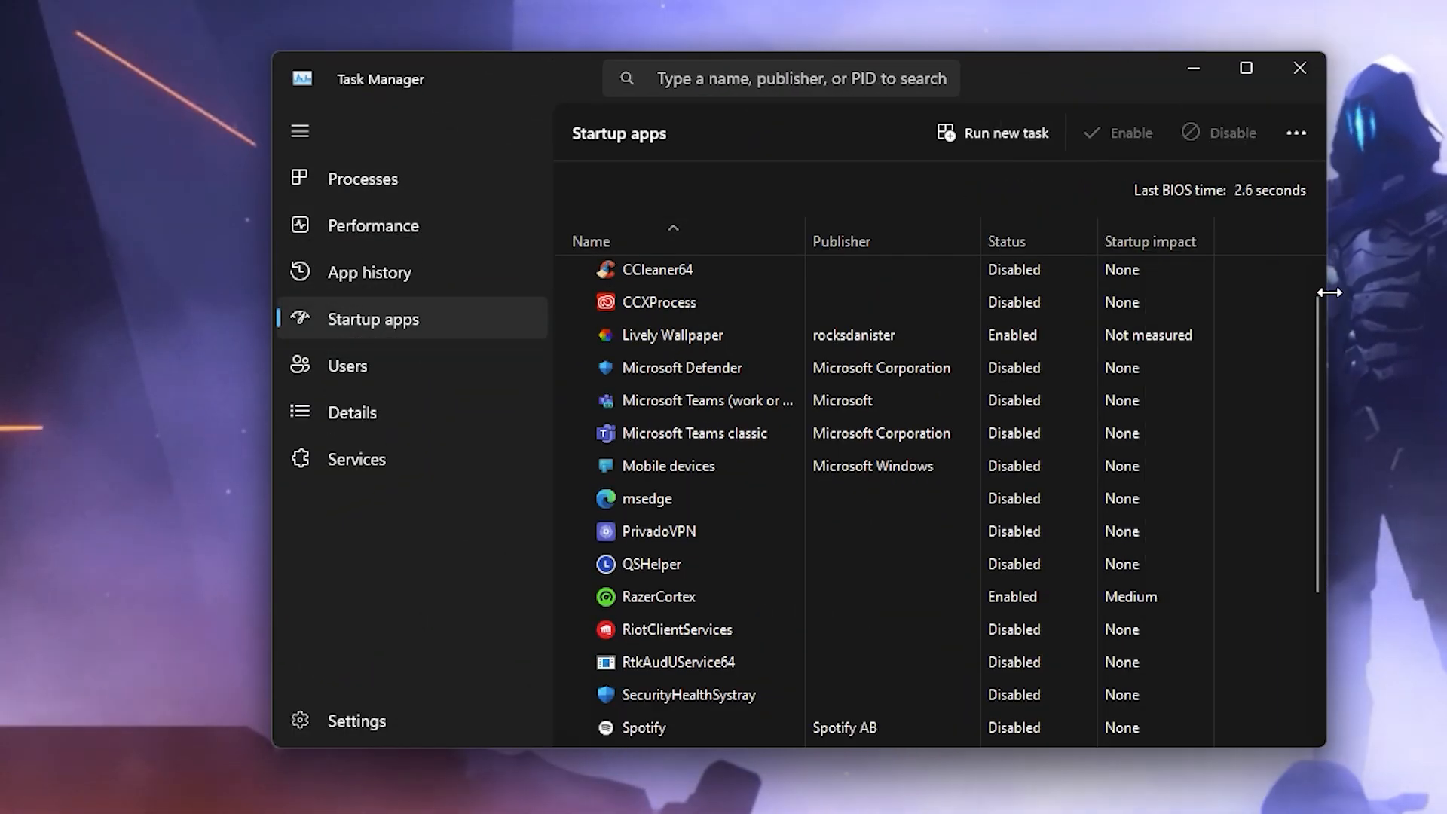
right_click(667, 465)
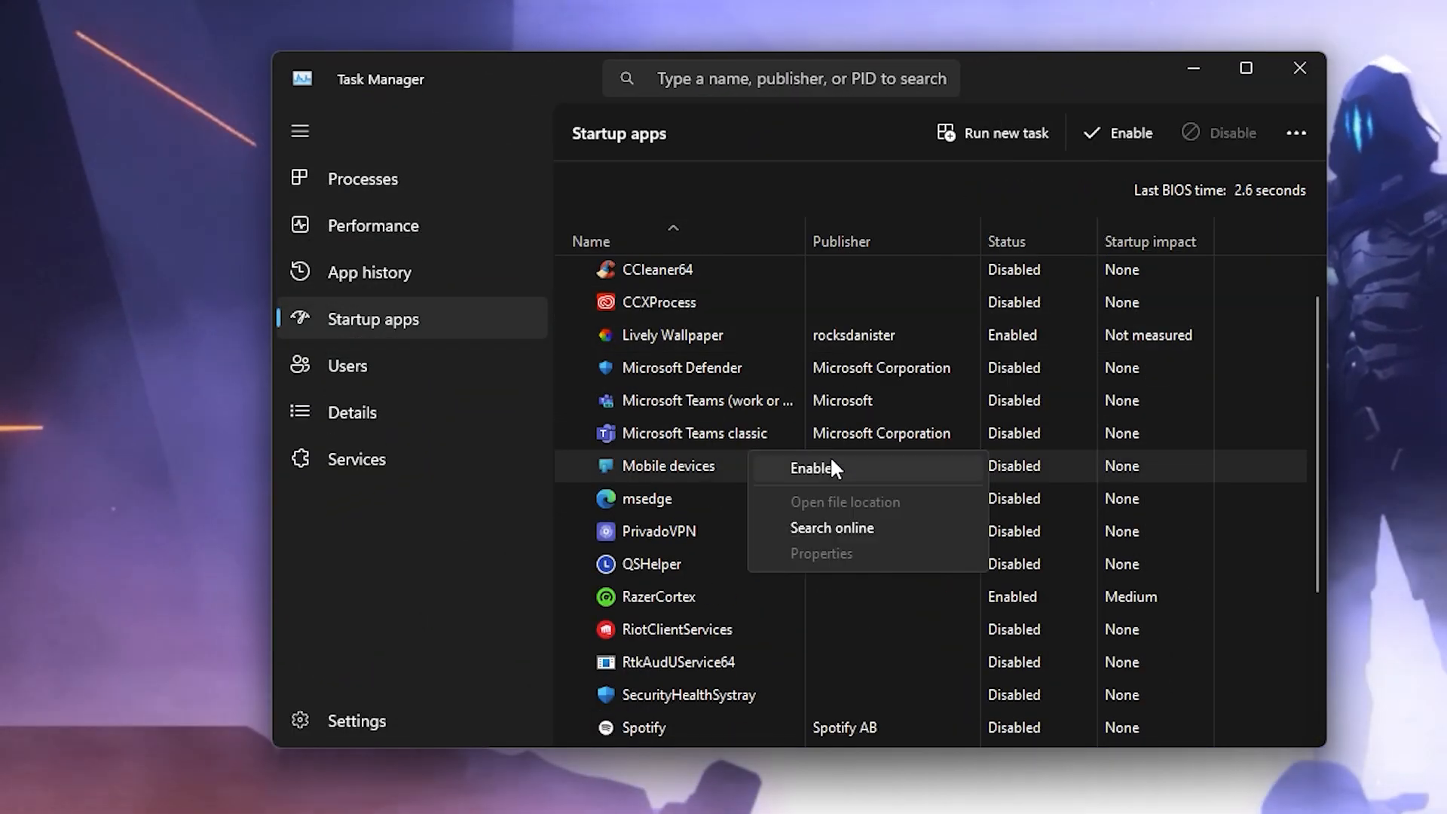